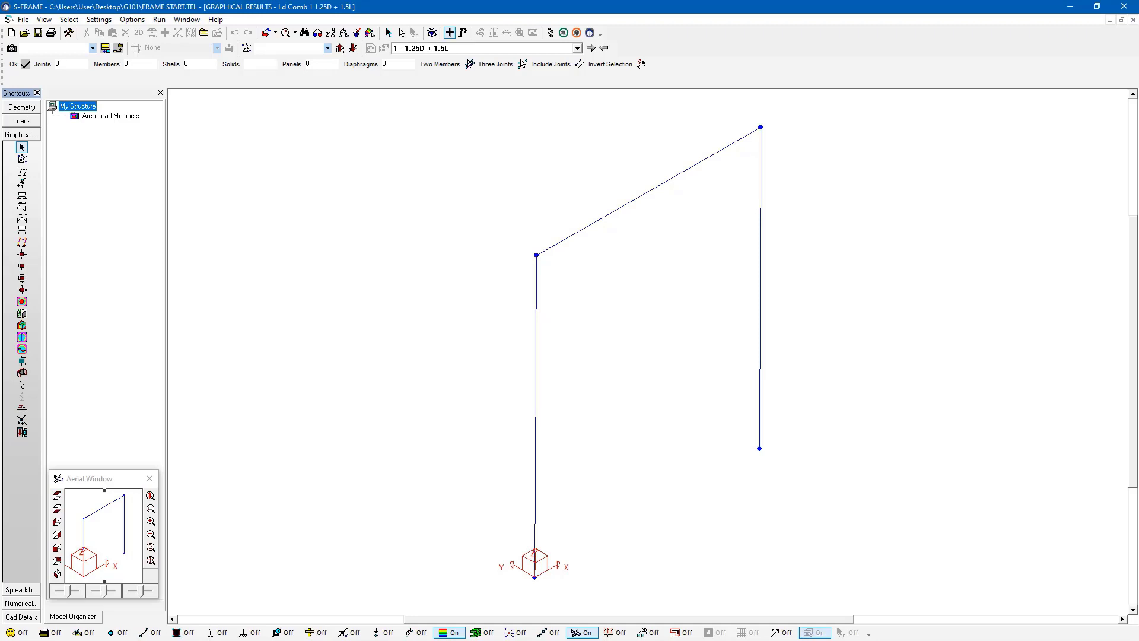
{"action": "mouse_move", "coordinate": [449, 110]}
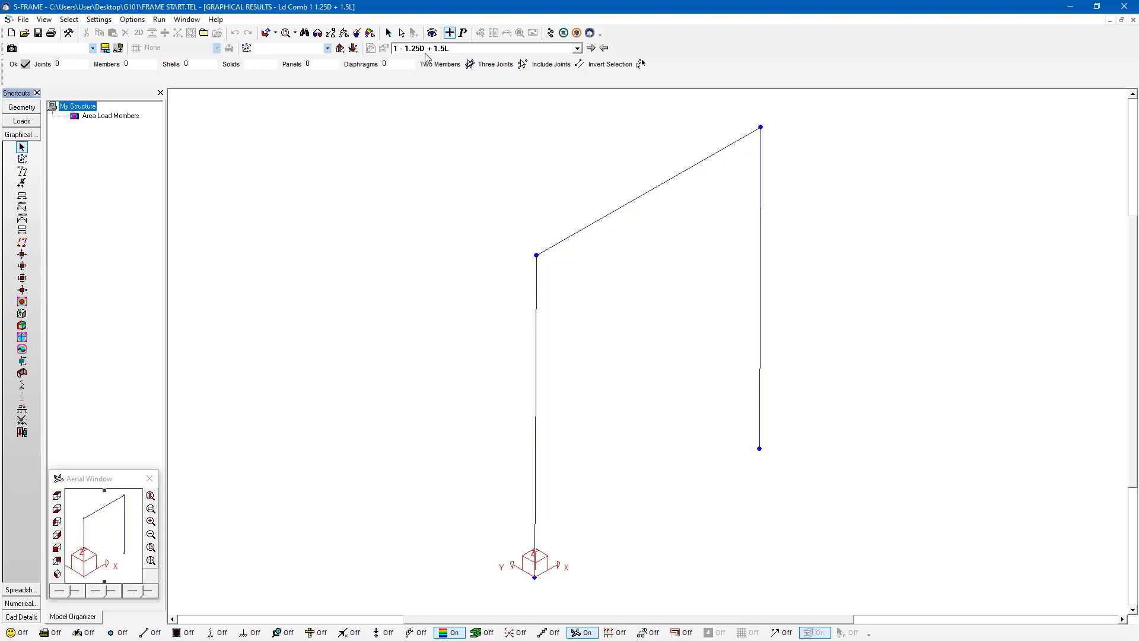
{"action": "mouse_move", "coordinate": [440, 58]}
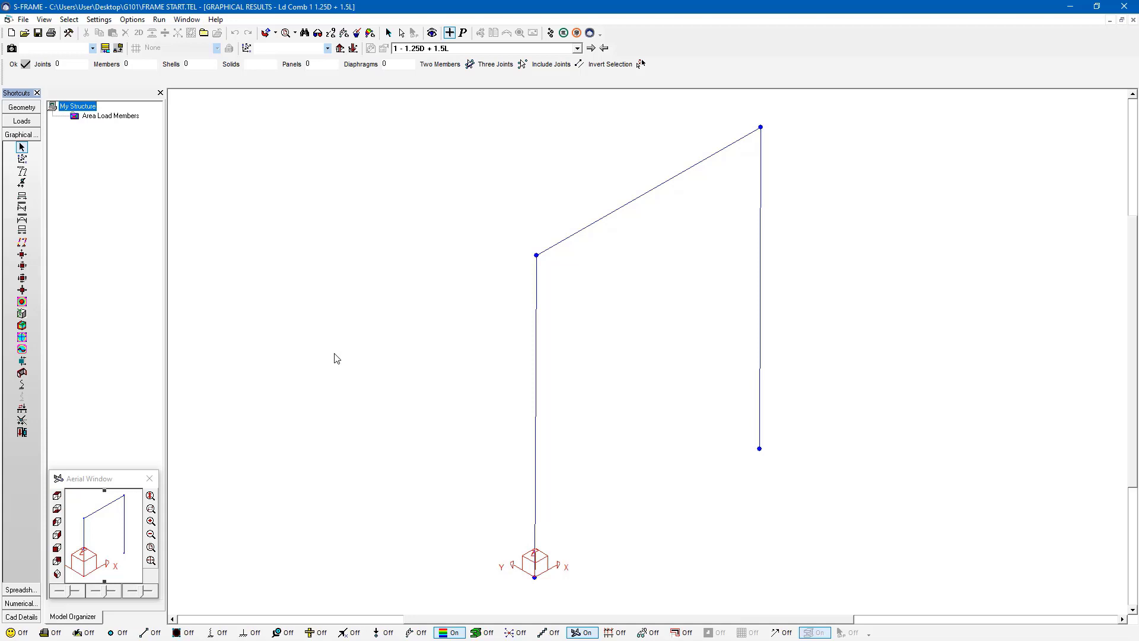
{"action": "mouse_move", "coordinate": [403, 484]}
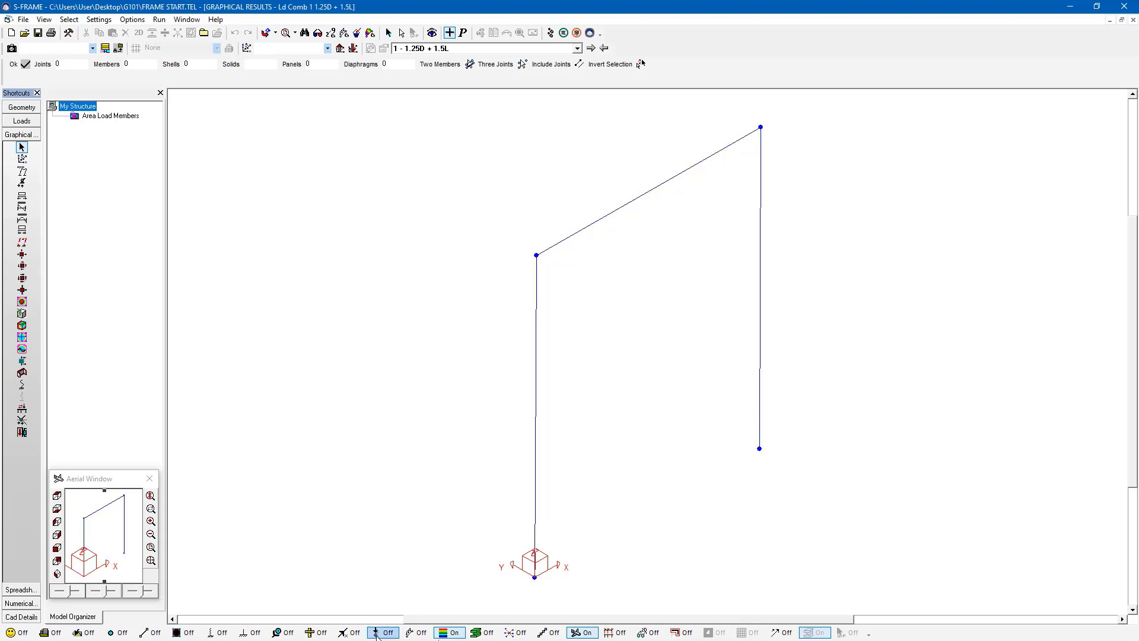
Turn on value annotations and display the local y shear diagram with its colour legend.
{"action": "left_click", "coordinate": [378, 632]}
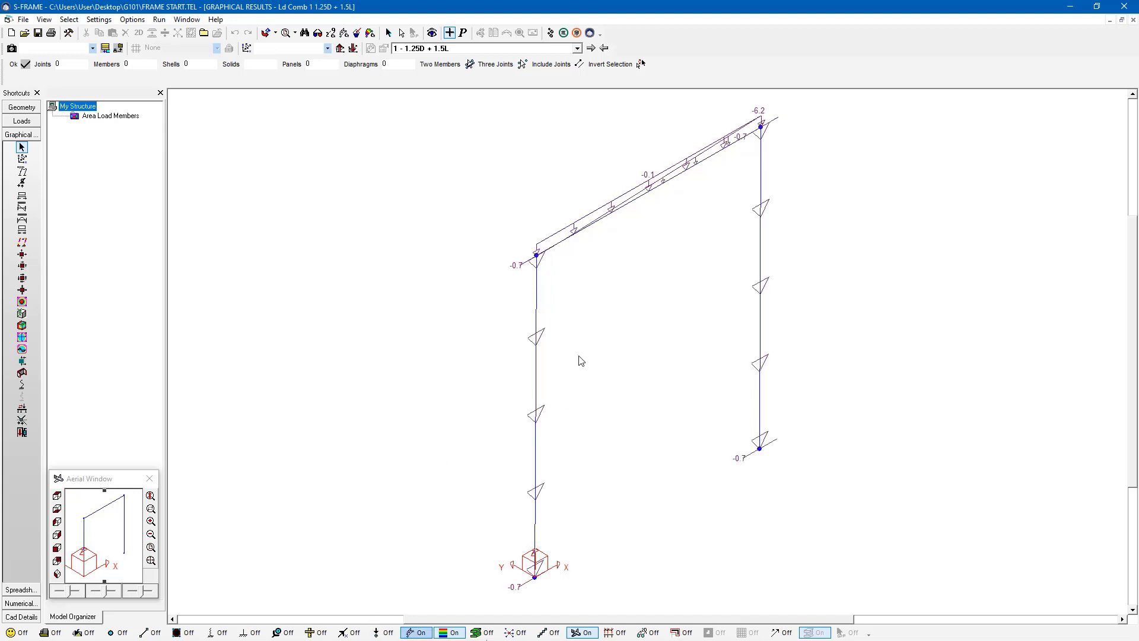
{"action": "mouse_move", "coordinate": [548, 282]}
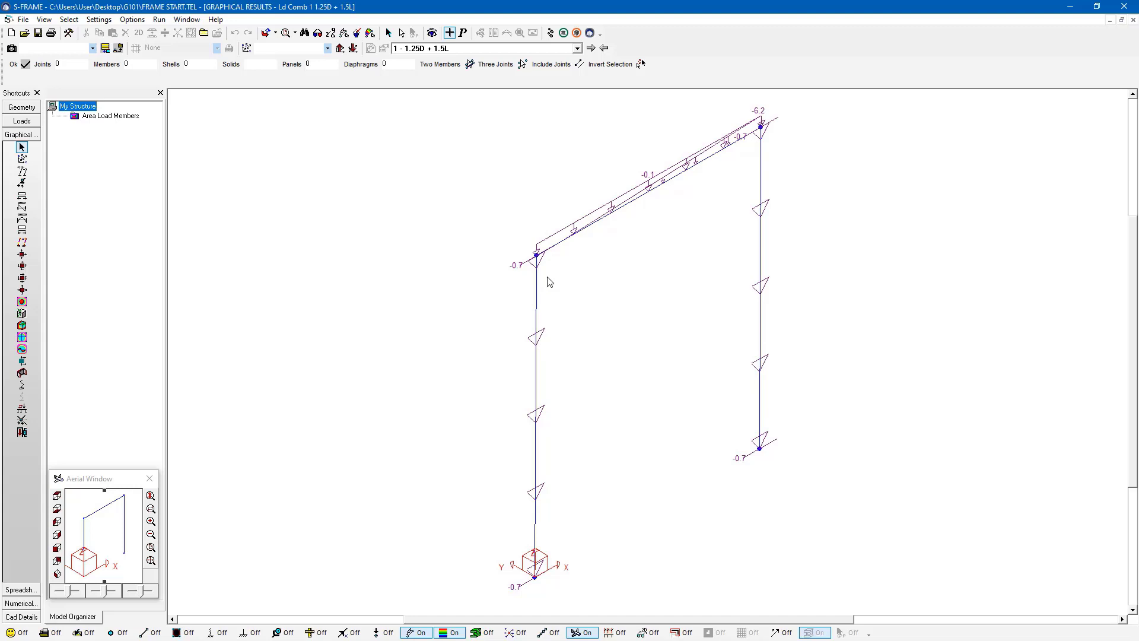
{"action": "mouse_move", "coordinate": [535, 348]}
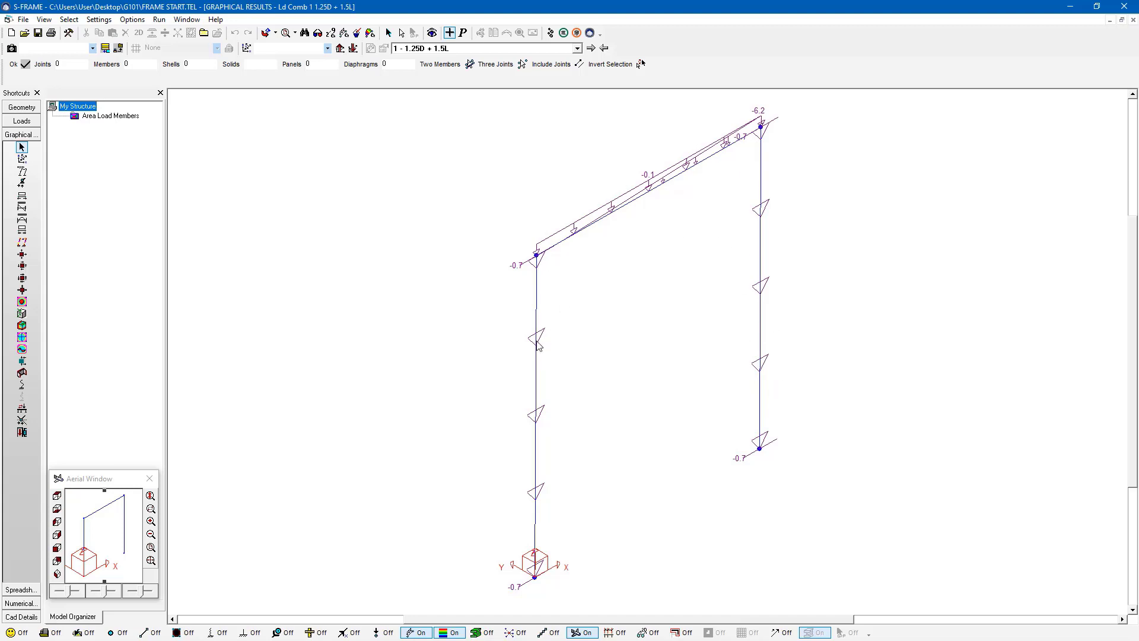
{"action": "mouse_move", "coordinate": [705, 173]}
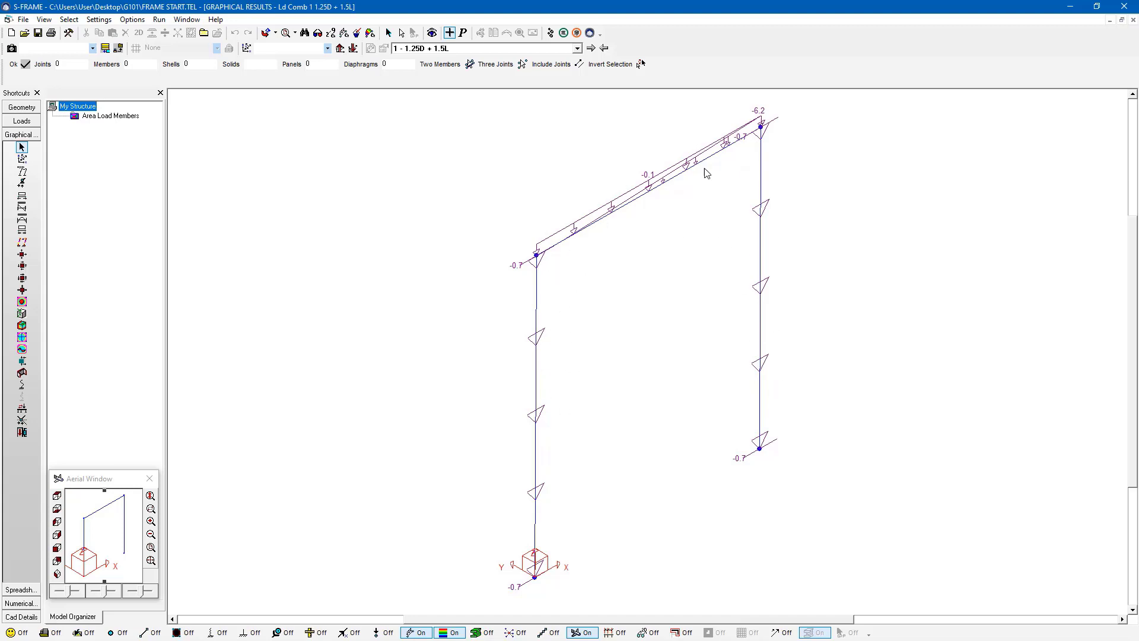
{"action": "mouse_move", "coordinate": [446, 435]}
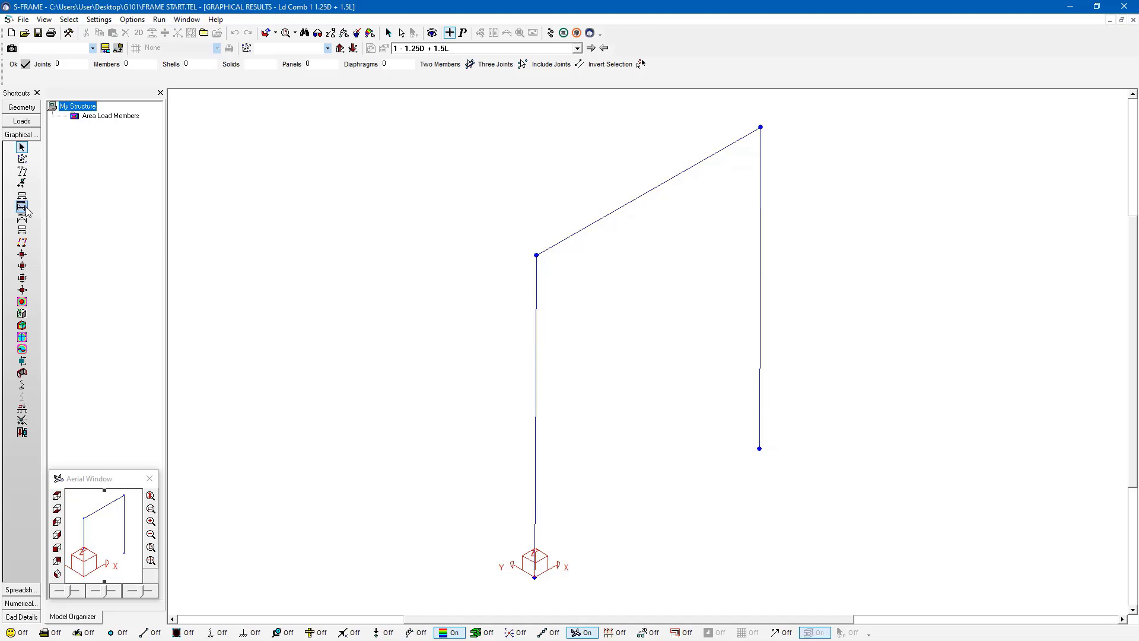
{"action": "mouse_move", "coordinate": [22, 208]}
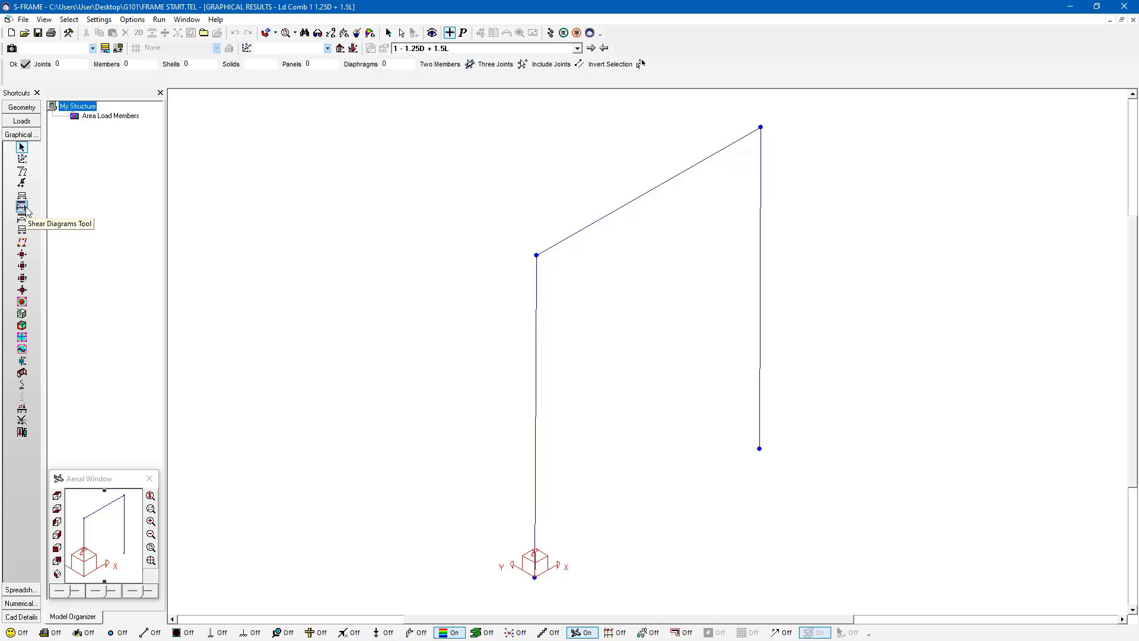
{"action": "left_click", "coordinate": [20, 207]}
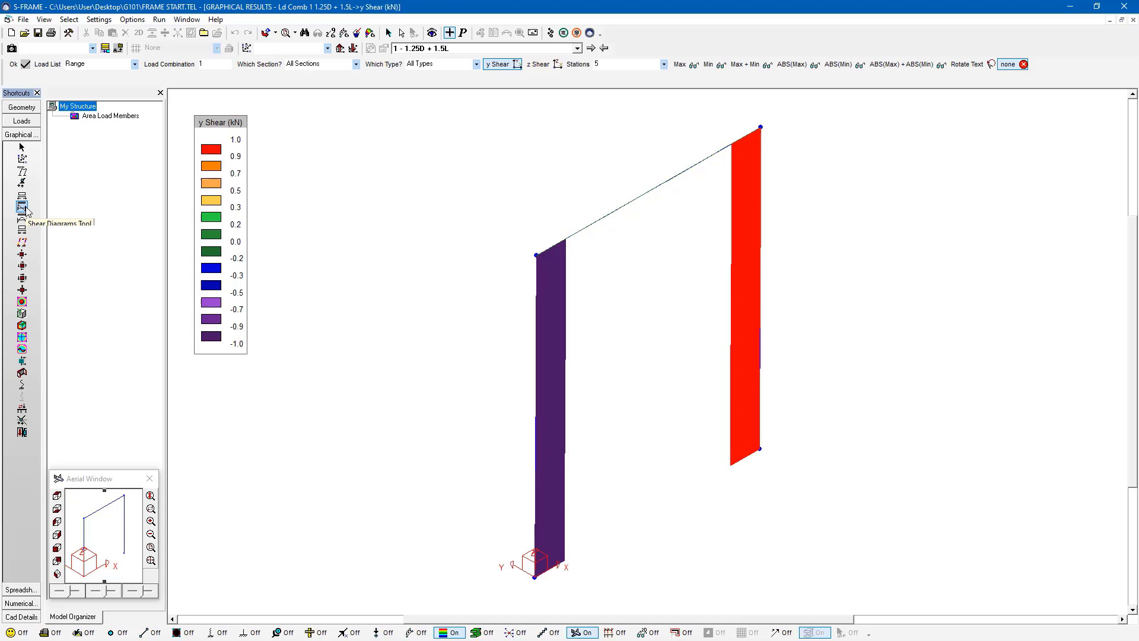
{"action": "mouse_move", "coordinate": [221, 330]}
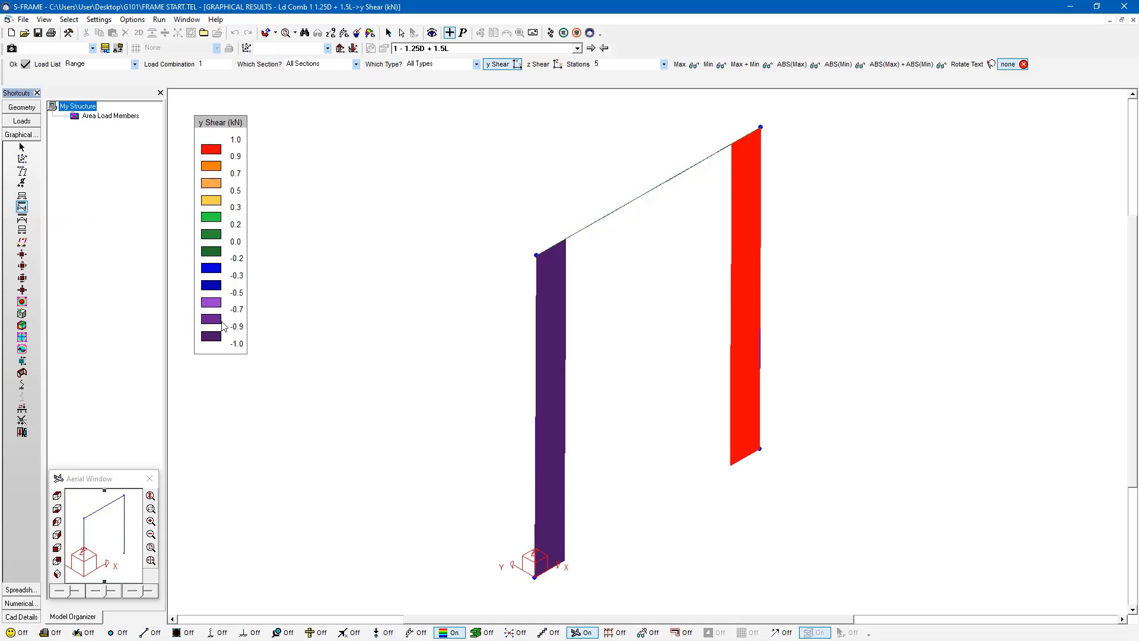
{"action": "mouse_move", "coordinate": [248, 196]}
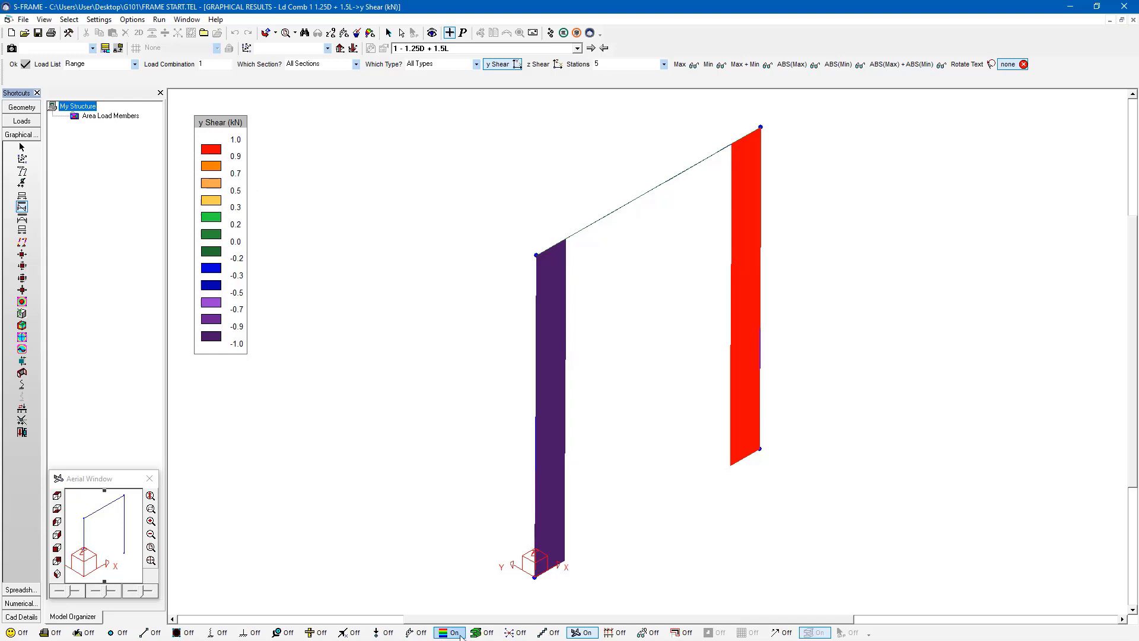
{"action": "mouse_move", "coordinate": [477, 117]}
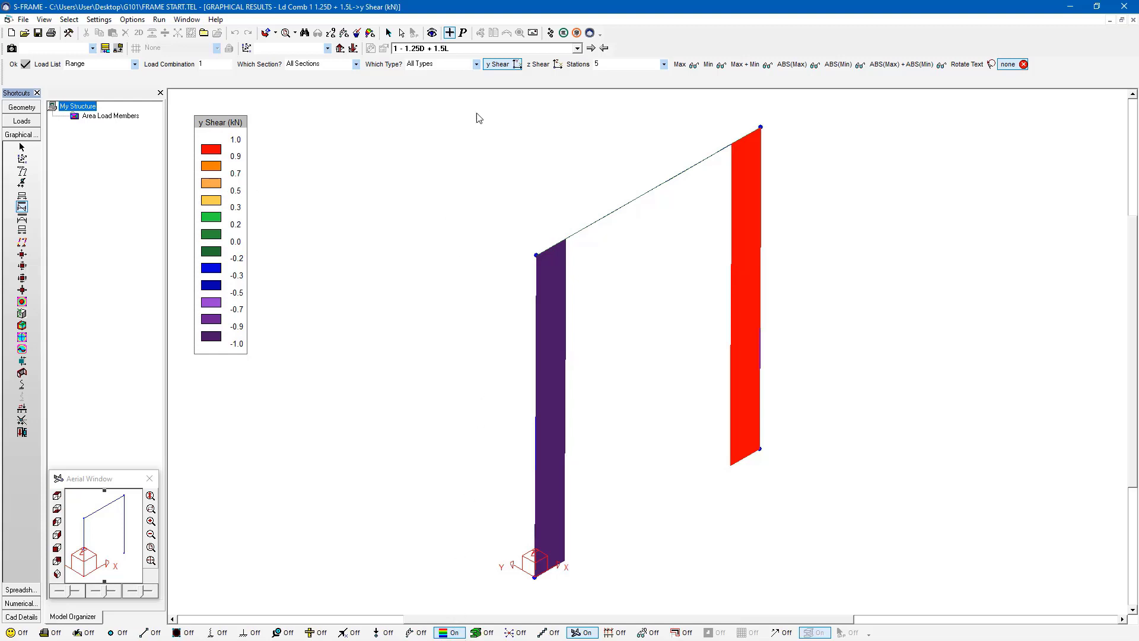
{"action": "mouse_move", "coordinate": [259, 75]}
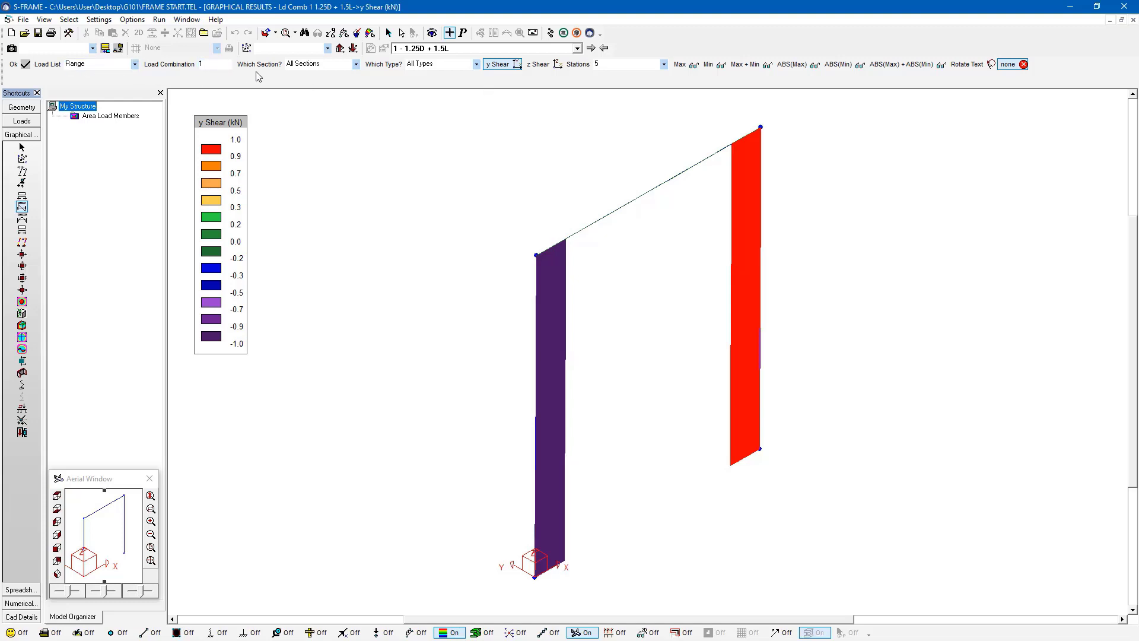
{"action": "mouse_move", "coordinate": [394, 81]}
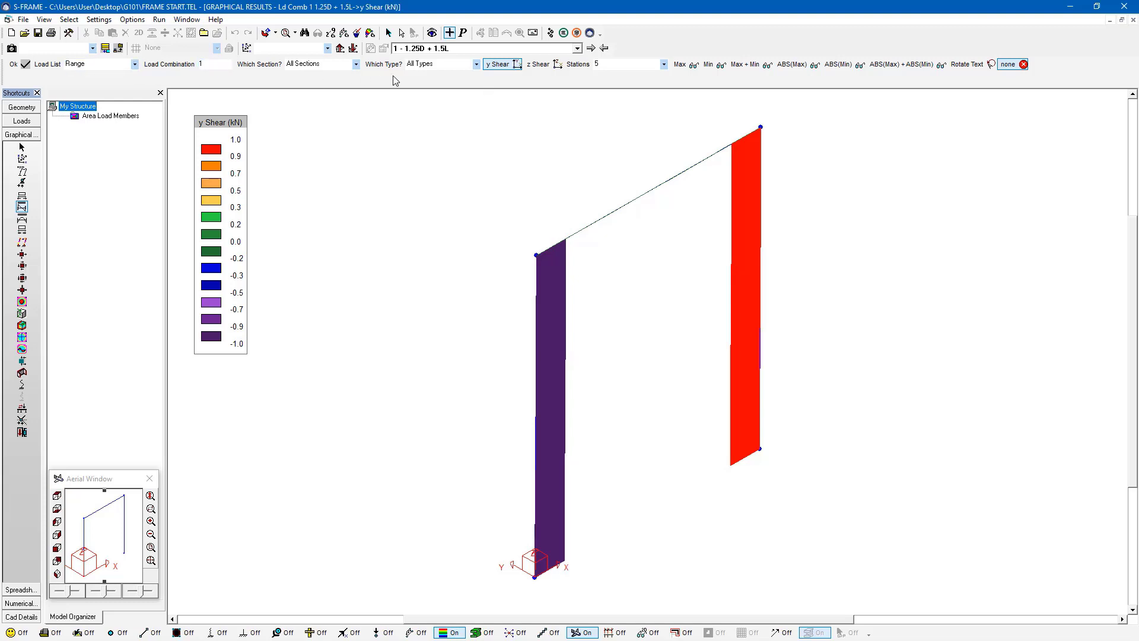
{"action": "mouse_move", "coordinate": [502, 64]}
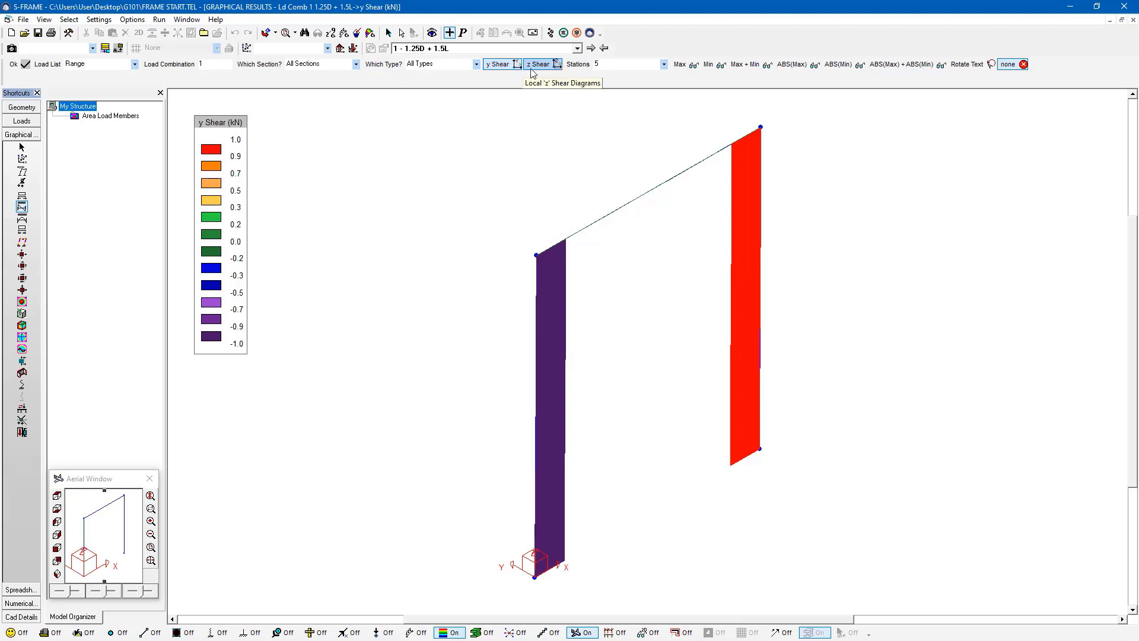
Switch the results to the local z shear diagram along the rafter.
{"action": "left_click", "coordinate": [558, 65]}
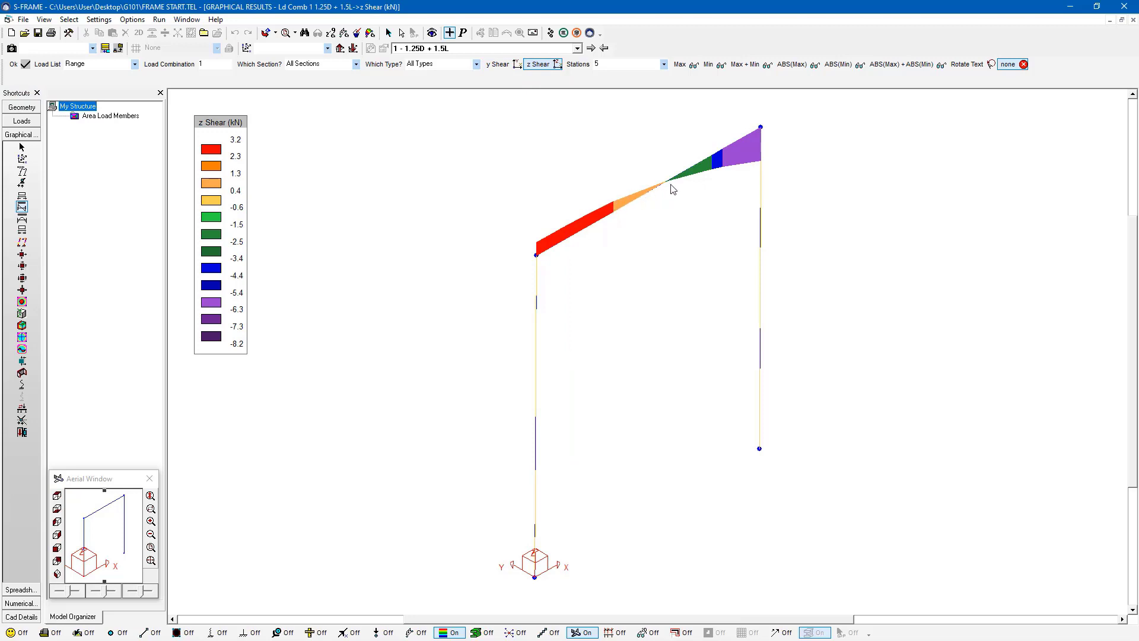
{"action": "mouse_move", "coordinate": [546, 251]}
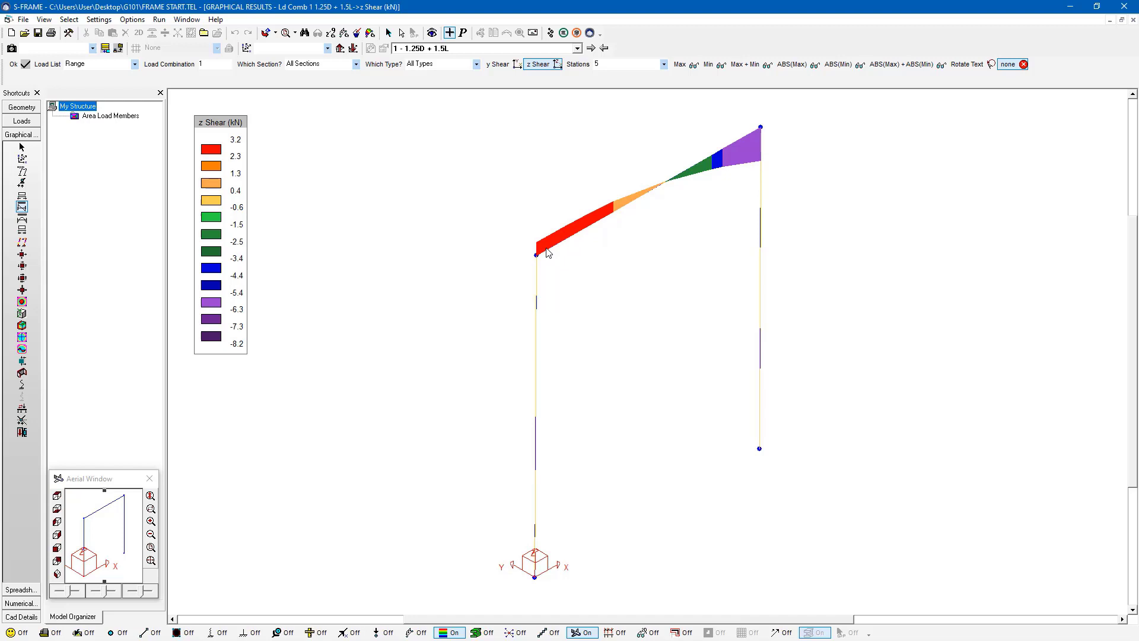
{"action": "mouse_move", "coordinate": [631, 212]}
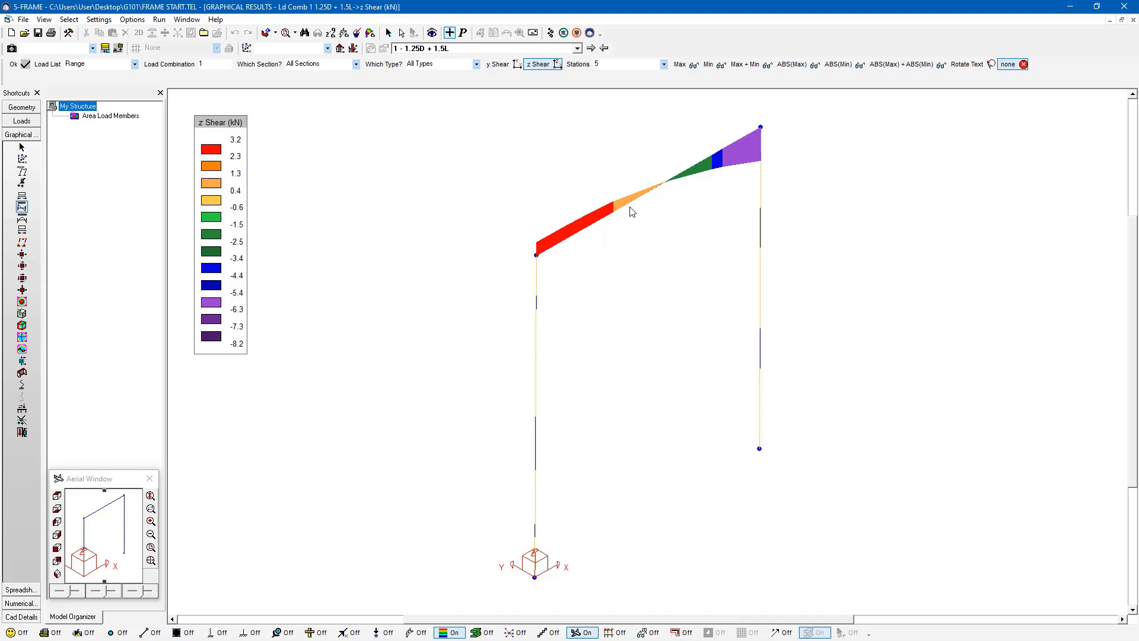
{"action": "mouse_move", "coordinate": [428, 123]}
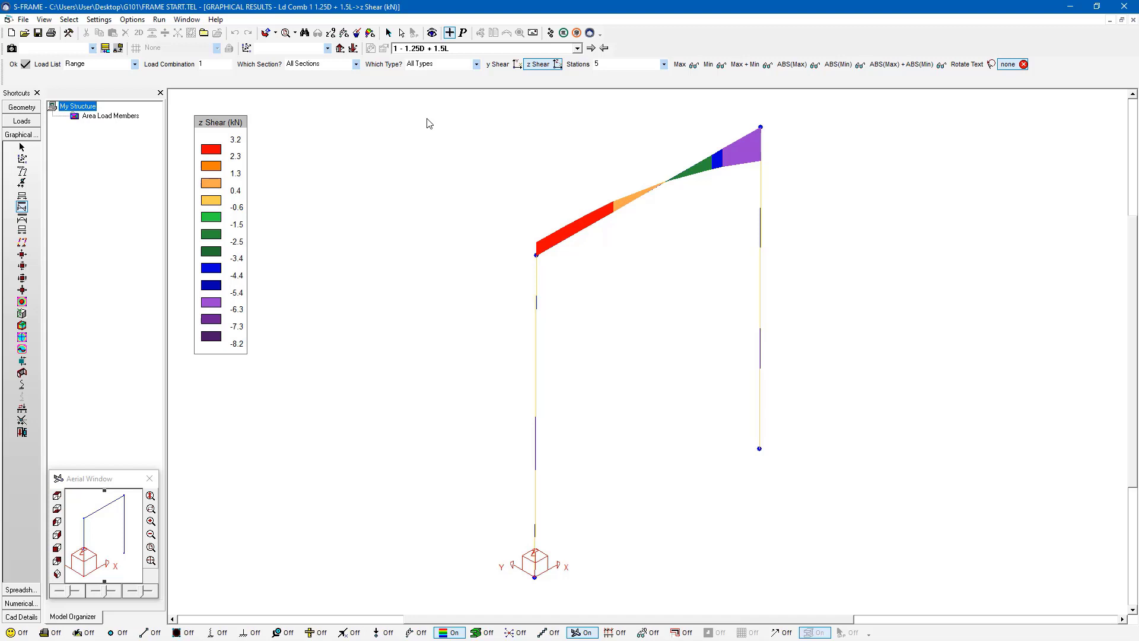
{"action": "mouse_move", "coordinate": [555, 264]}
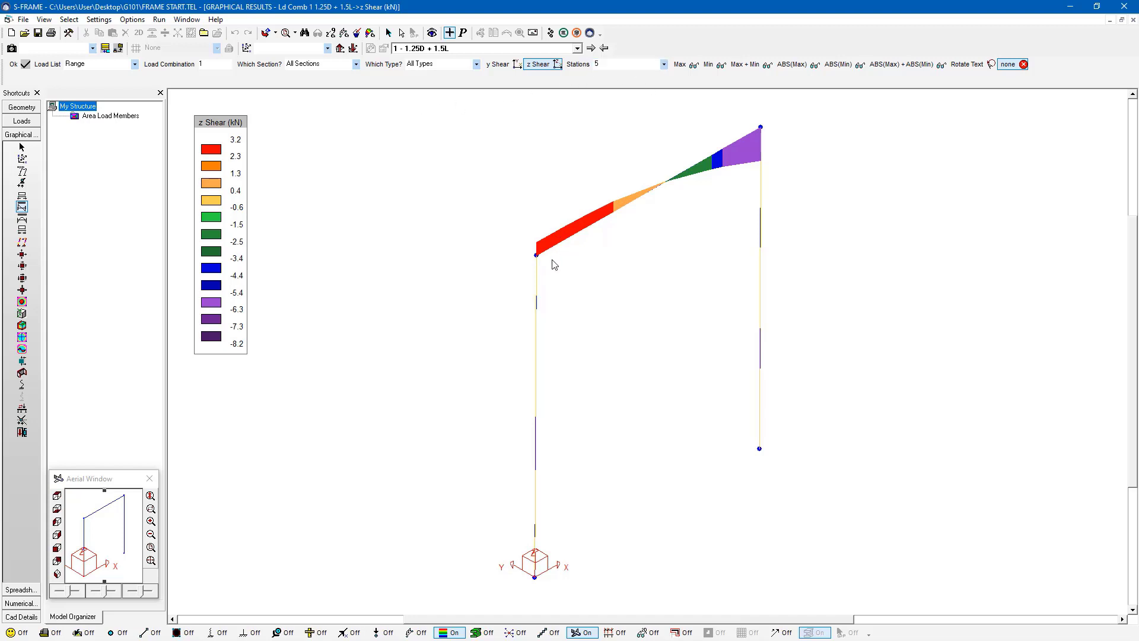
{"action": "mouse_move", "coordinate": [703, 172]}
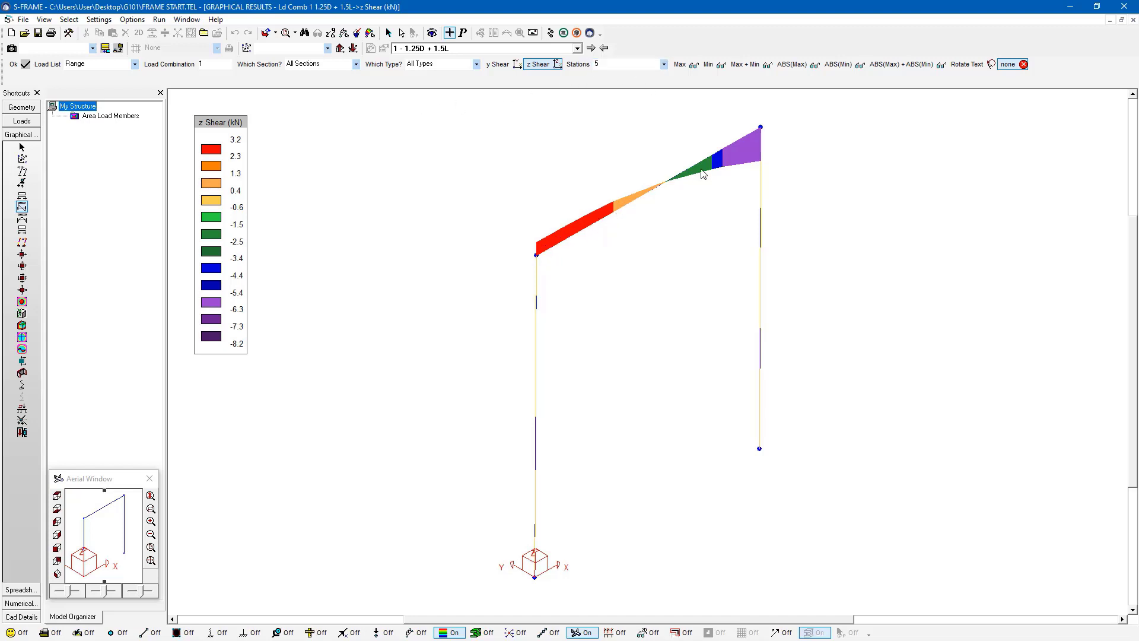
{"action": "mouse_move", "coordinate": [553, 269]}
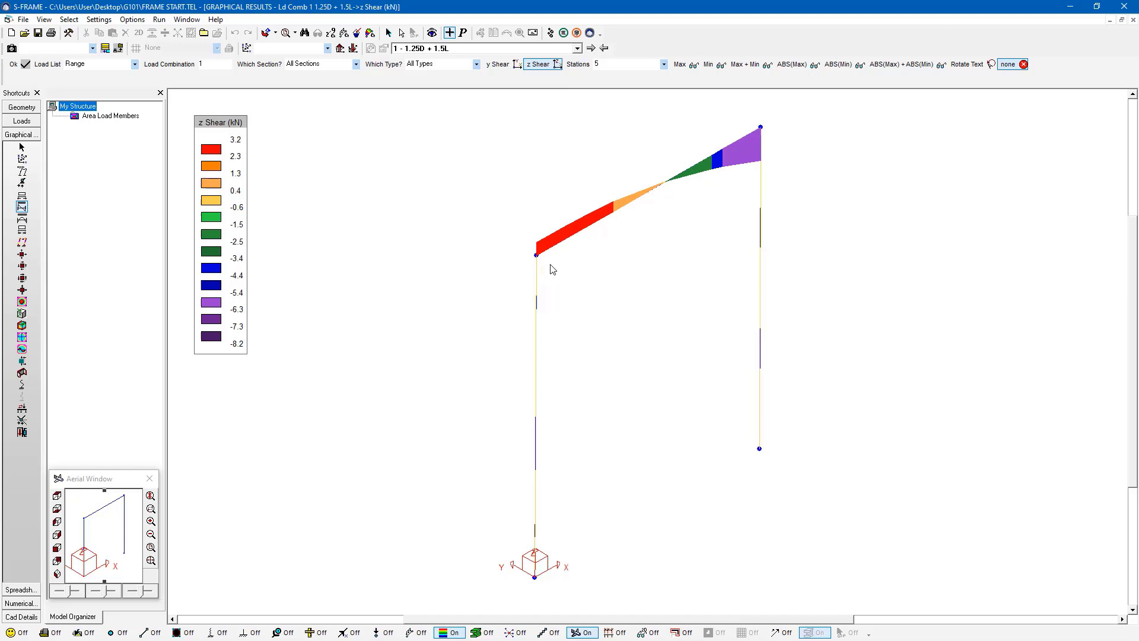
{"action": "mouse_move", "coordinate": [662, 180]}
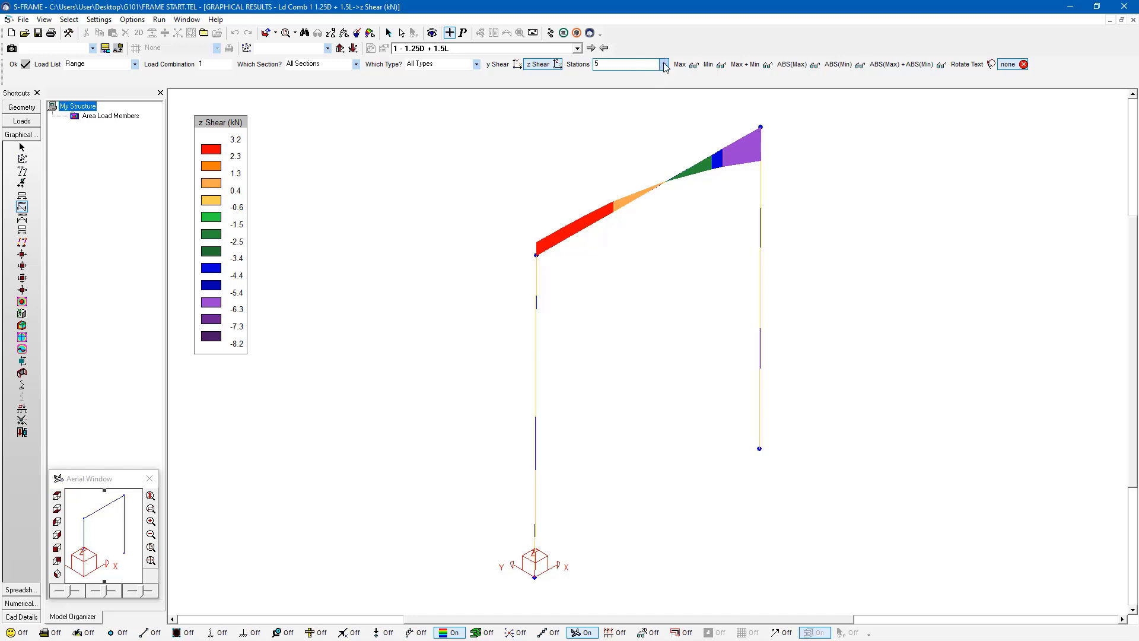
Raise the station count to 100 for a smoother z-shear colour gradient.
{"action": "left_click", "coordinate": [662, 64]}
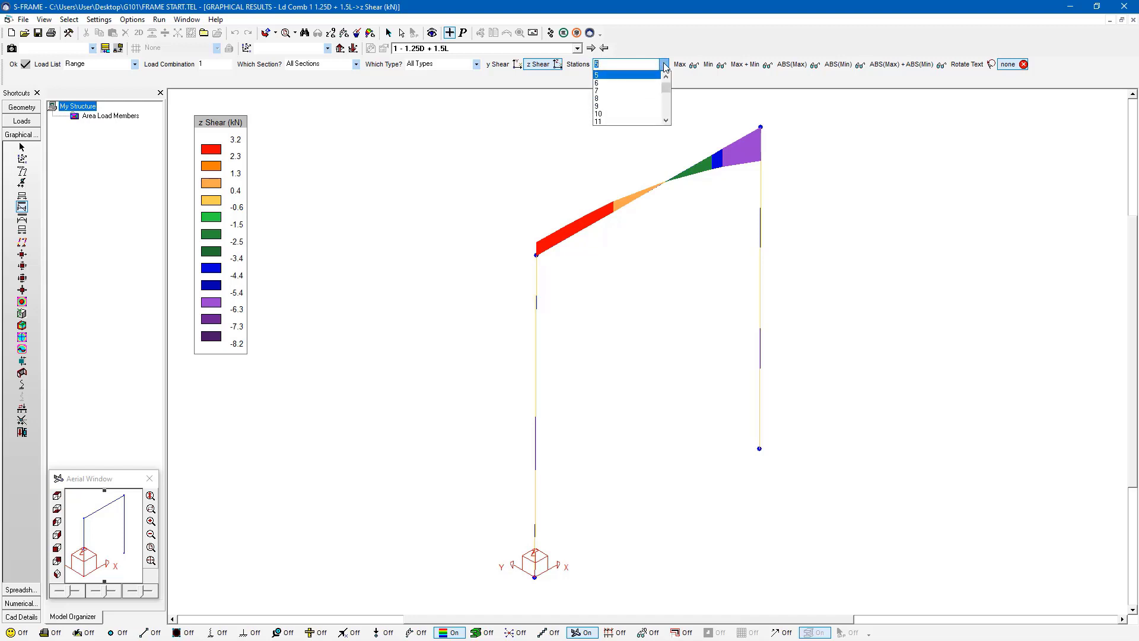
{"action": "scroll", "scroll_direction": "down", "scroll_amount": 3}
{"action": "type", "text": "100"}
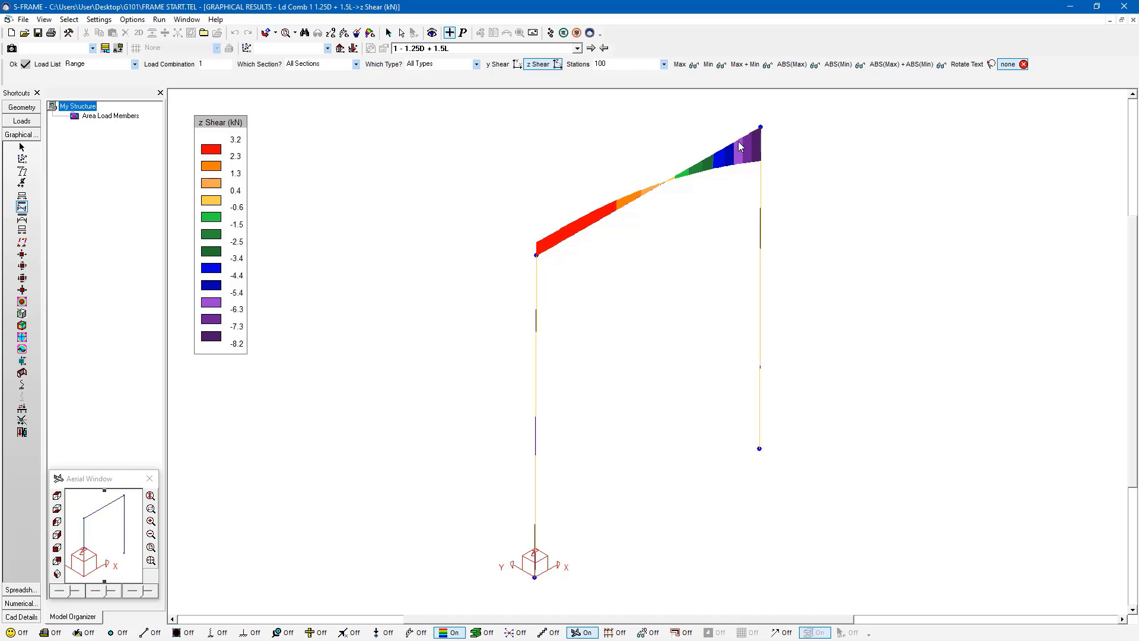
{"action": "mouse_move", "coordinate": [608, 229]}
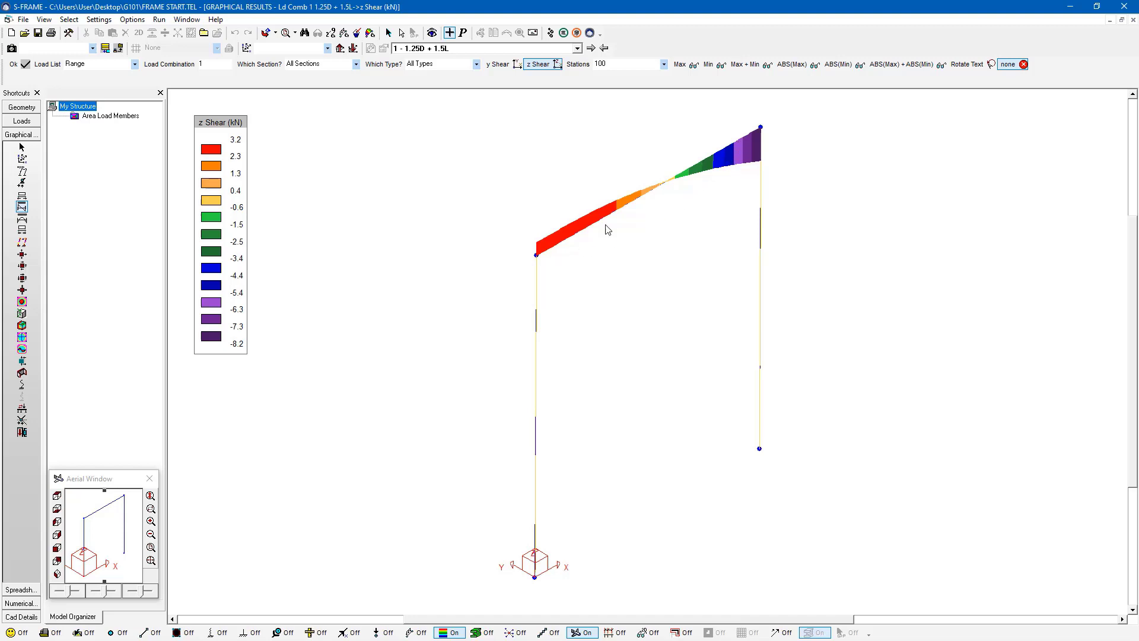
{"action": "mouse_move", "coordinate": [261, 251]}
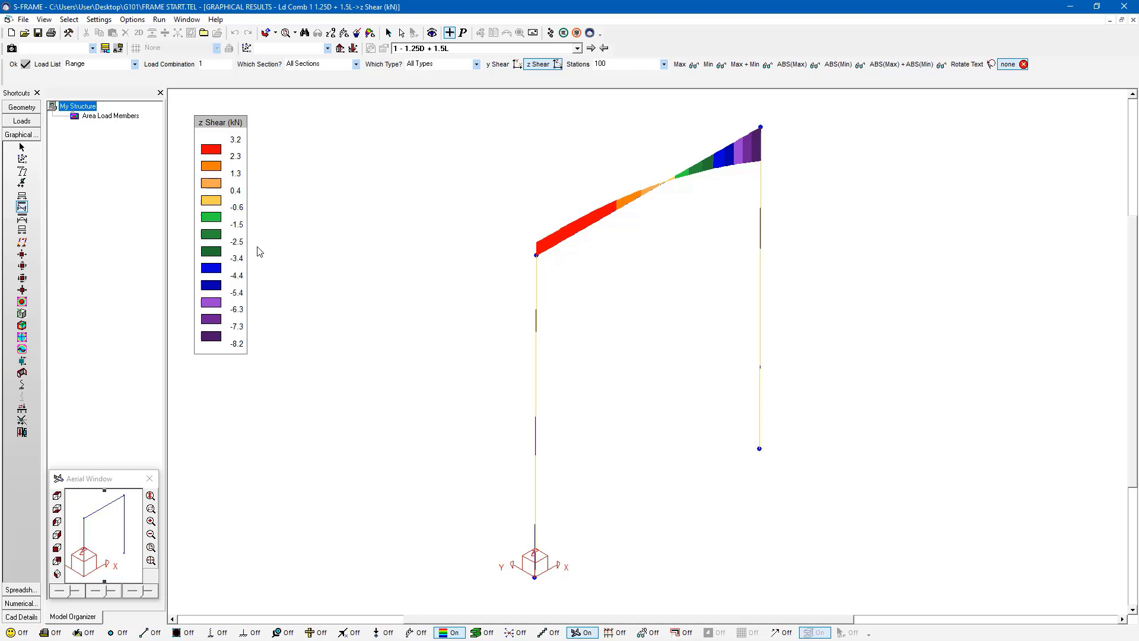
Label the rafter with its ABS(Max) z-shear of 8.2 rather than the Max of 3.2.
{"action": "left_click", "coordinate": [792, 64]}
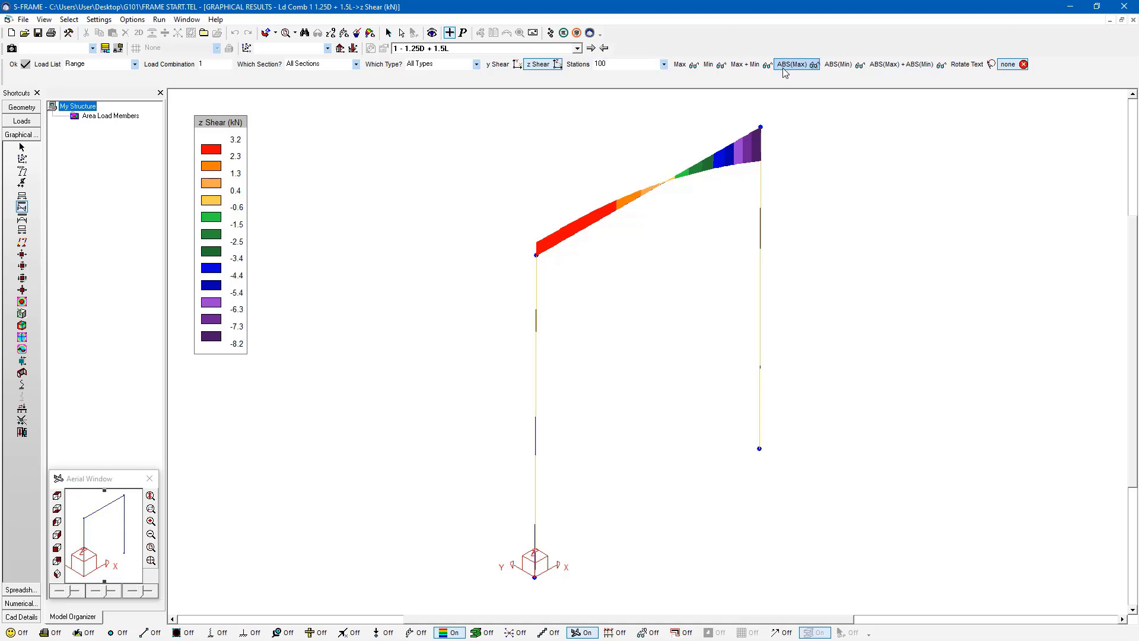
{"action": "mouse_move", "coordinate": [707, 64]}
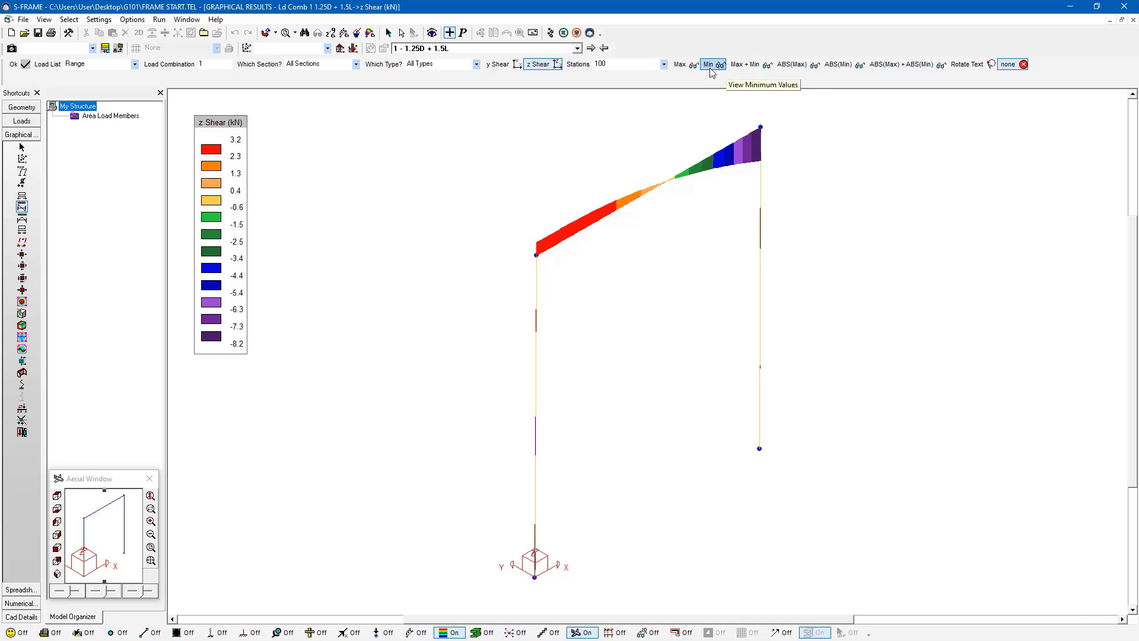
{"action": "mouse_move", "coordinate": [700, 68]}
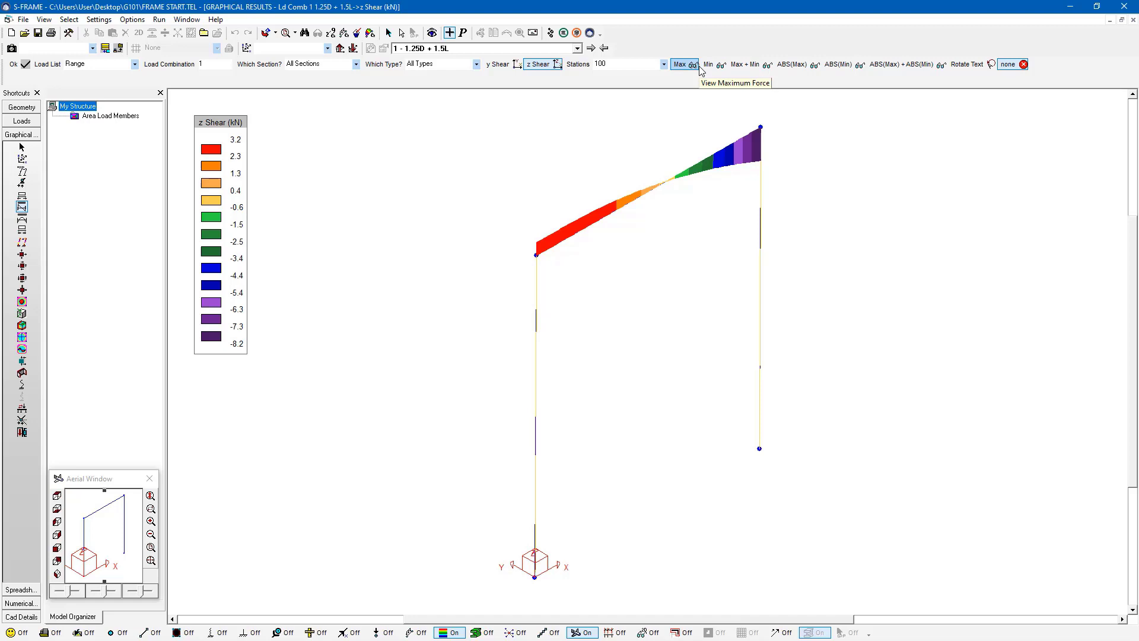
{"action": "left_click", "coordinate": [693, 64]}
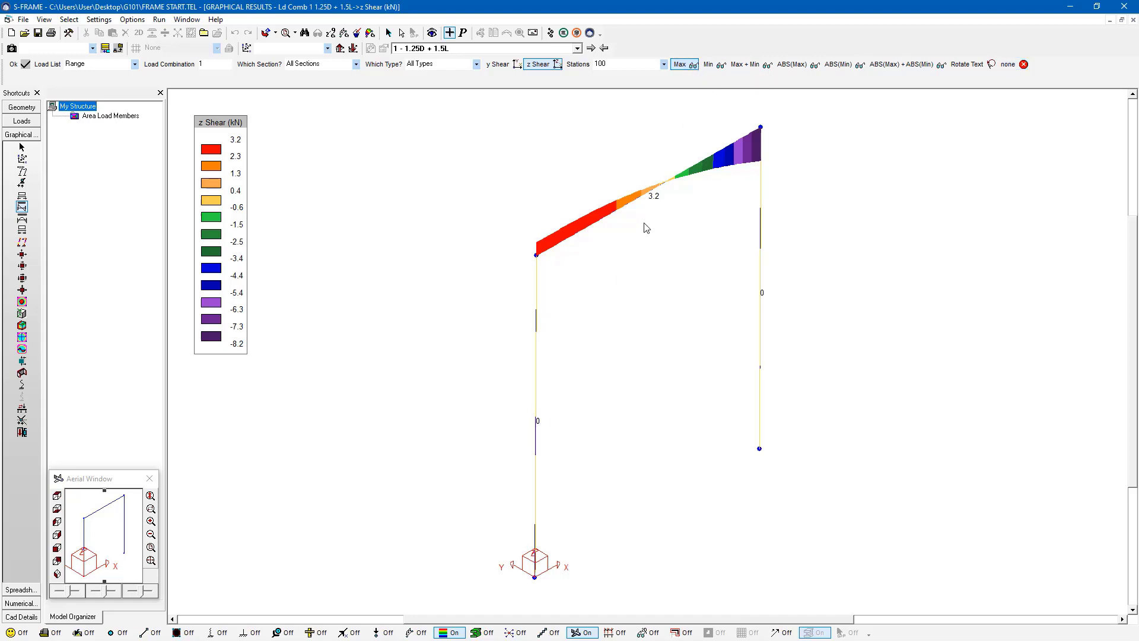
{"action": "mouse_move", "coordinate": [650, 199]}
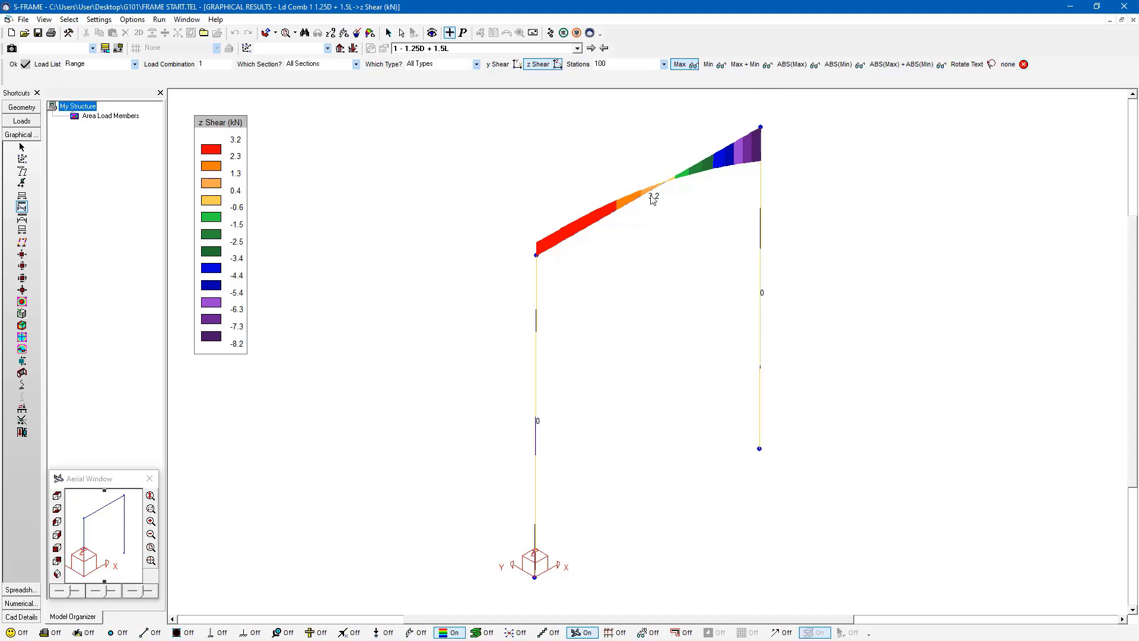
{"action": "left_click", "coordinate": [790, 64]}
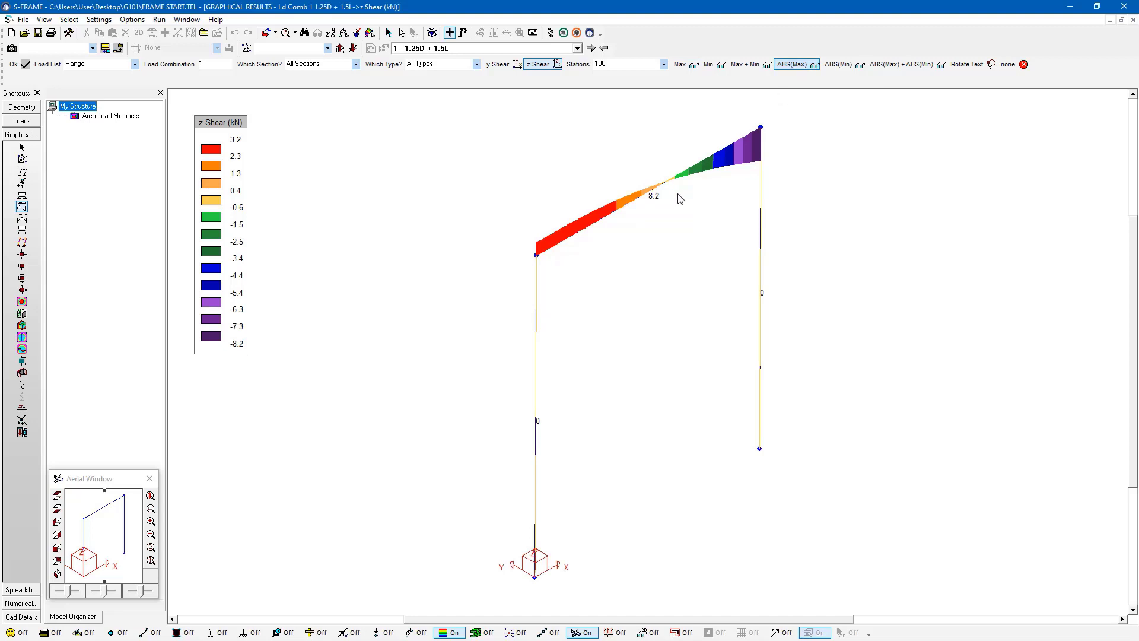
{"action": "mouse_move", "coordinate": [654, 204]}
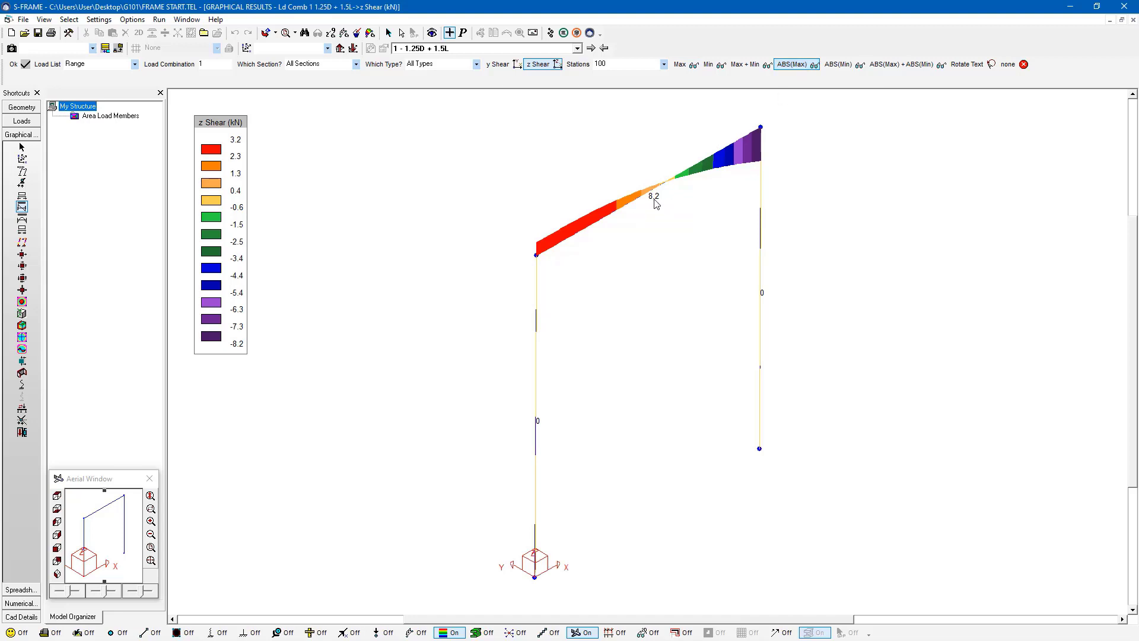
{"action": "mouse_move", "coordinate": [754, 226]}
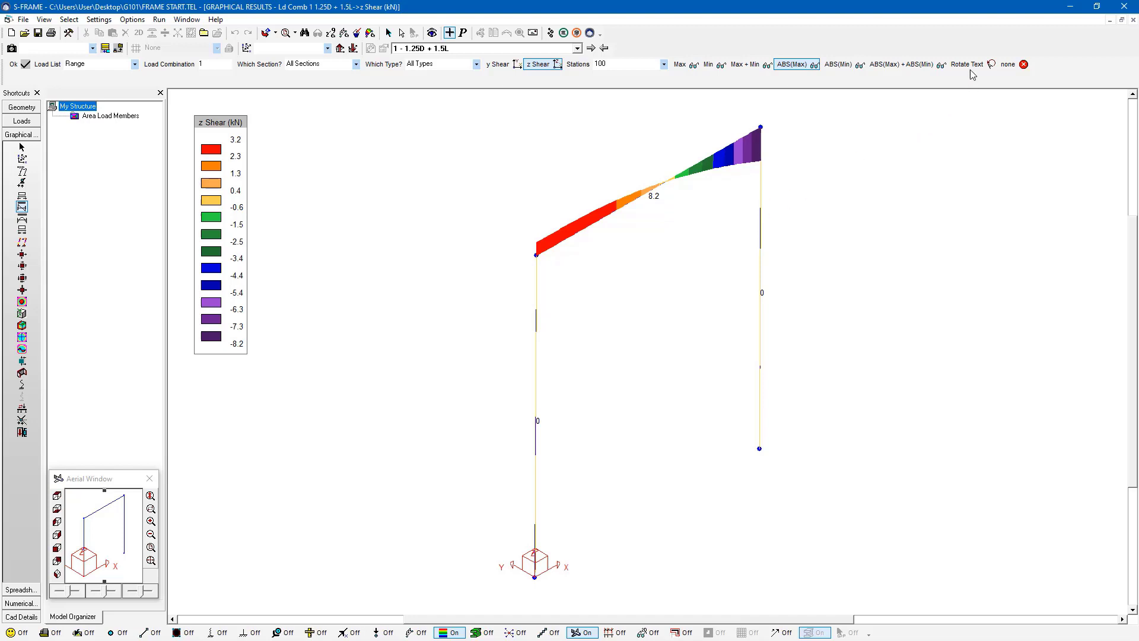
Rotate value labels along the members and bring up the rafter's Properties force diagram.
{"action": "left_click", "coordinate": [989, 64]}
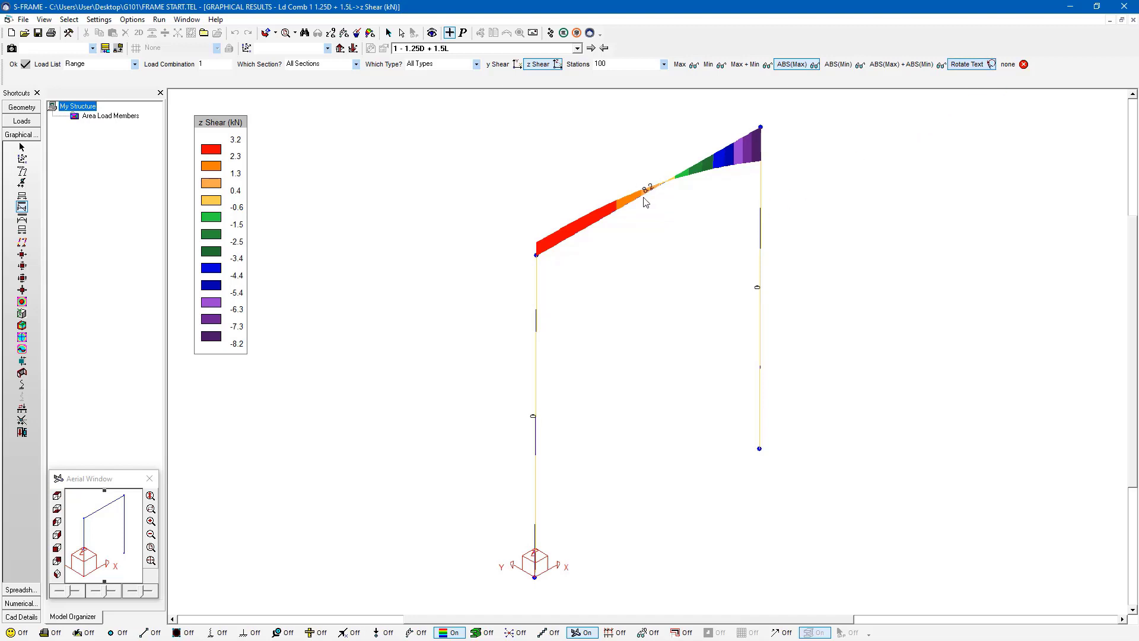
{"action": "mouse_move", "coordinate": [57, 560]}
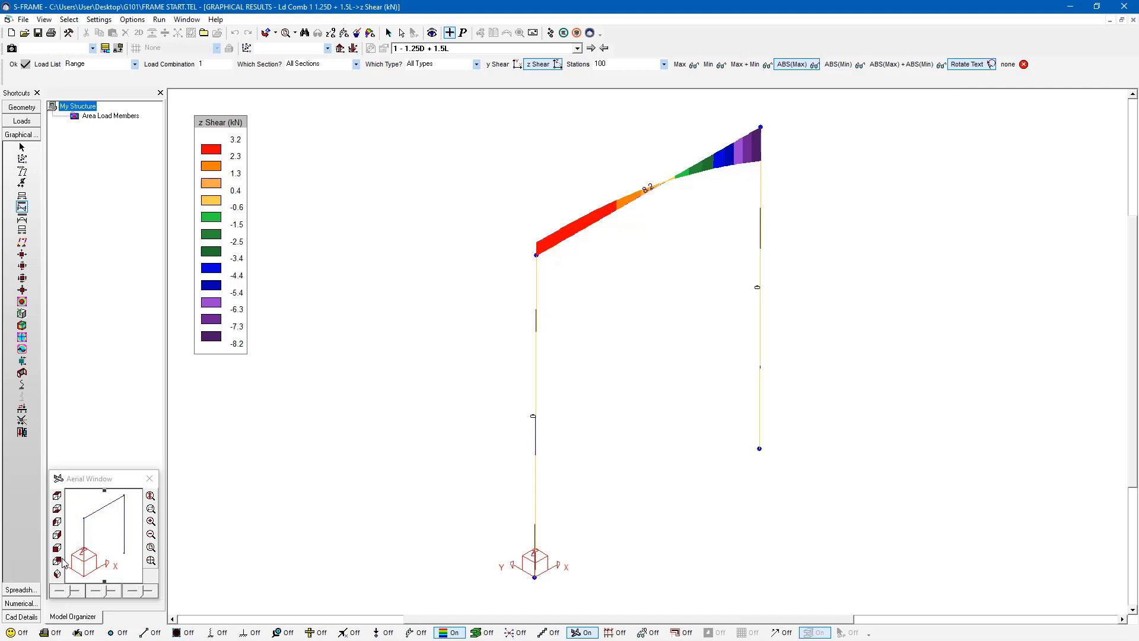
{"action": "mouse_move", "coordinate": [56, 560]}
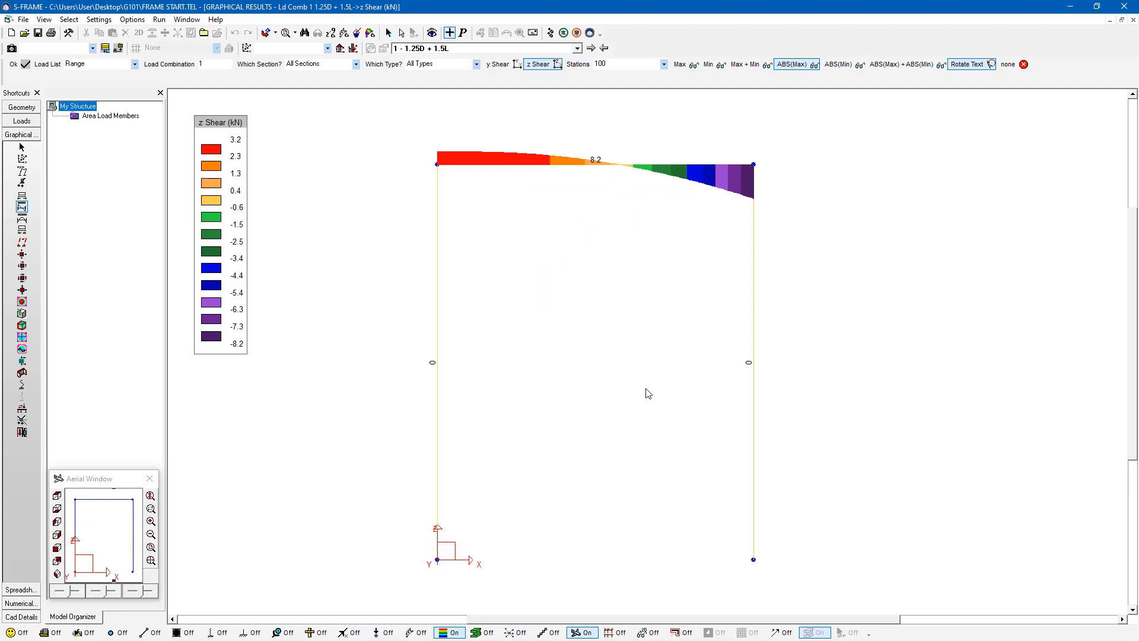
{"action": "mouse_move", "coordinate": [533, 170]}
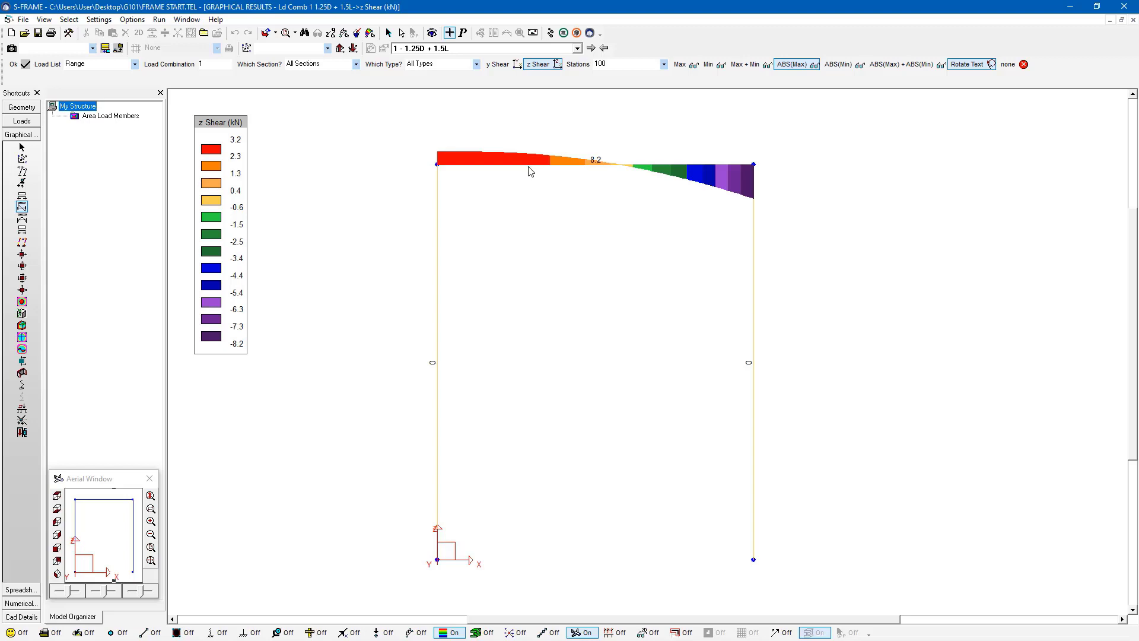
{"action": "right_click", "coordinate": [531, 171]}
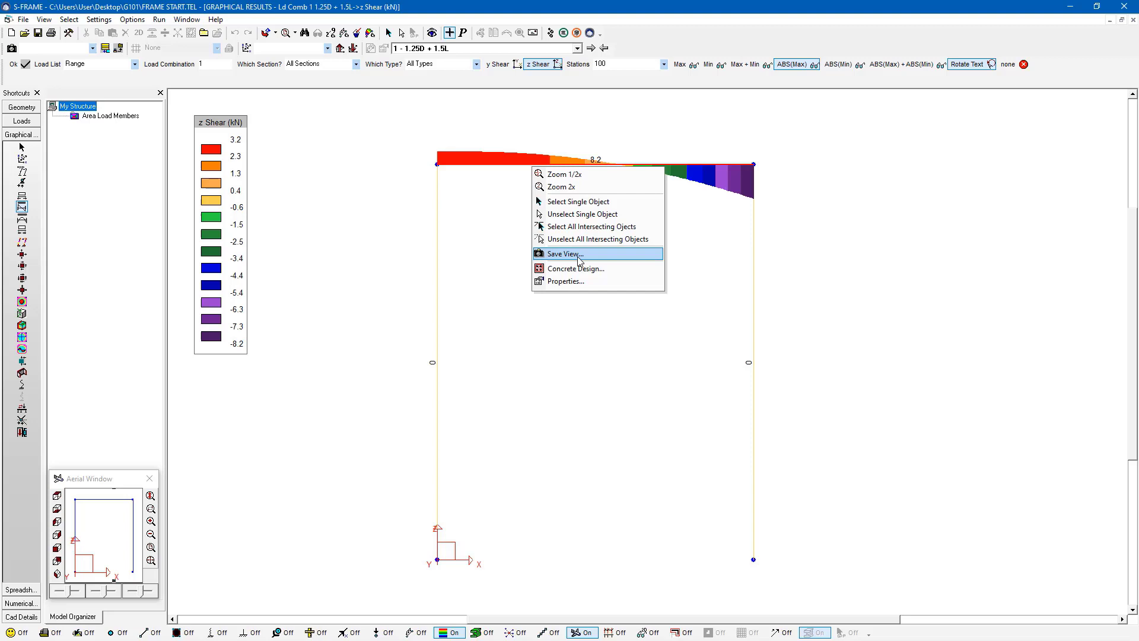
{"action": "left_click", "coordinate": [564, 253]}
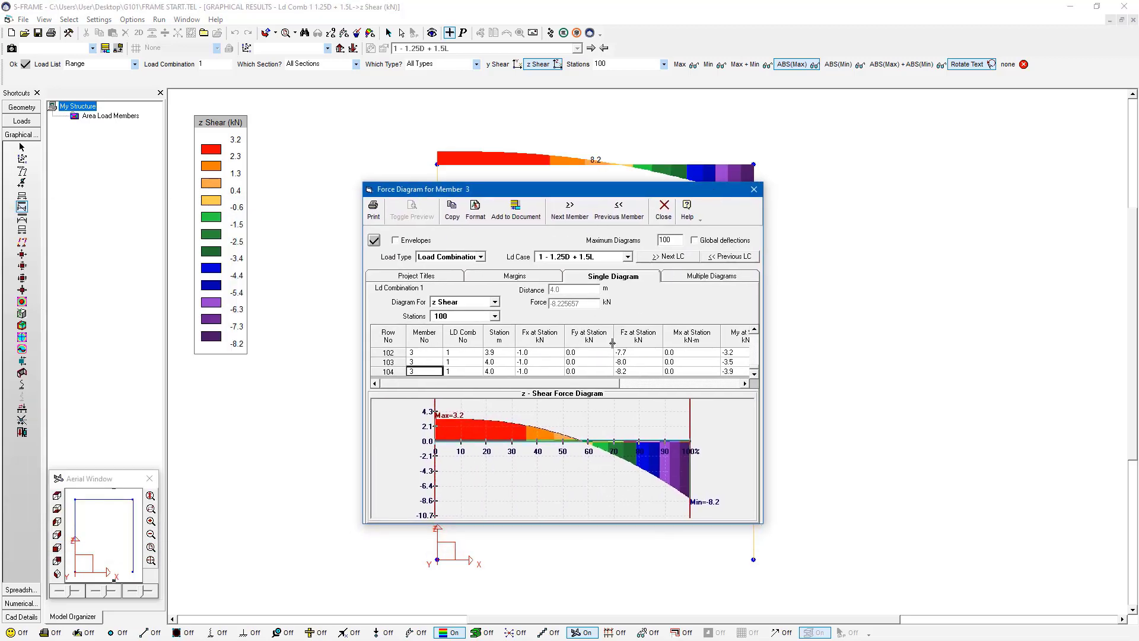
Read member 3's z-shear near 0.70 m, about 3.01 kN, from the diagram and station table.
{"action": "left_click", "coordinate": [480, 430]}
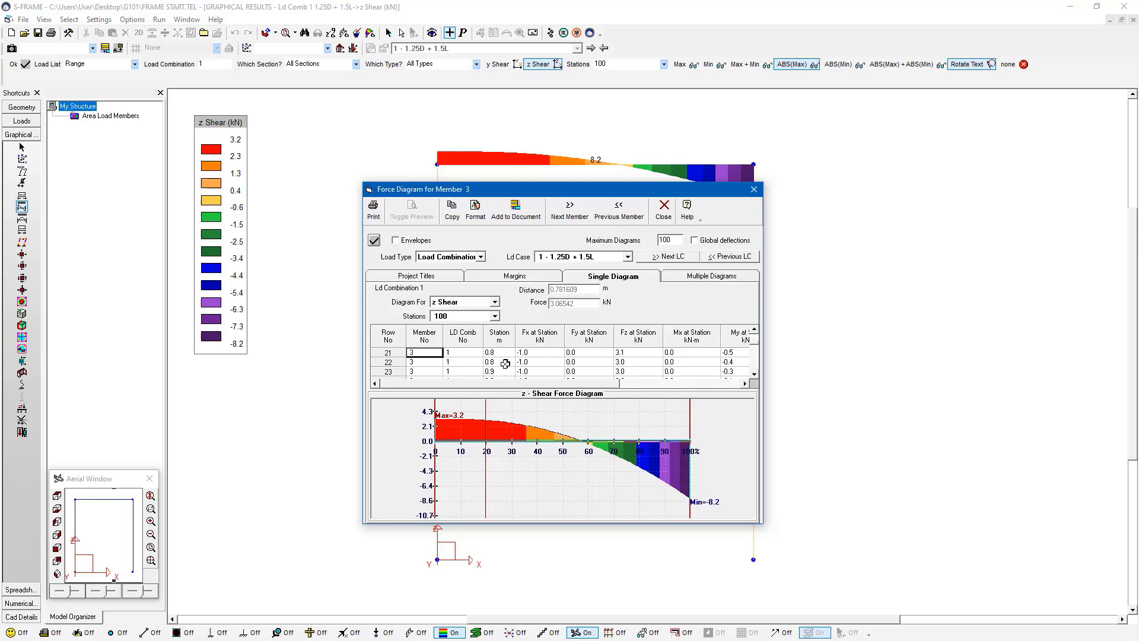
{"action": "mouse_move", "coordinate": [475, 326]}
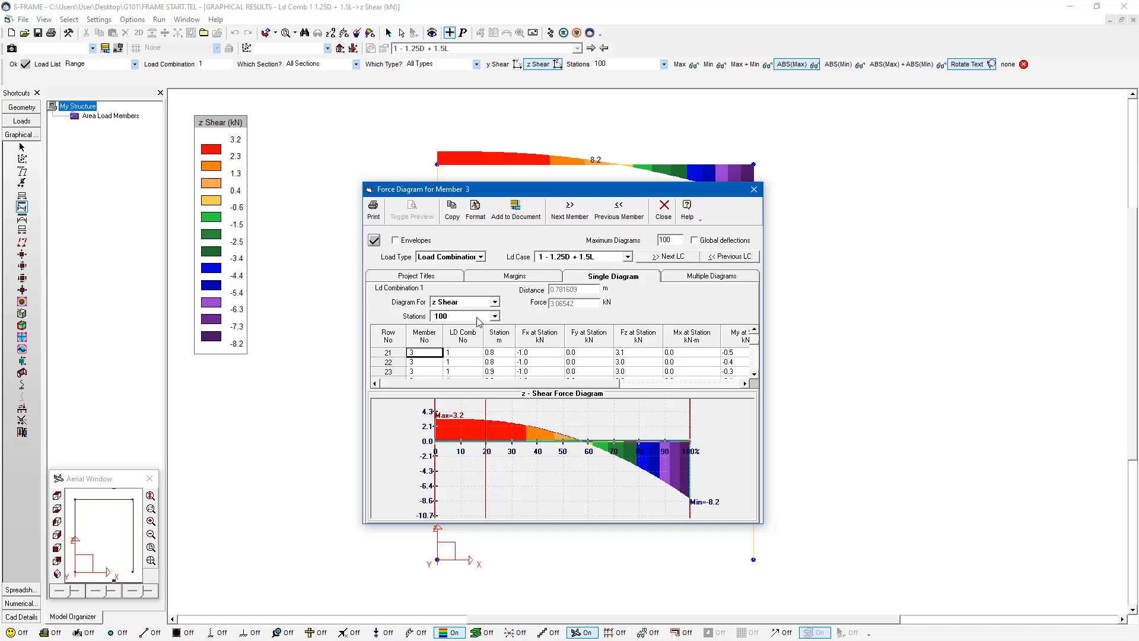
{"action": "mouse_move", "coordinate": [516, 282]}
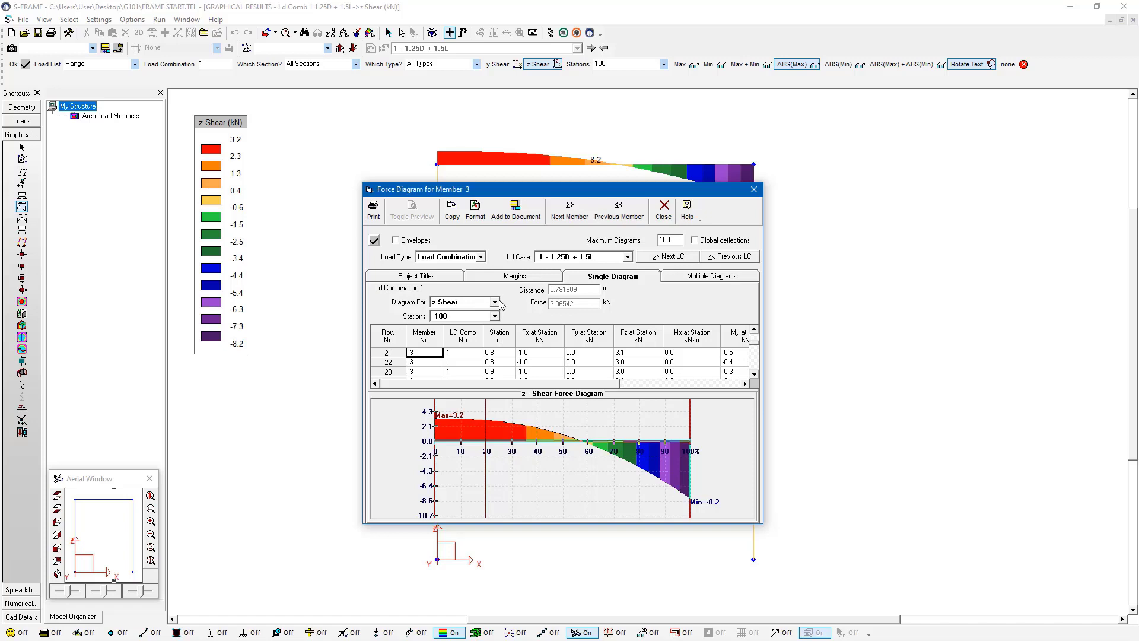
Review member 3's y Moment diagram, then close the force diagram window.
{"action": "left_click", "coordinate": [493, 302]}
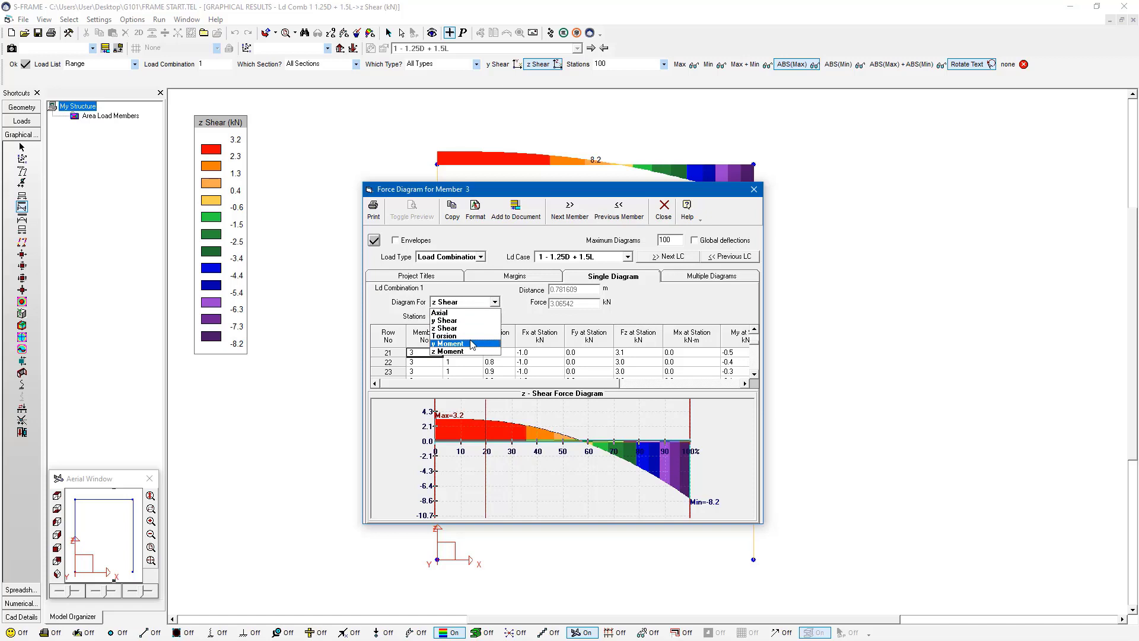
{"action": "left_click", "coordinate": [449, 343]}
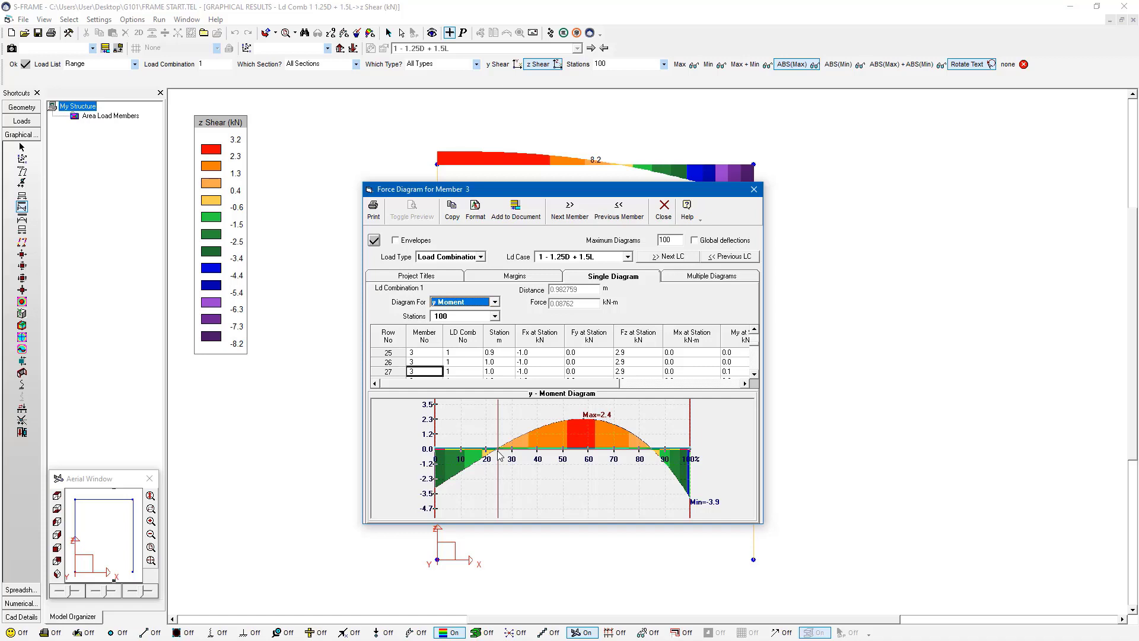
{"action": "left_click", "coordinate": [662, 205]}
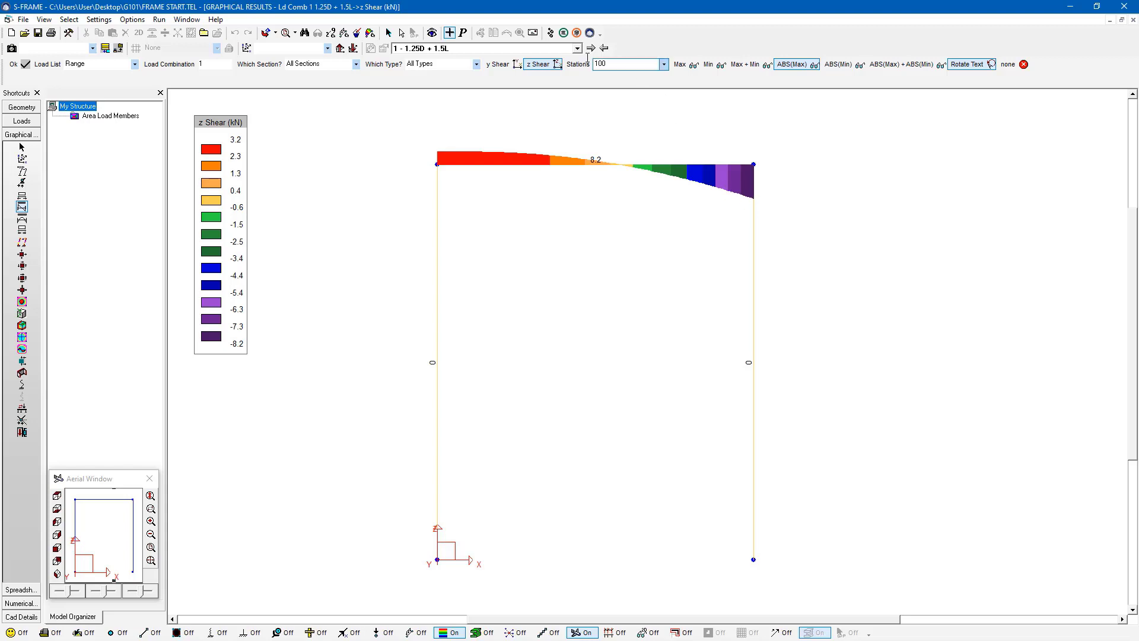
{"action": "mouse_move", "coordinate": [463, 33]}
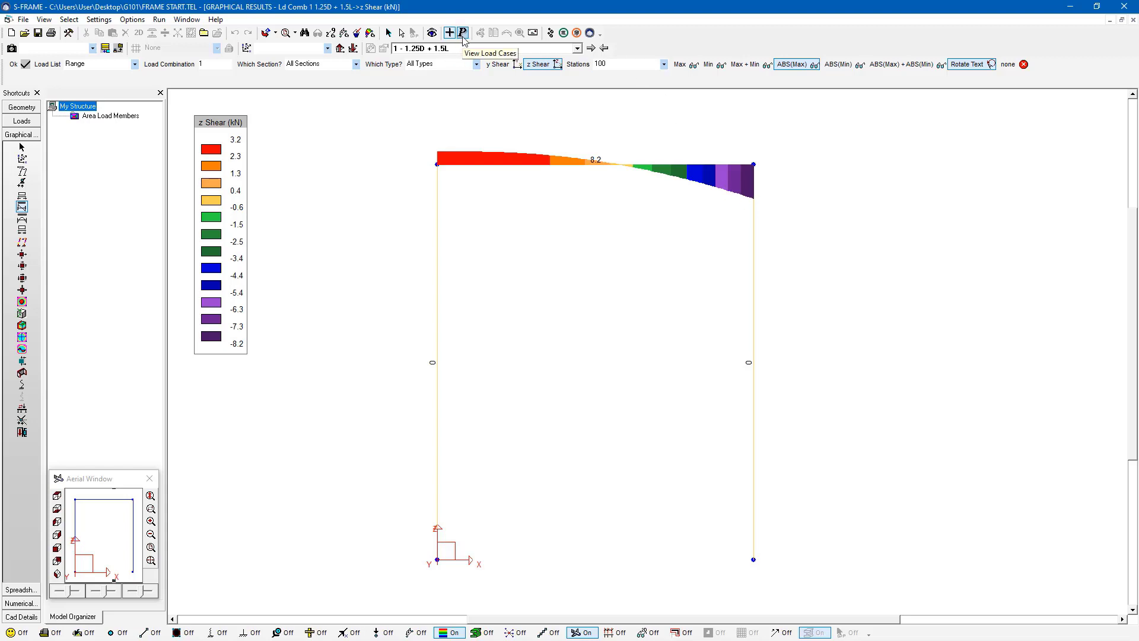
Show z-shear for load case 2, Dead Load, with the rafter labelled 6.4.
{"action": "left_click", "coordinate": [463, 32]}
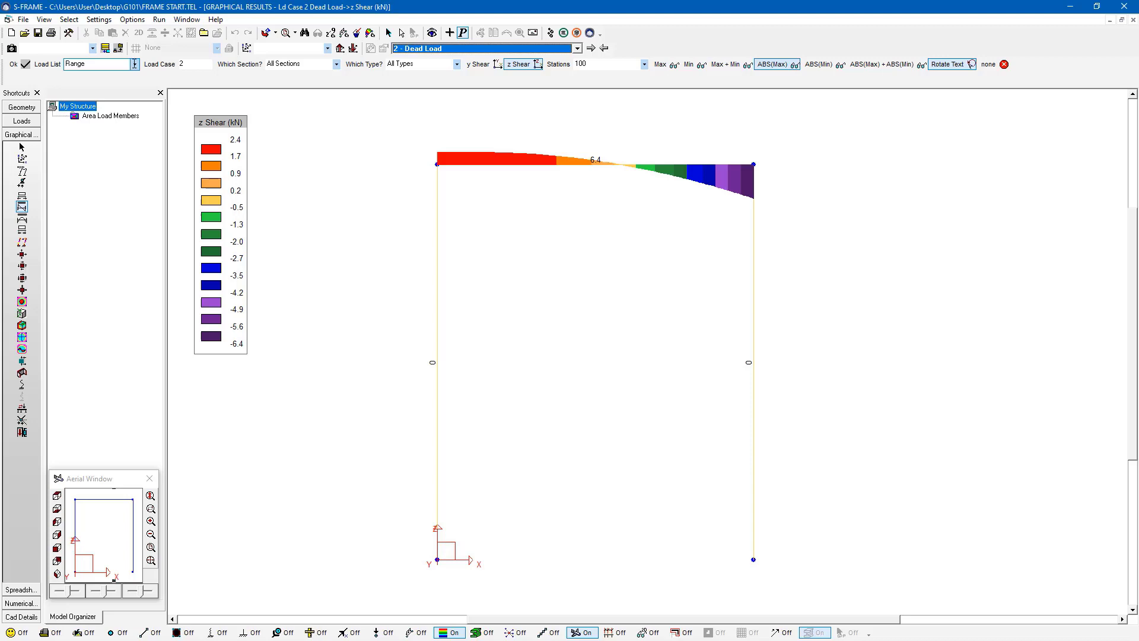
{"action": "left_click", "coordinate": [134, 64]}
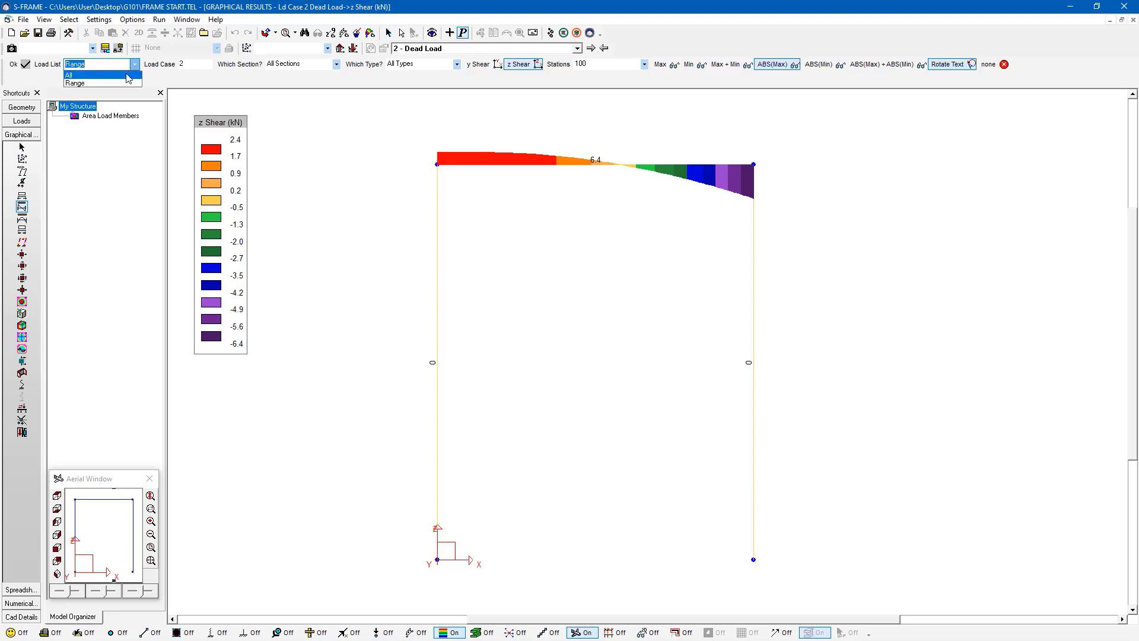
{"action": "left_click", "coordinate": [76, 73]}
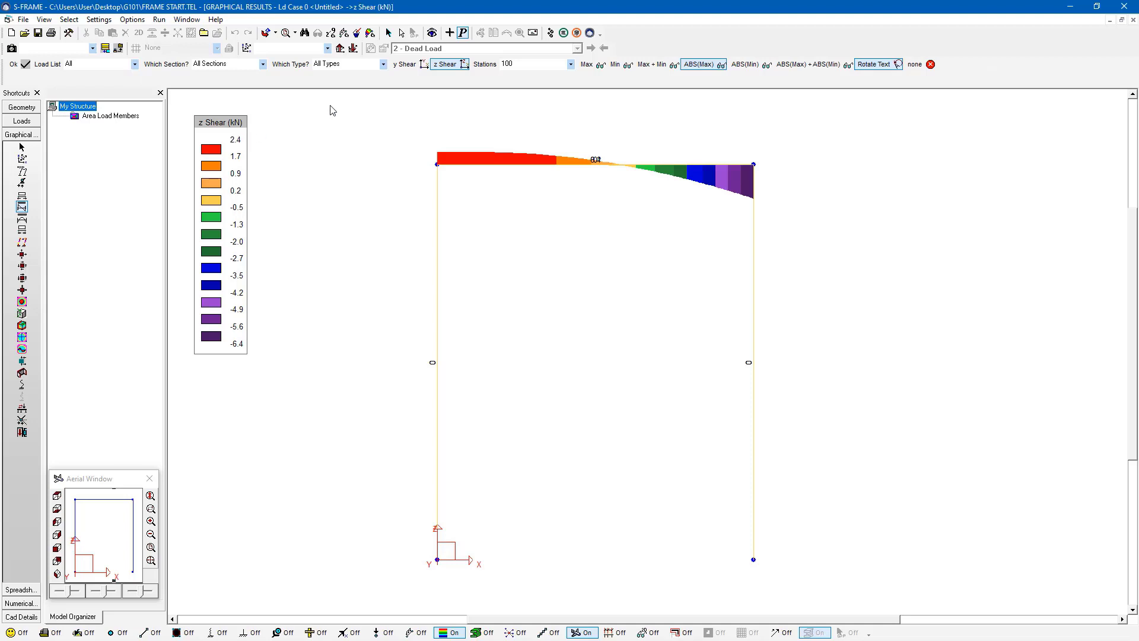
{"action": "mouse_move", "coordinate": [598, 165]}
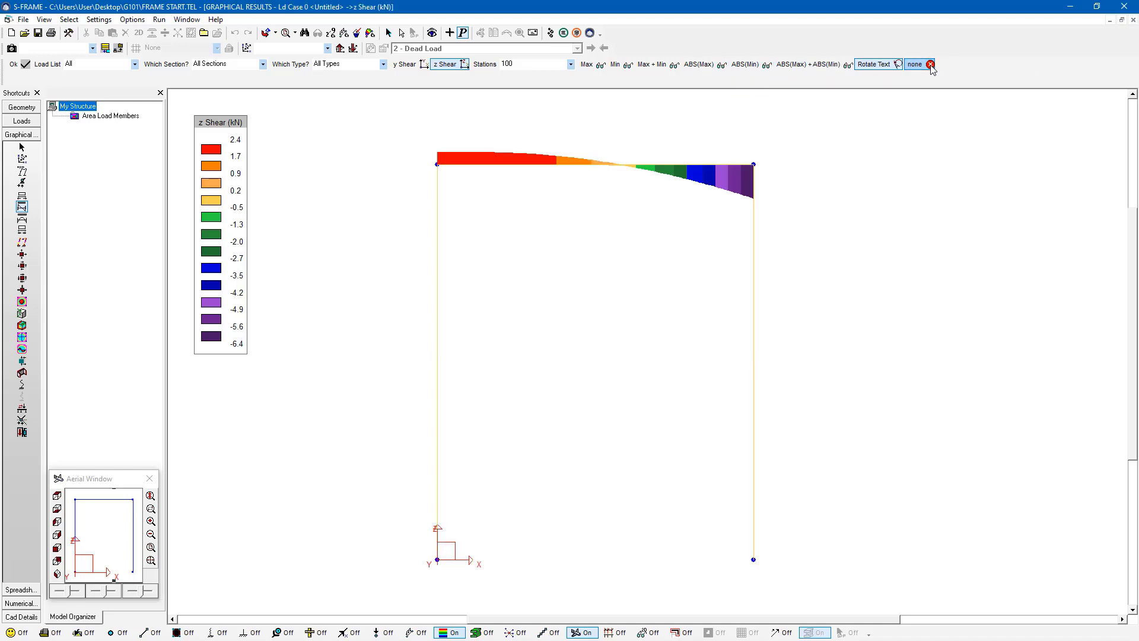
{"action": "mouse_move", "coordinate": [930, 68]}
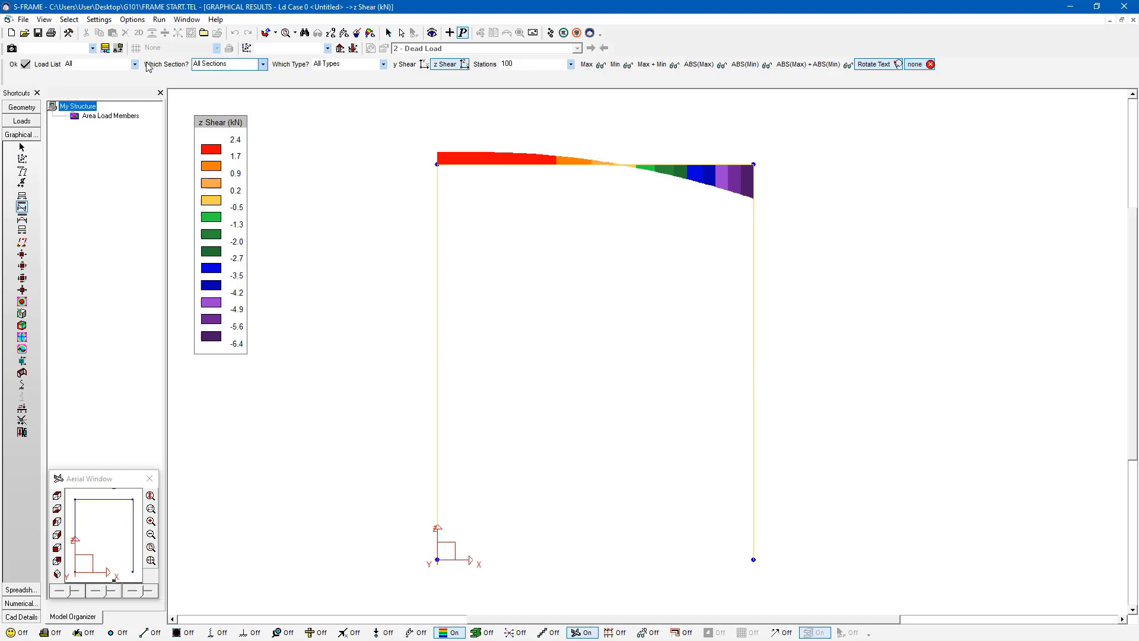
{"action": "left_click", "coordinate": [121, 64]}
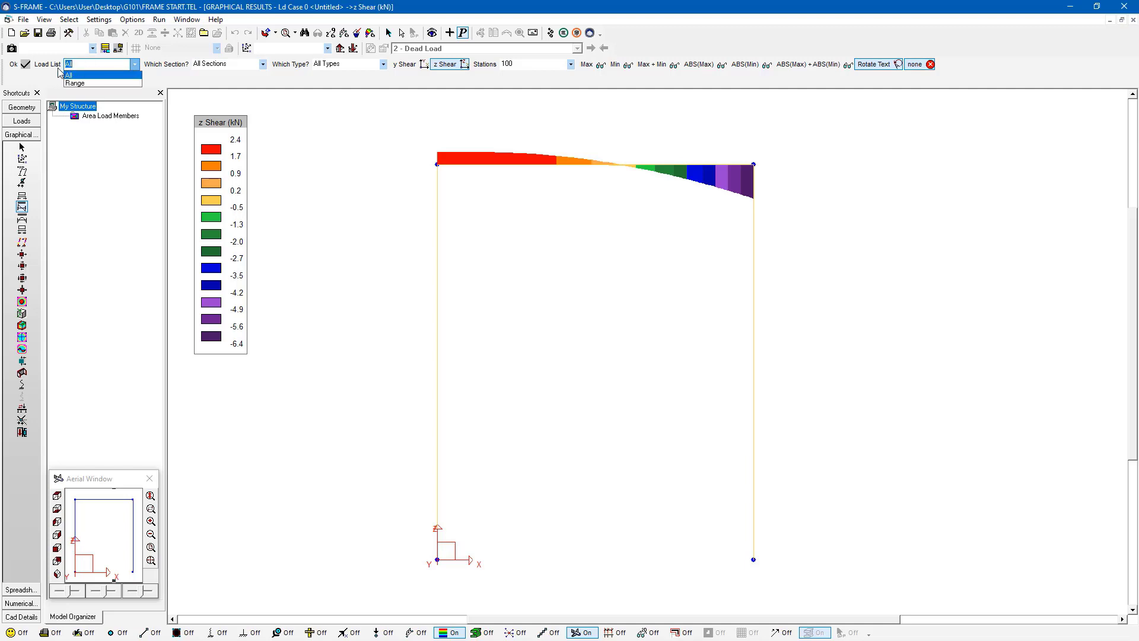
{"action": "mouse_move", "coordinate": [82, 83]}
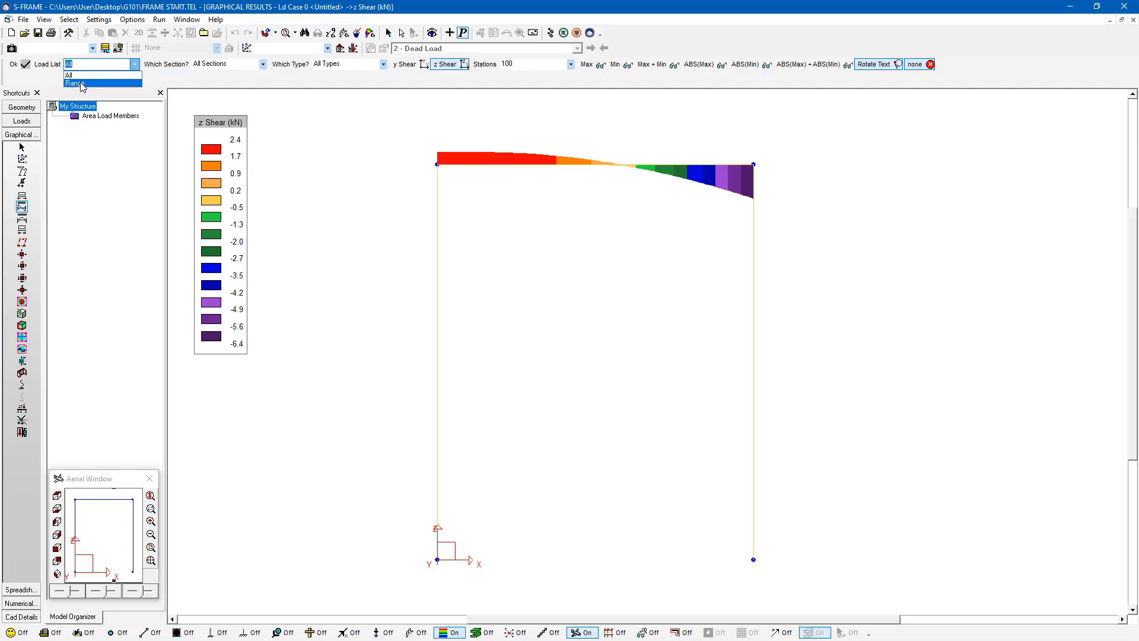
{"action": "left_click", "coordinate": [81, 83]}
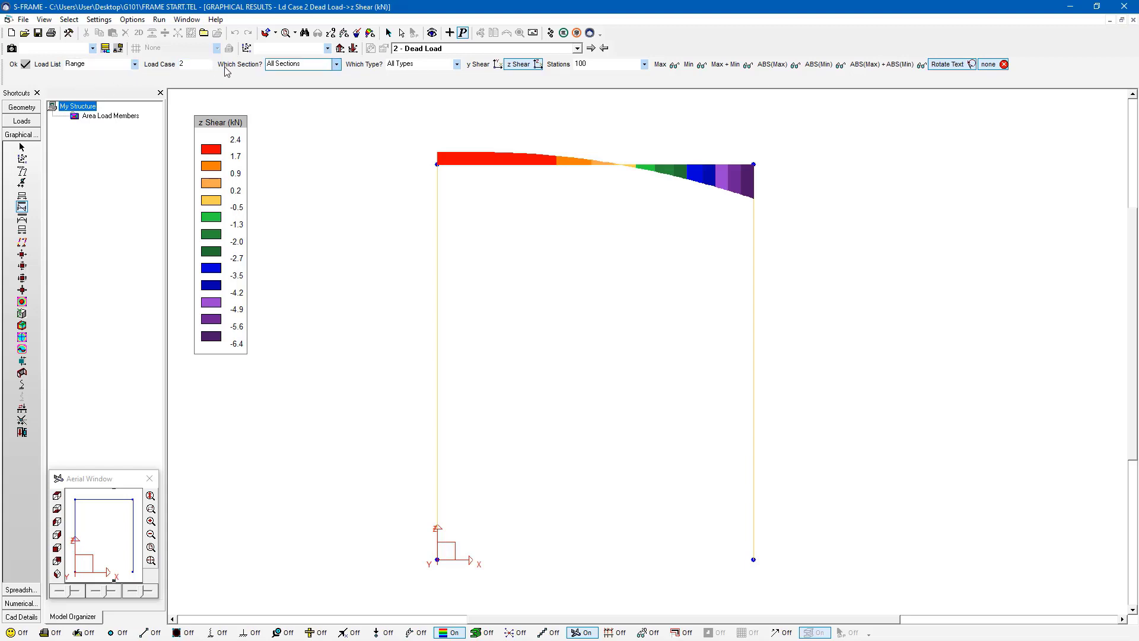
Display z-shear envelopes, accept the Invalid Range warning, and list envelopes across all load cases.
{"action": "left_click", "coordinate": [192, 64]}
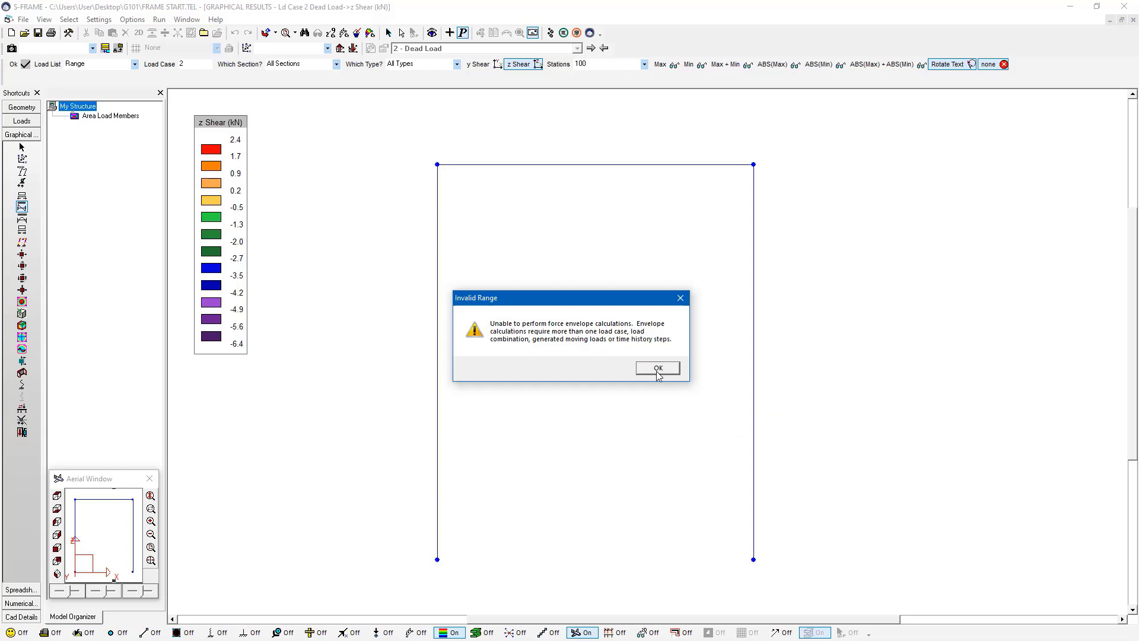
{"action": "mouse_move", "coordinate": [652, 370]}
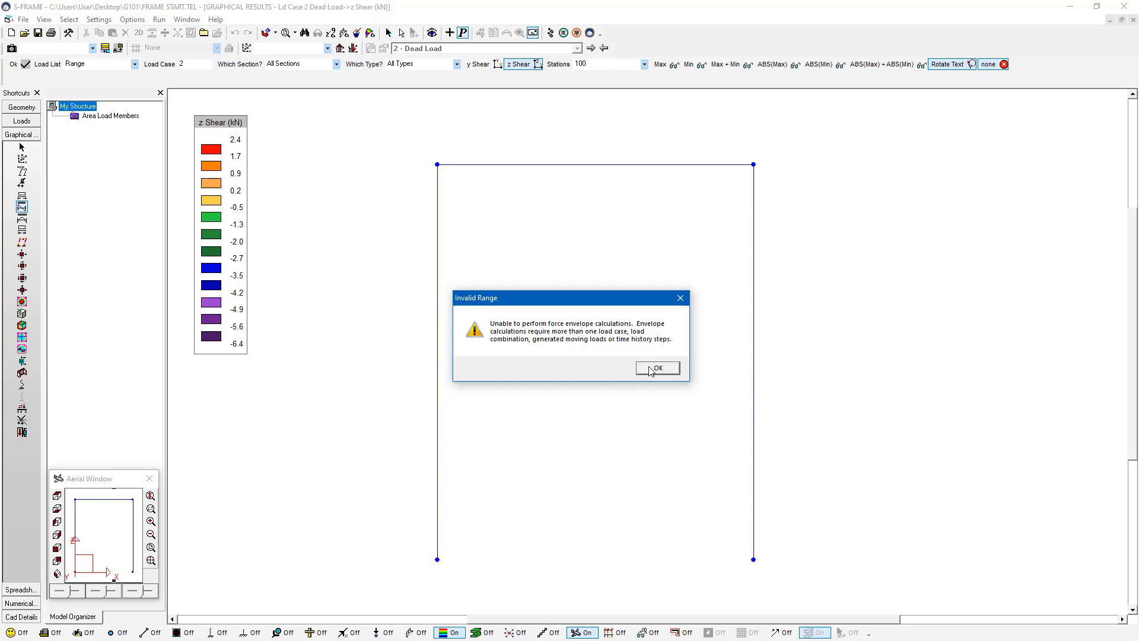
{"action": "left_click", "coordinate": [657, 368]}
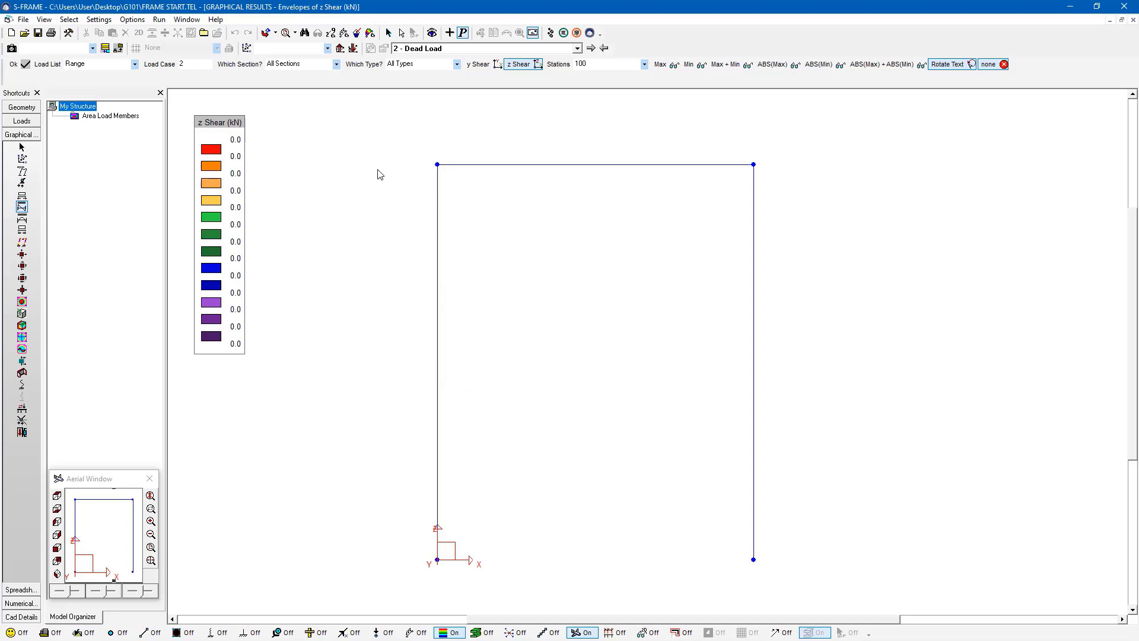
{"action": "mouse_move", "coordinate": [136, 71]}
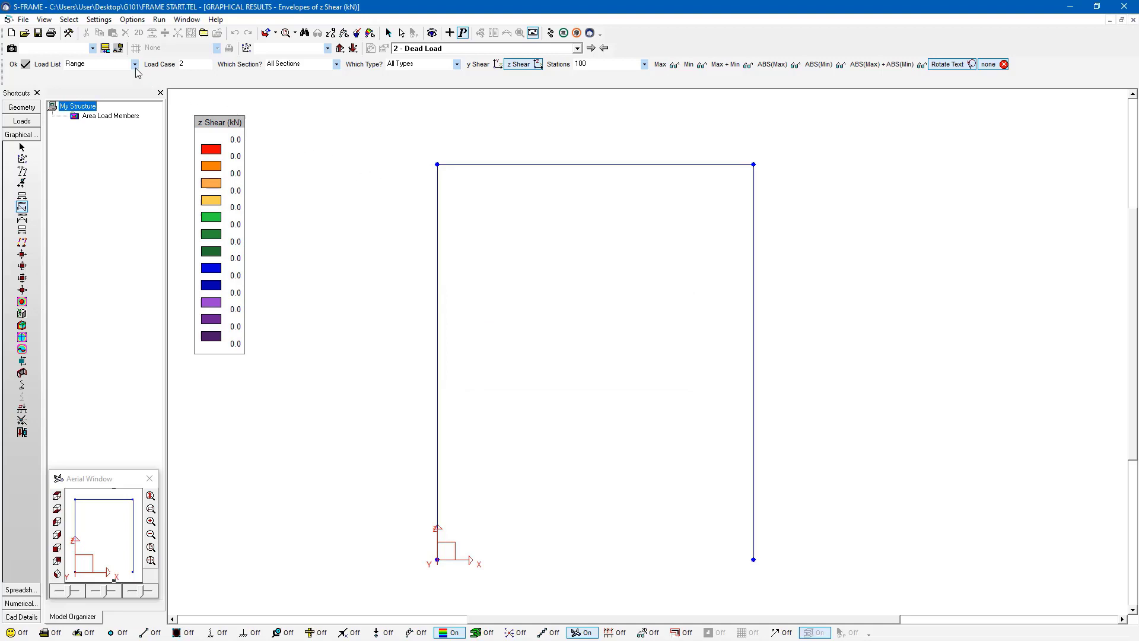
{"action": "left_click", "coordinate": [133, 64]}
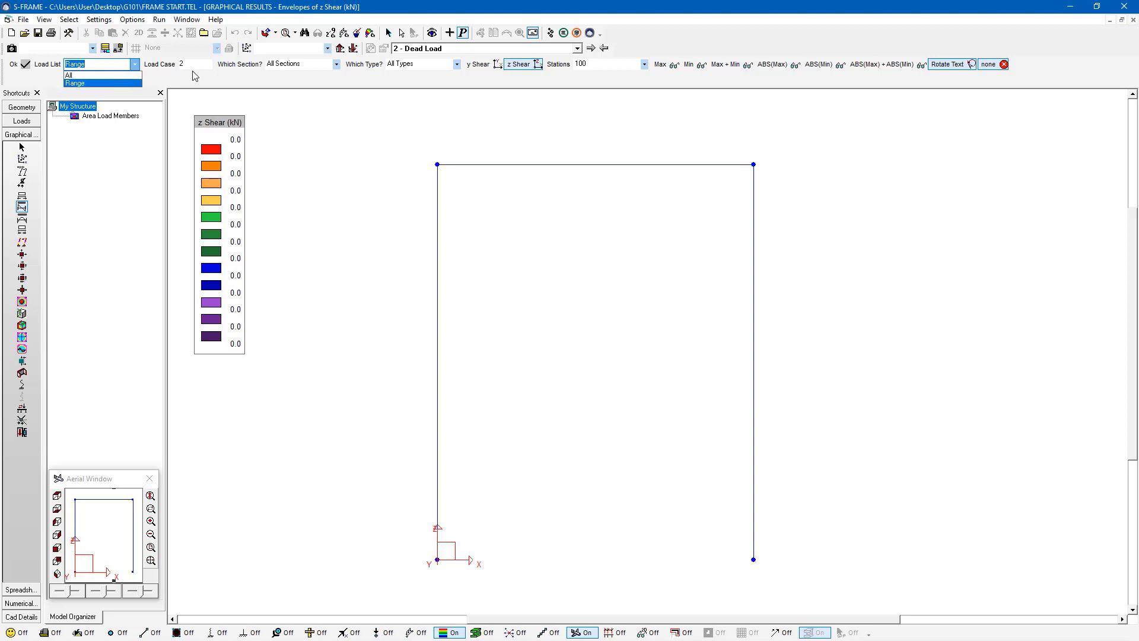
{"action": "mouse_move", "coordinate": [97, 76]}
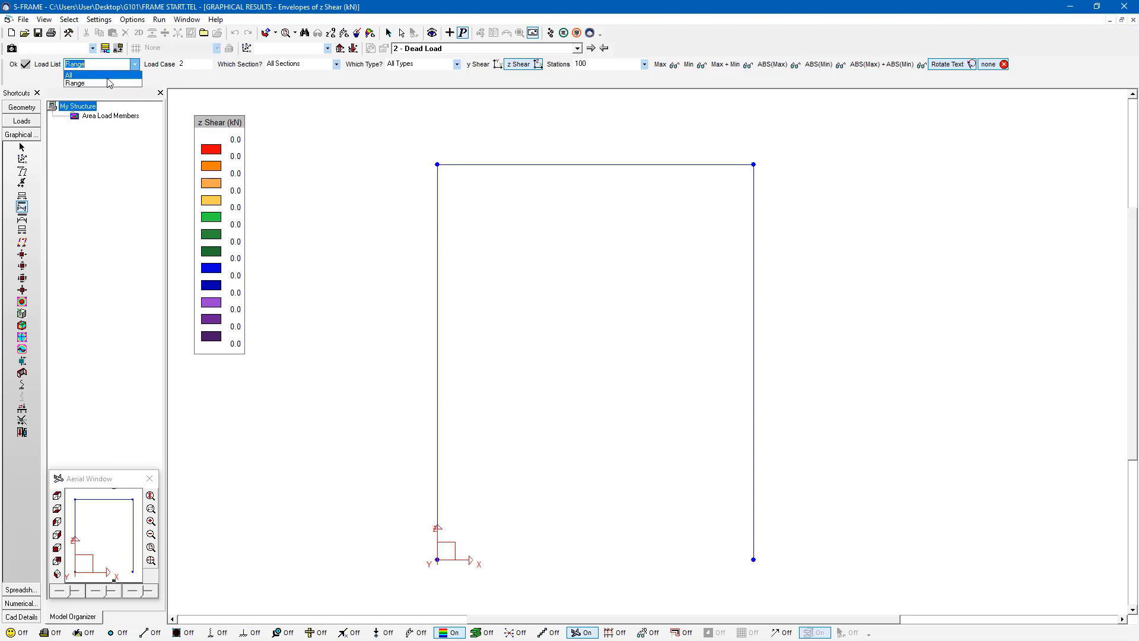
{"action": "left_click", "coordinate": [73, 73]}
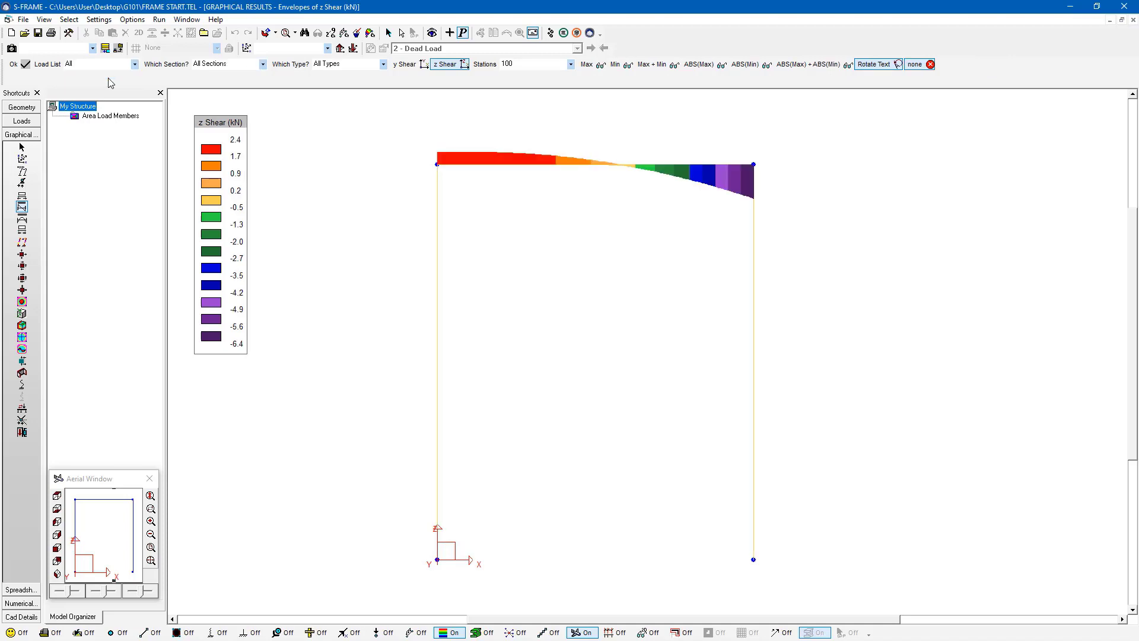
{"action": "mouse_move", "coordinate": [417, 158]}
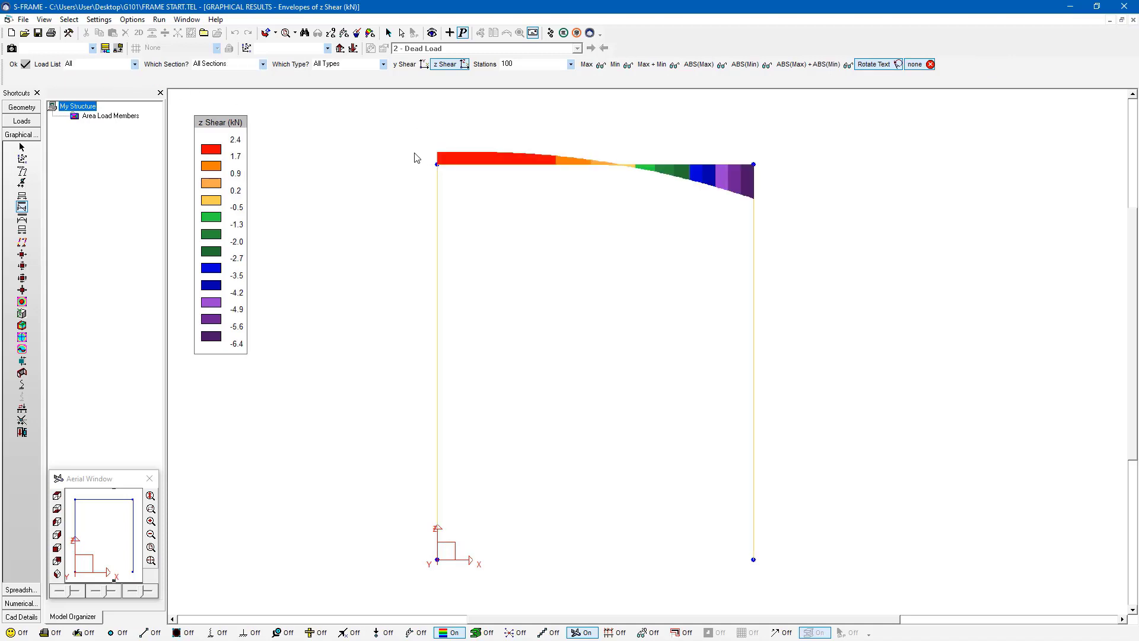
{"action": "mouse_move", "coordinate": [629, 153]}
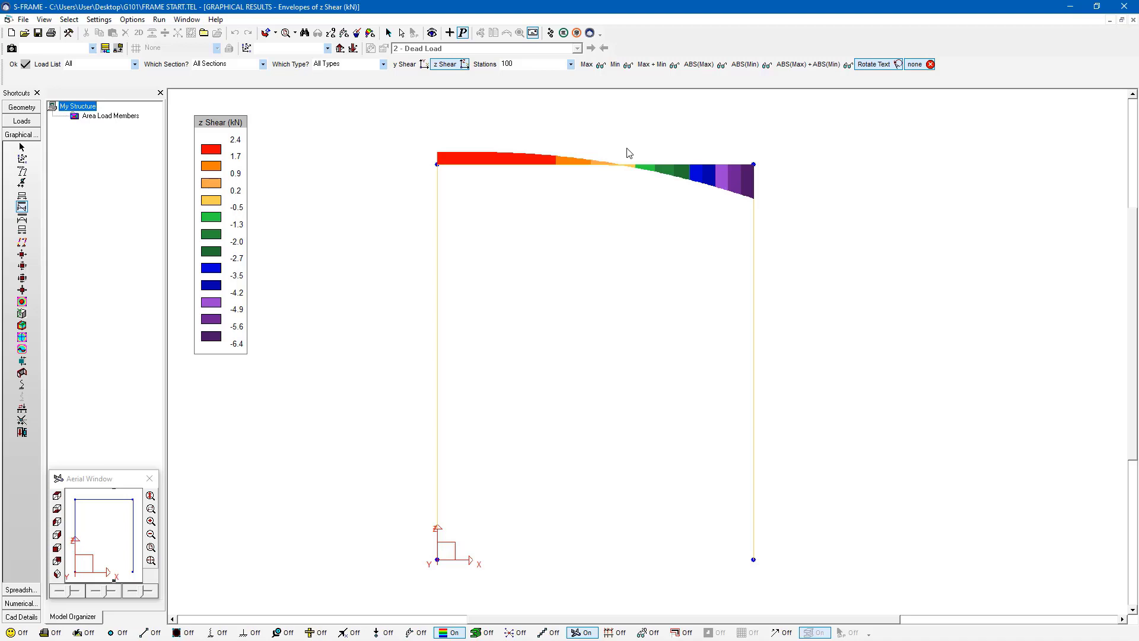
{"action": "mouse_move", "coordinate": [503, 185]}
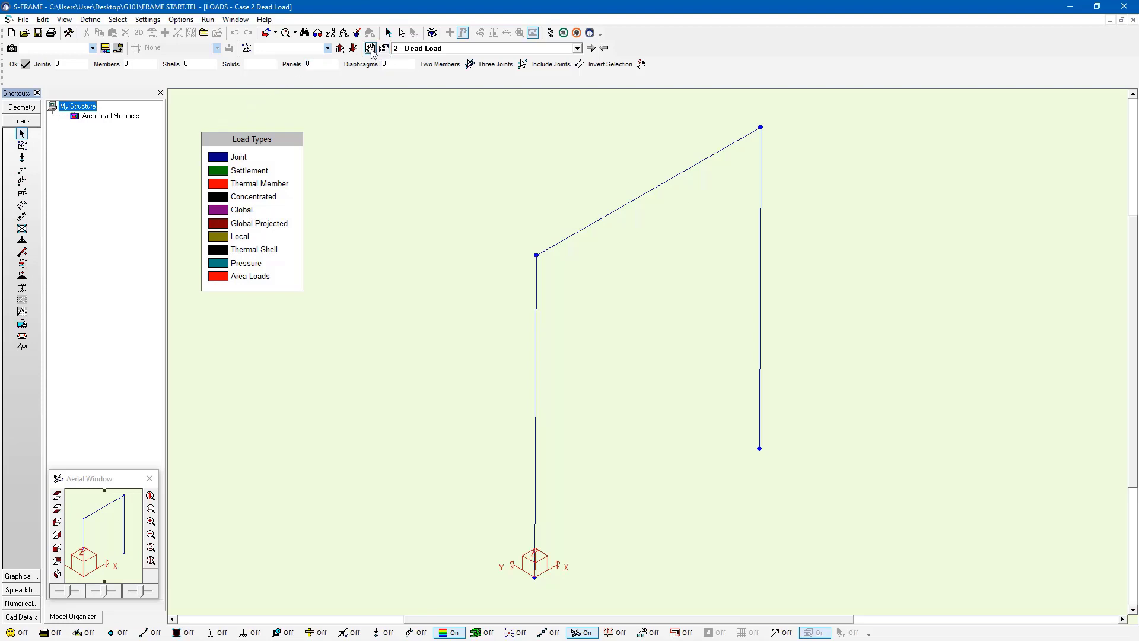
Create load case 4 named Uplift and start a full uniform global-Z member load for it.
{"action": "left_click", "coordinate": [370, 49]}
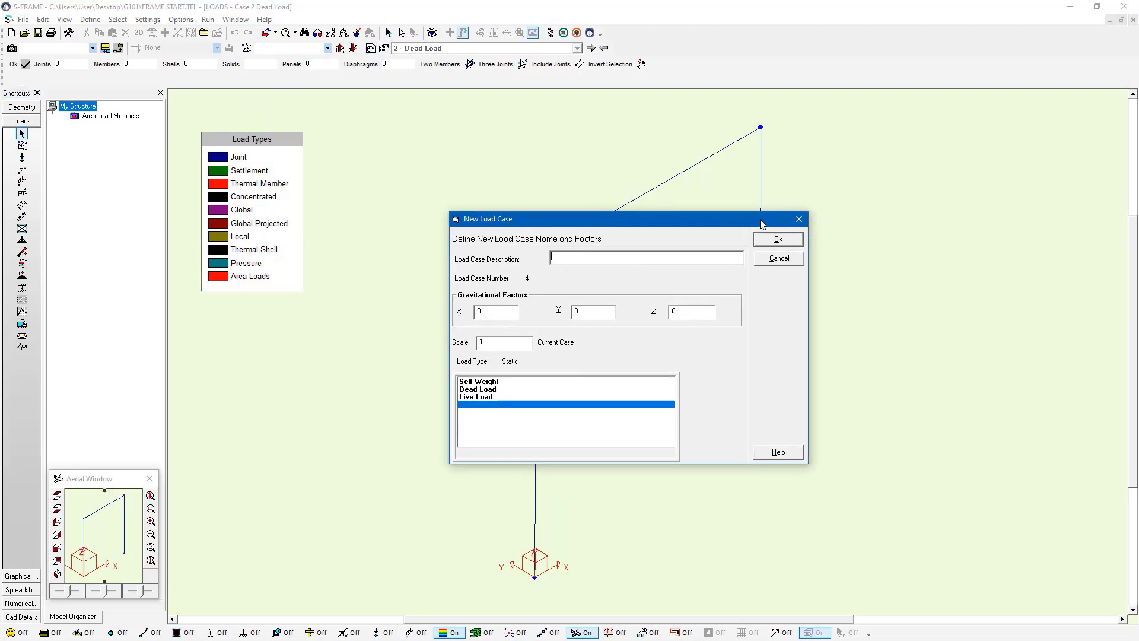
{"action": "type", "text": "Uplif"}
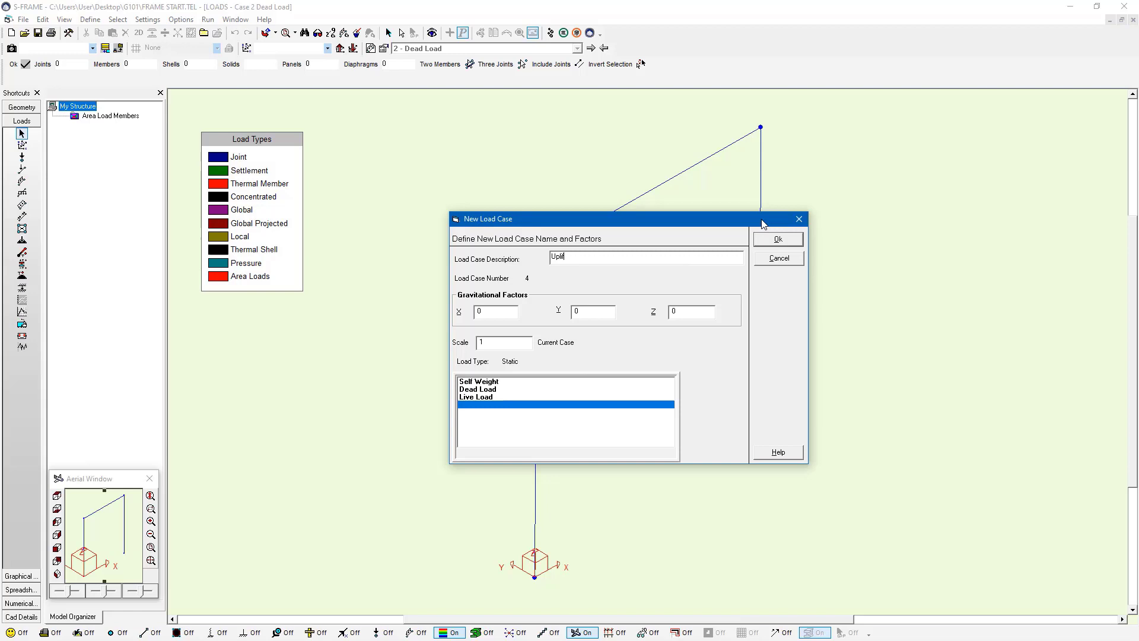
{"action": "left_click", "coordinate": [777, 239]}
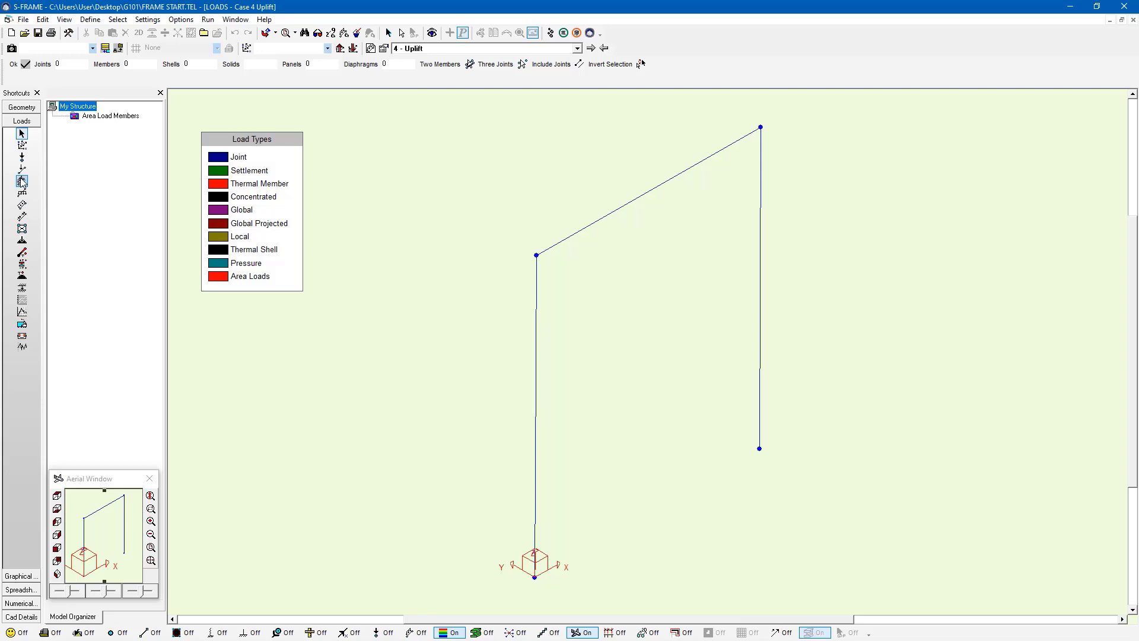
{"action": "left_click", "coordinate": [21, 182]}
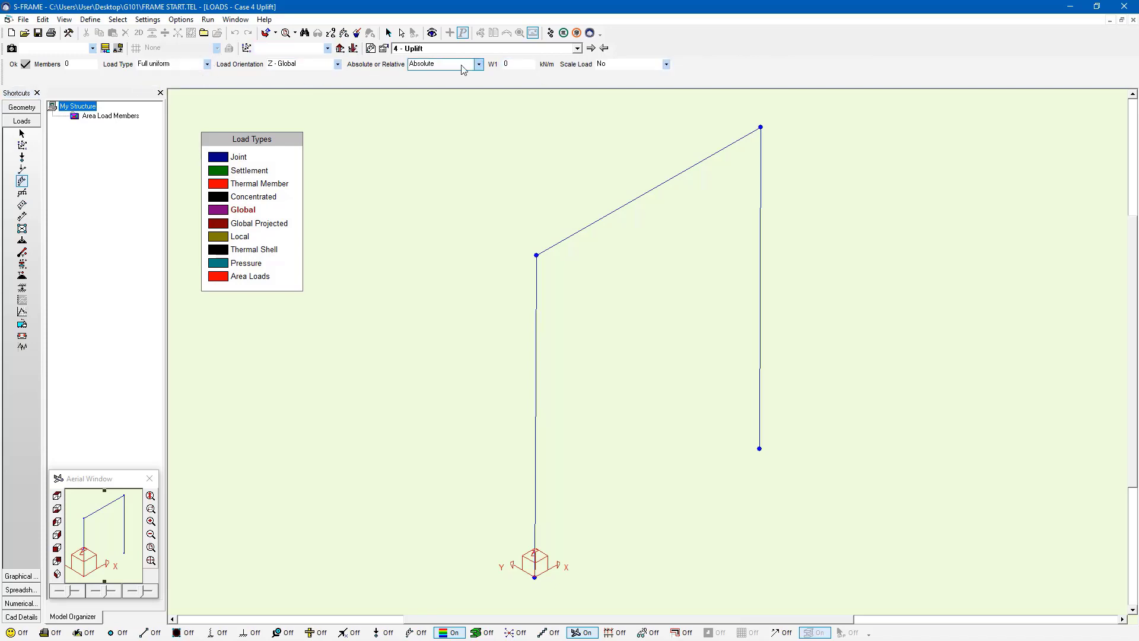
Apply a 5 kN/m full uniform global-Z load to the rafter under the Uplift case.
{"action": "left_click", "coordinate": [518, 65]}
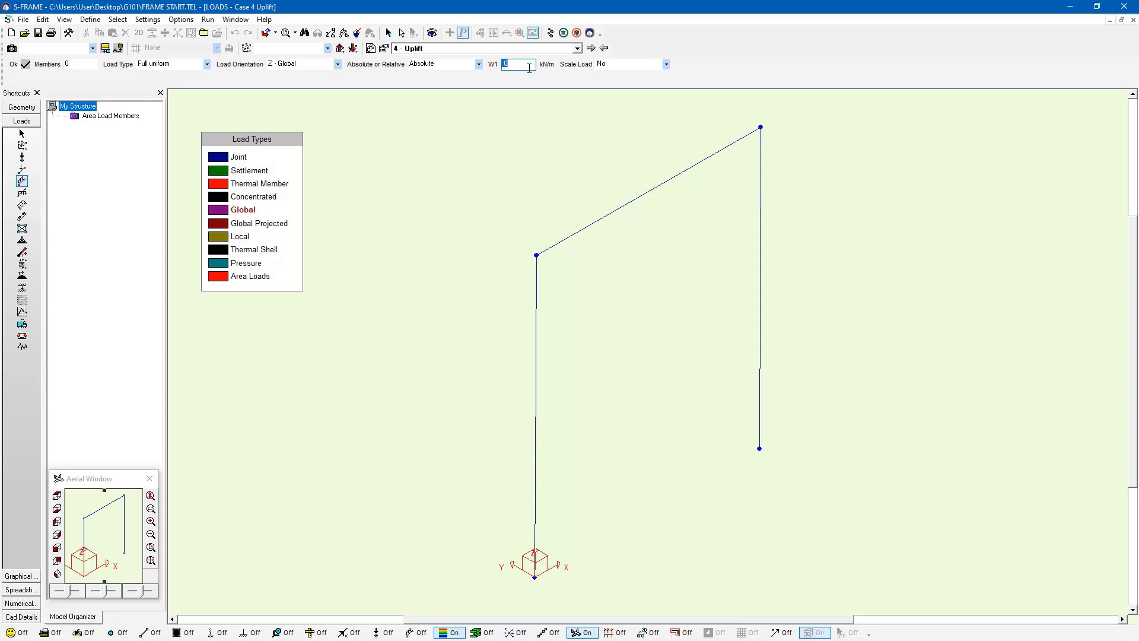
{"action": "type", "text": "5"}
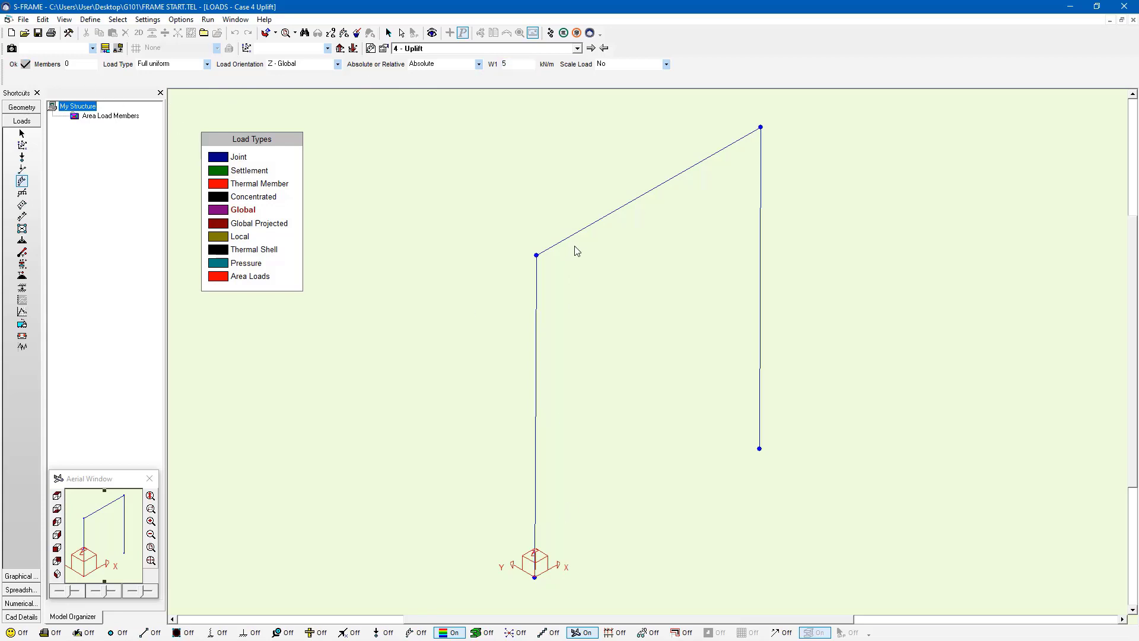
{"action": "left_click", "coordinate": [604, 243]}
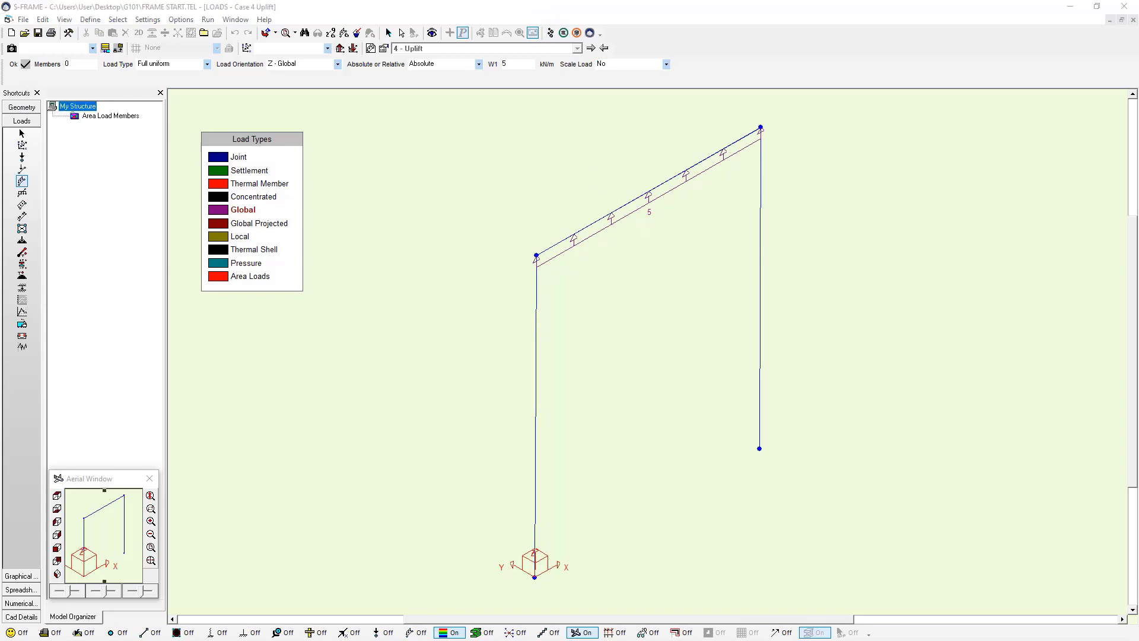
Run the linear static analysis for both cases and continue to the Uplift graphical results.
{"action": "left_click", "coordinate": [207, 19]}
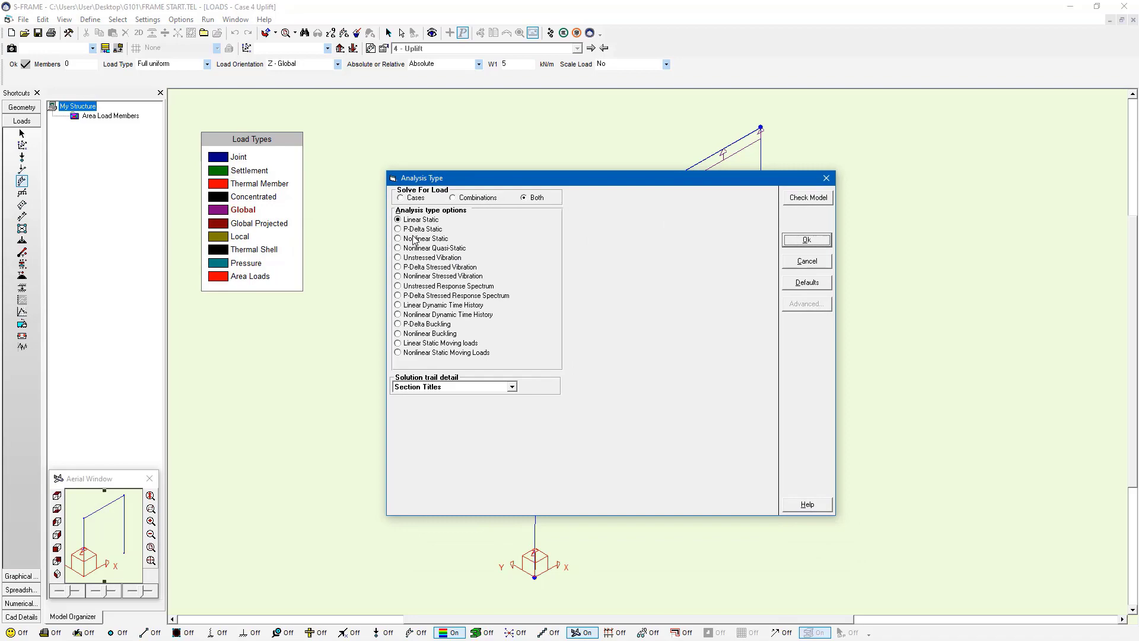
{"action": "left_click", "coordinate": [807, 239]}
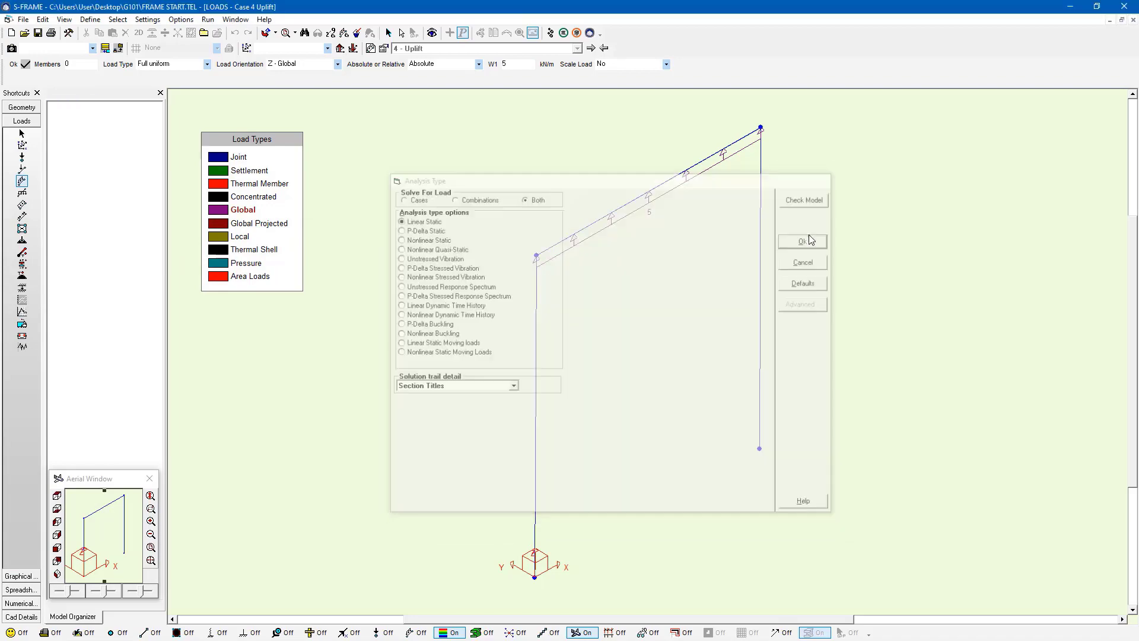
{"action": "left_click", "coordinate": [802, 240]}
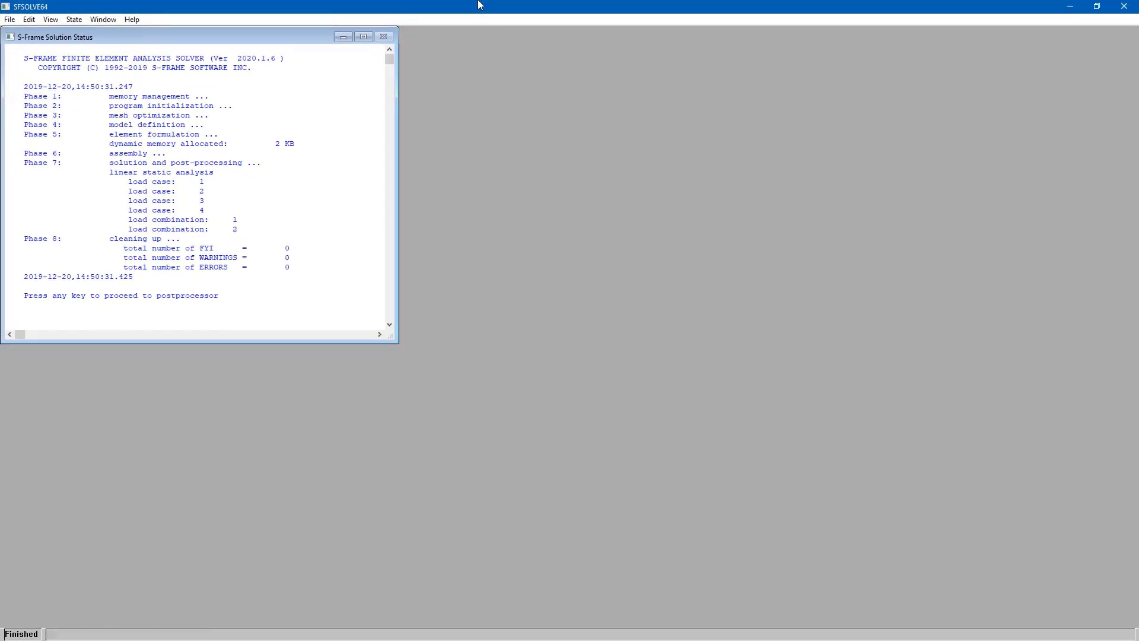
{"action": "key", "text": "enter"}
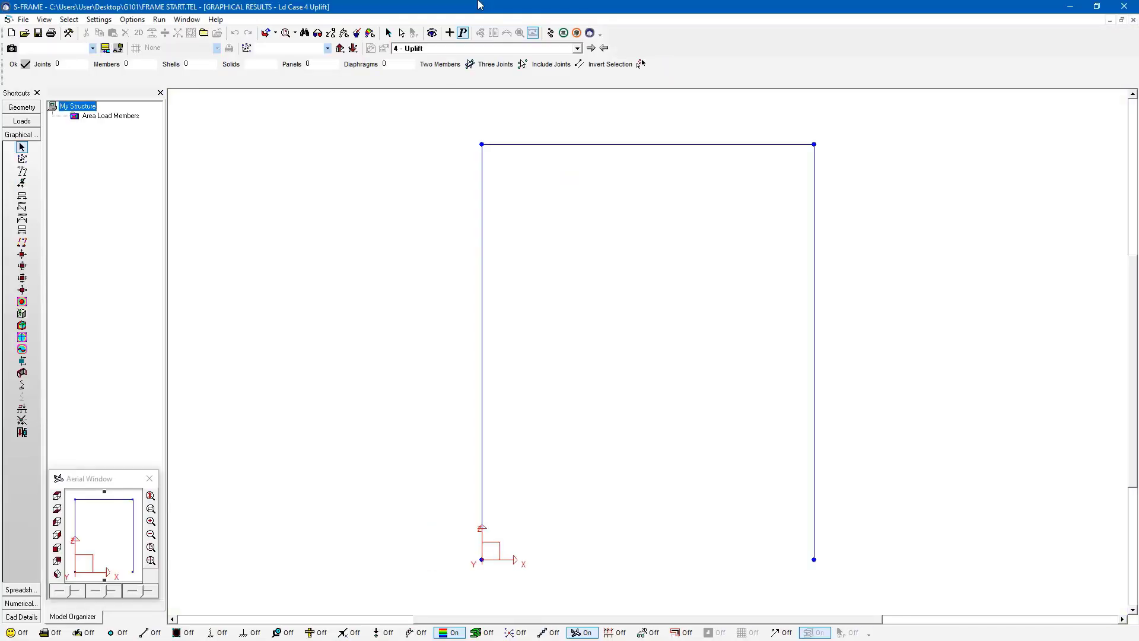
{"action": "mouse_move", "coordinate": [467, 47]}
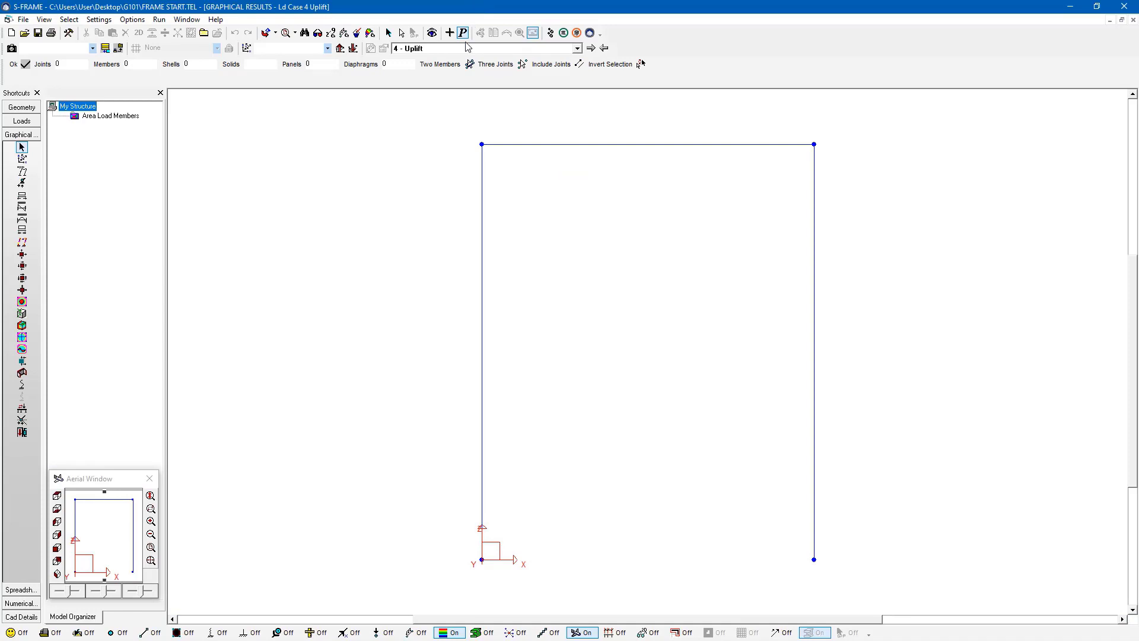
{"action": "mouse_move", "coordinate": [370, 52]}
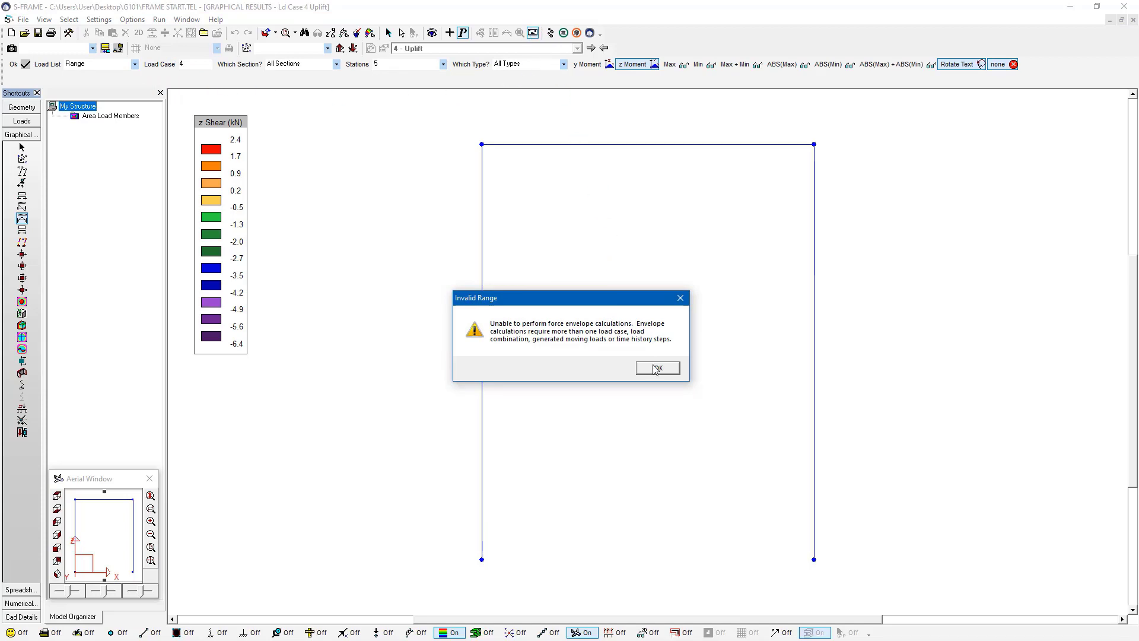
Dismiss the range warning and show the y-moment envelope over all load cases.
{"action": "left_click", "coordinate": [657, 368]}
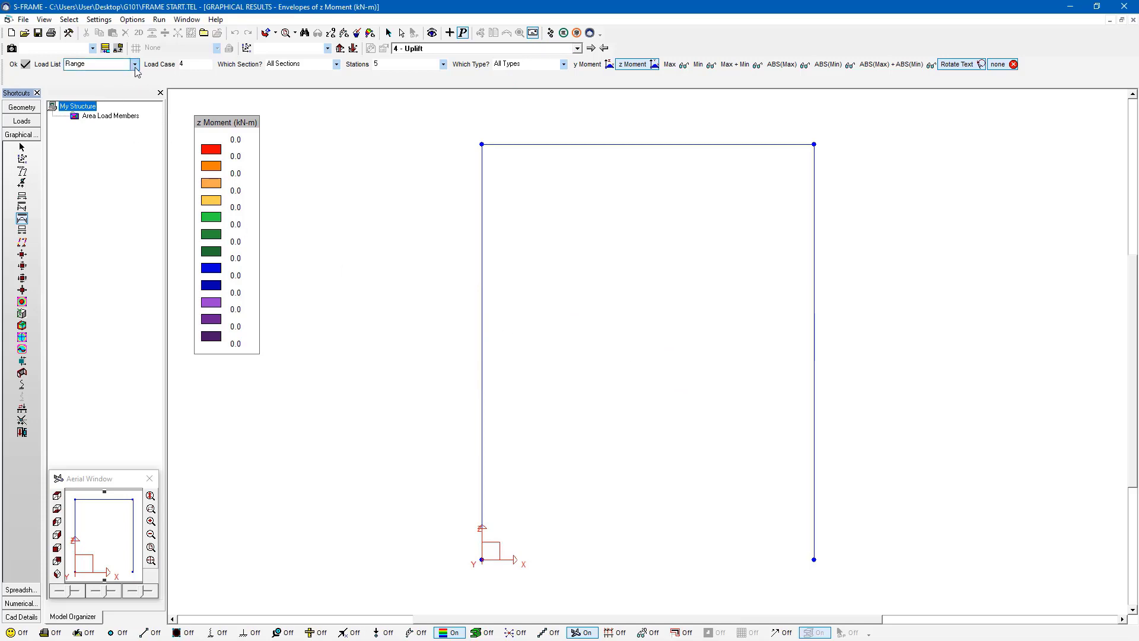
{"action": "left_click", "coordinate": [135, 64]}
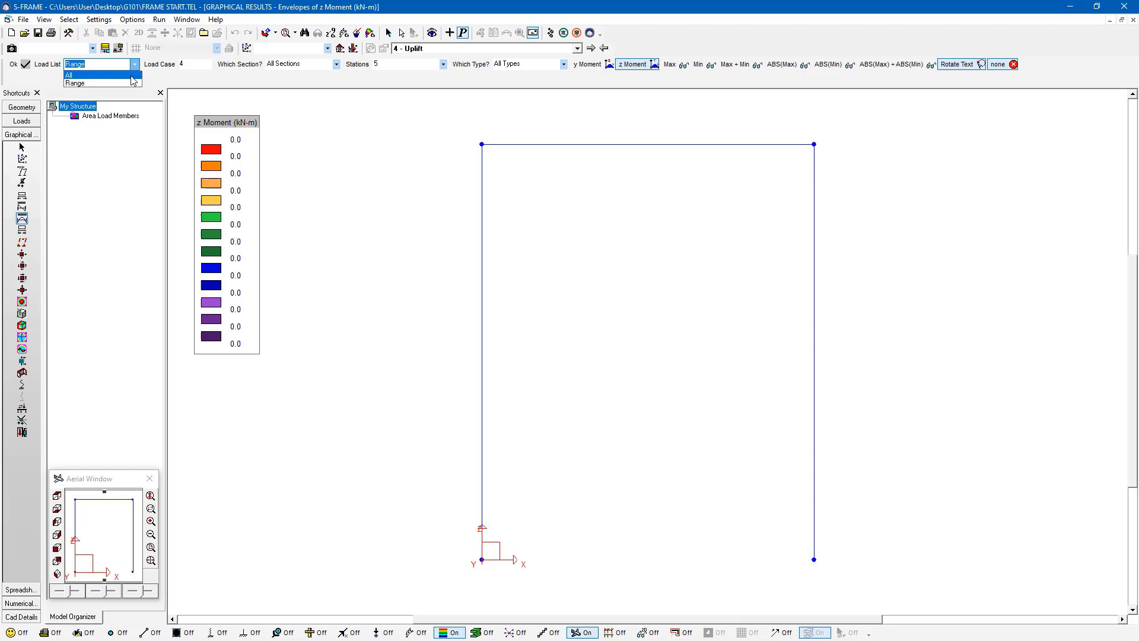
{"action": "left_click", "coordinate": [77, 73]}
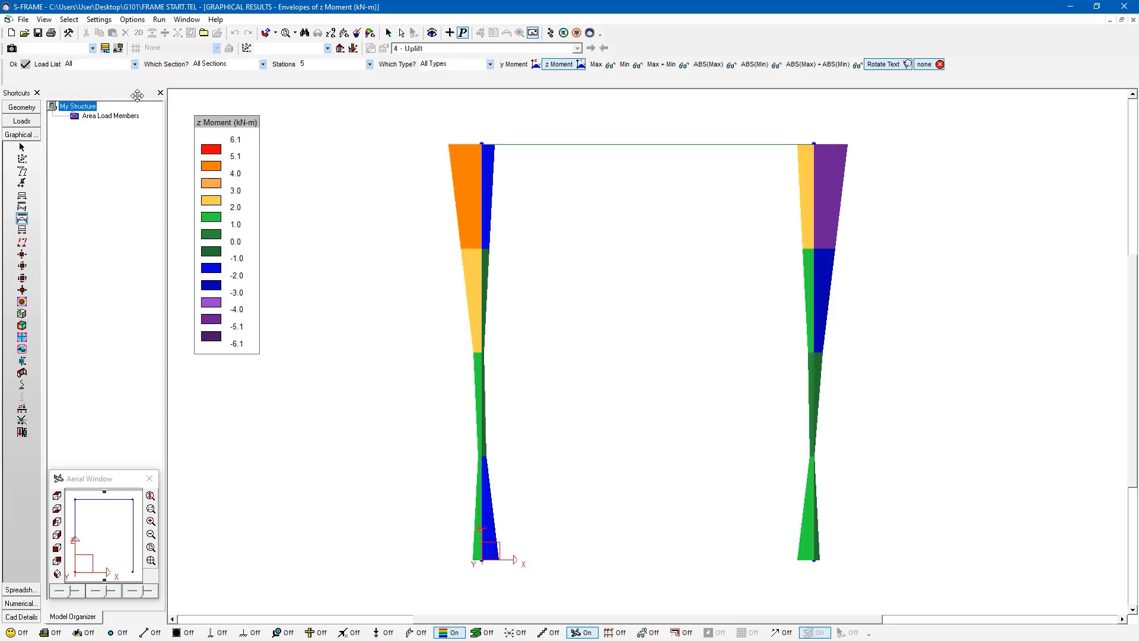
{"action": "mouse_move", "coordinate": [486, 45]}
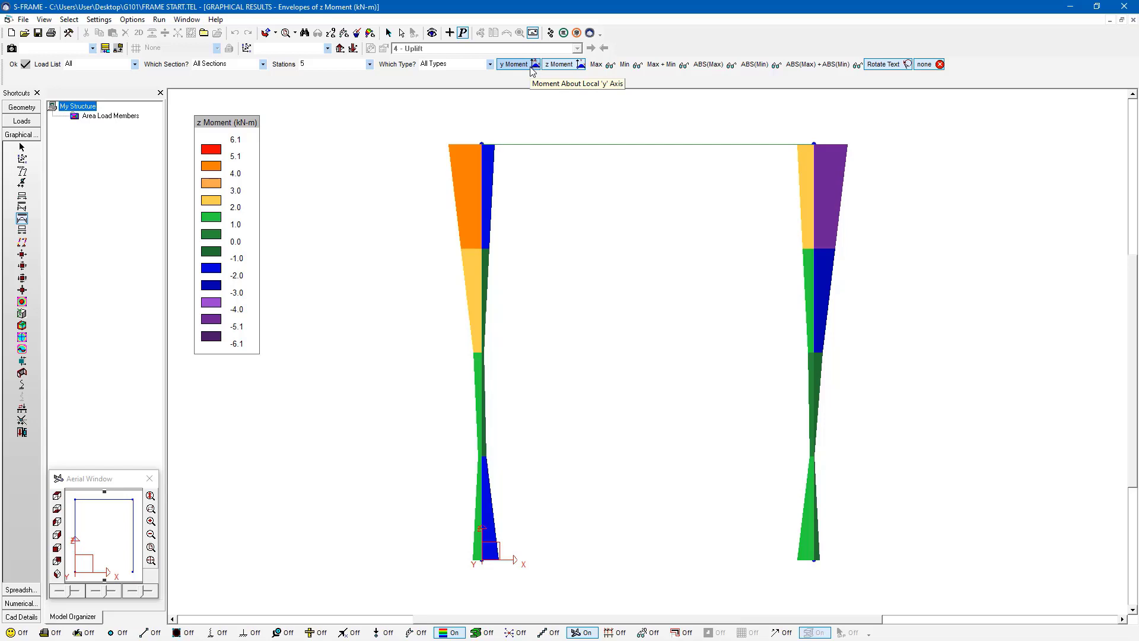
{"action": "left_click", "coordinate": [534, 64]}
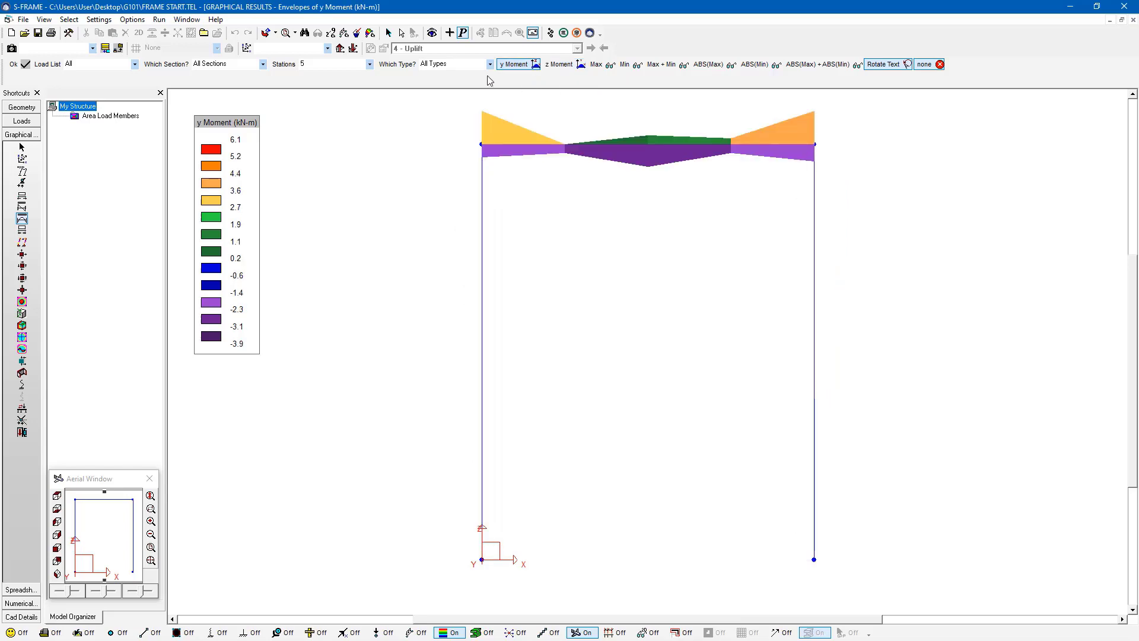
Smooth the envelope using 100 stations per member.
{"action": "left_click", "coordinate": [370, 64]}
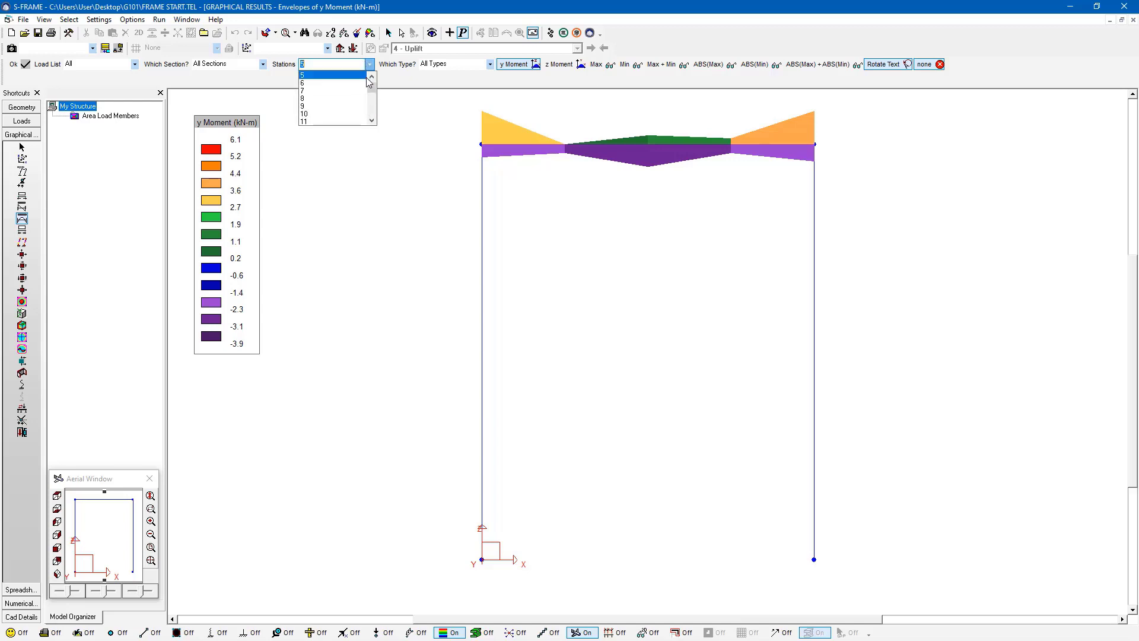
{"action": "scroll", "scroll_direction": "down", "scroll_amount": 3}
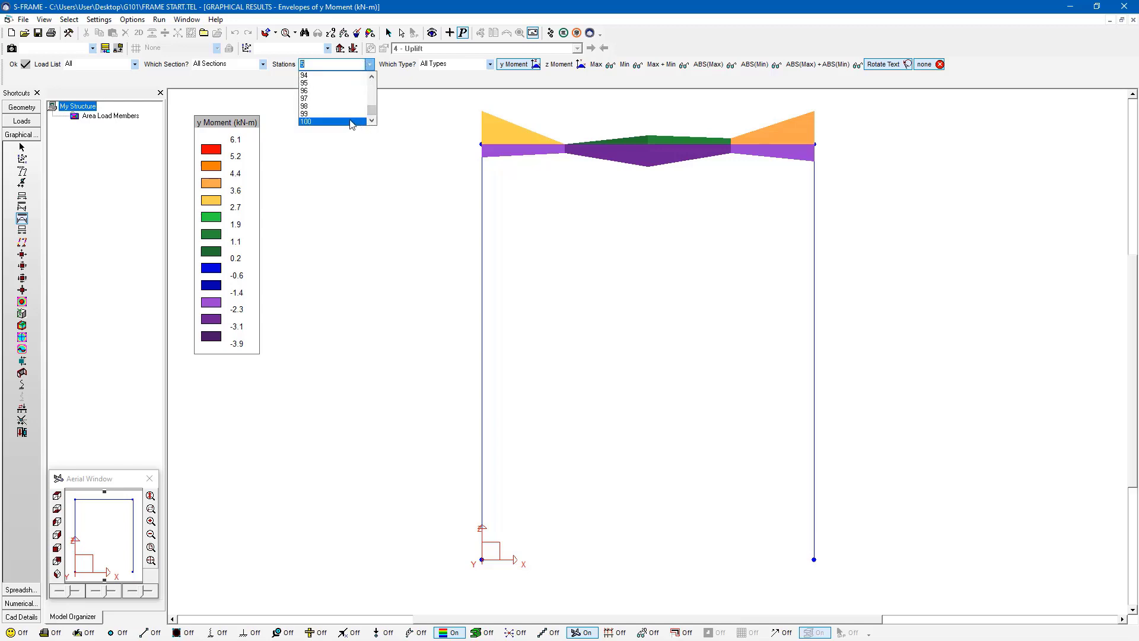
{"action": "left_click", "coordinate": [330, 121]}
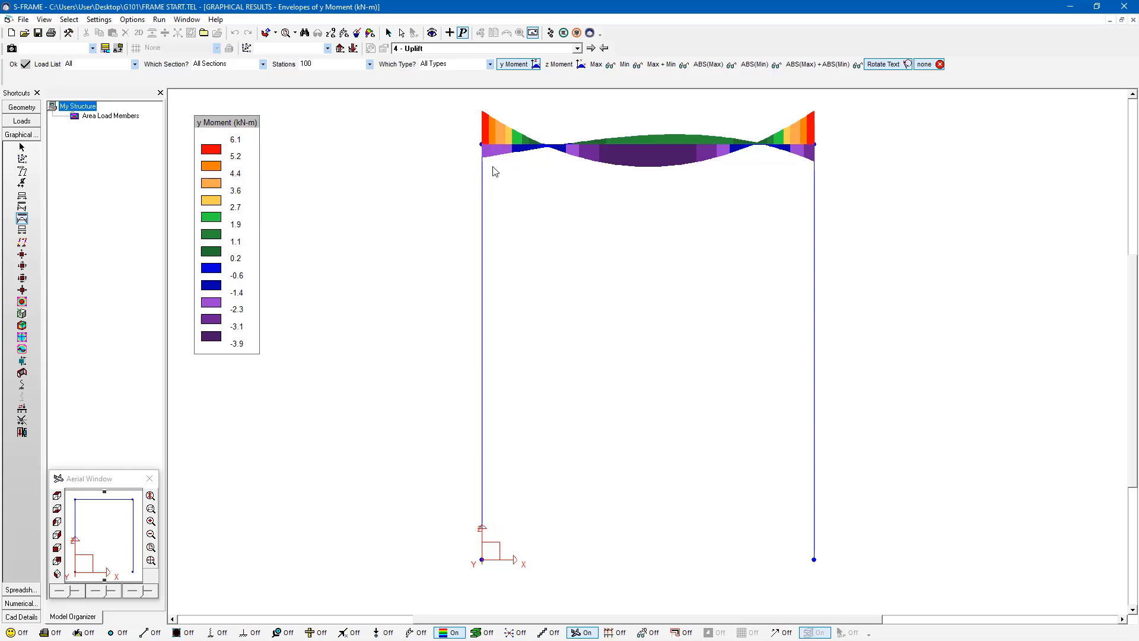
{"action": "mouse_move", "coordinate": [621, 149]}
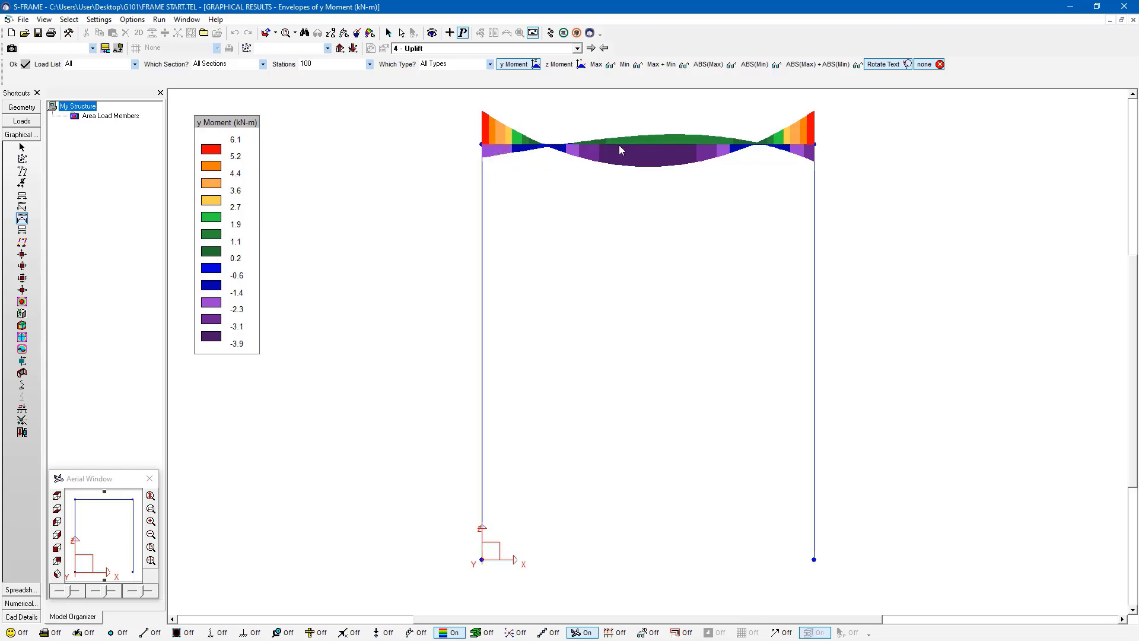
{"action": "mouse_move", "coordinate": [615, 152]}
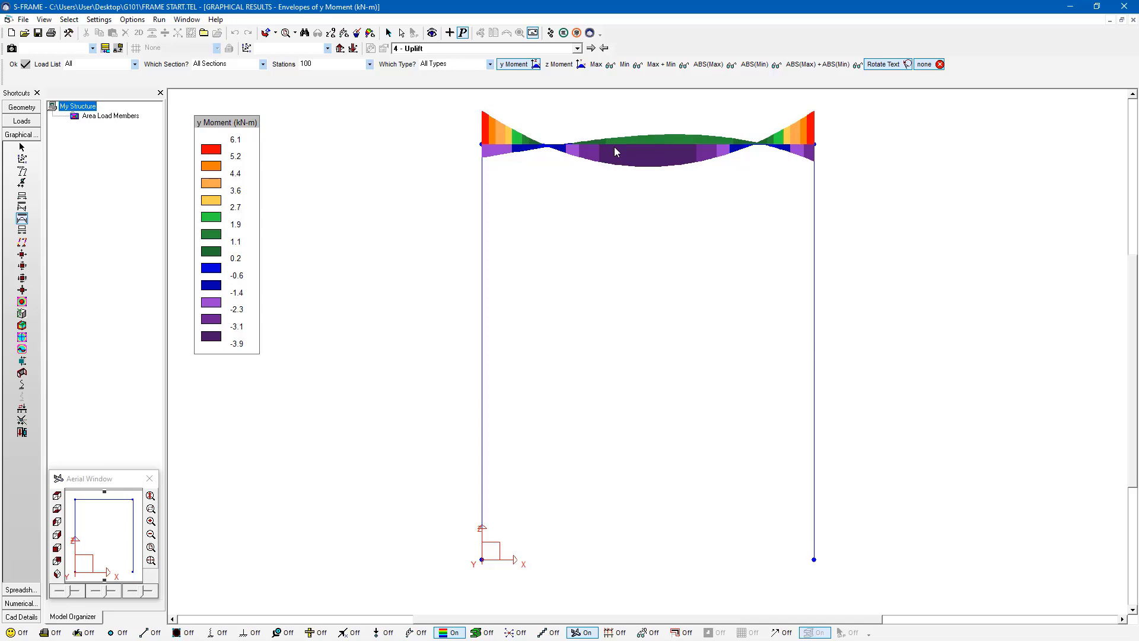
{"action": "right_click", "coordinate": [617, 151]}
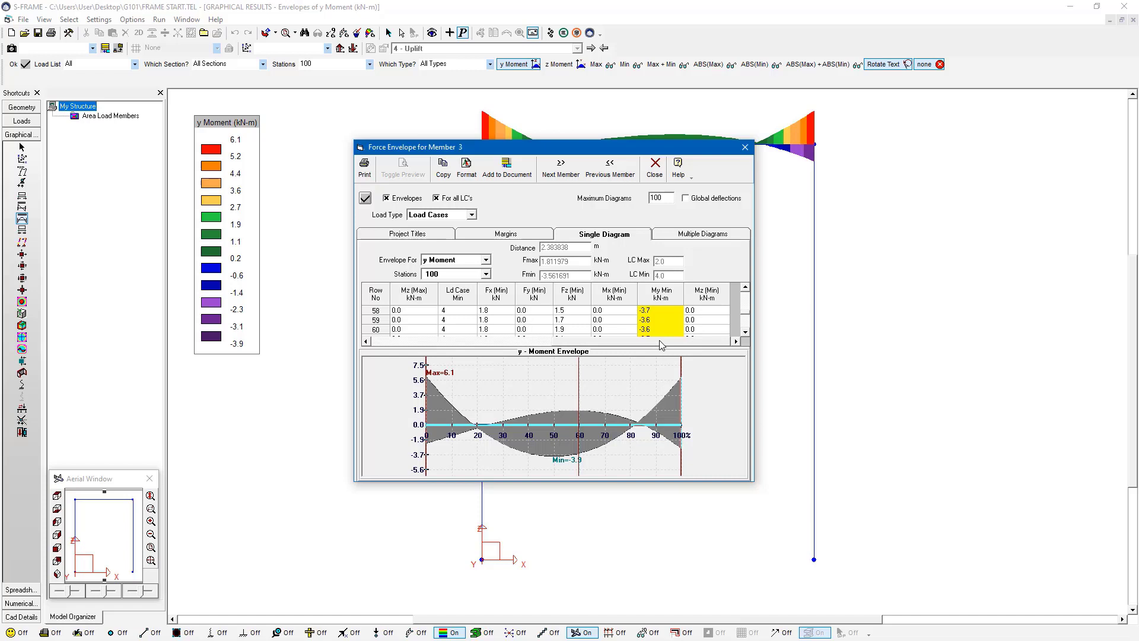
{"action": "mouse_move", "coordinate": [658, 334]}
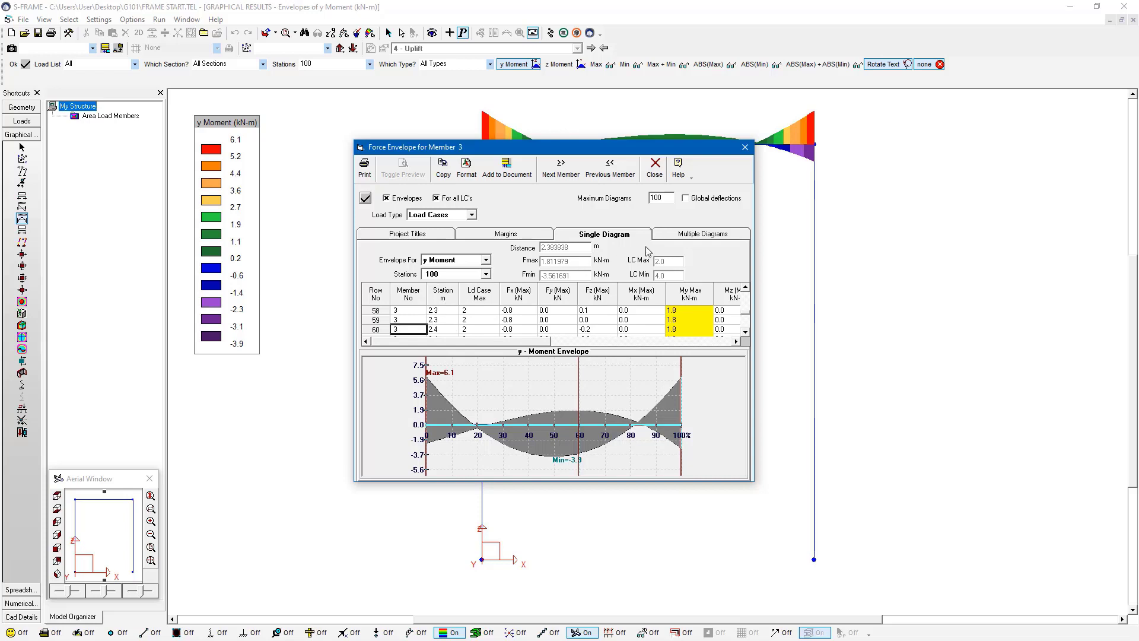
{"action": "mouse_move", "coordinate": [744, 148]}
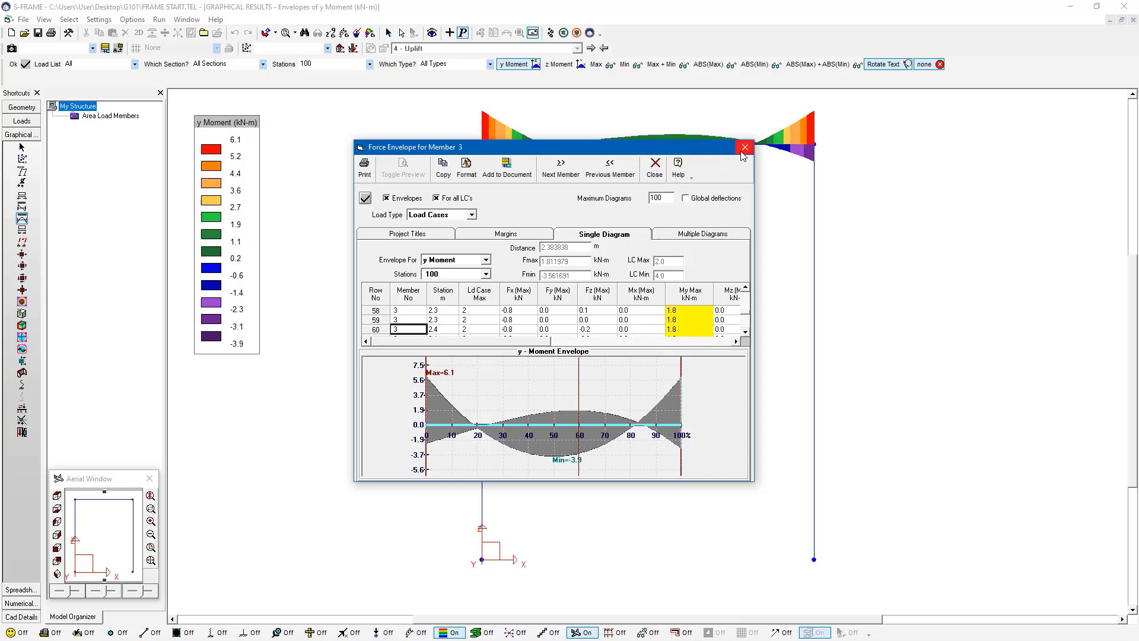
{"action": "left_click", "coordinate": [744, 147]}
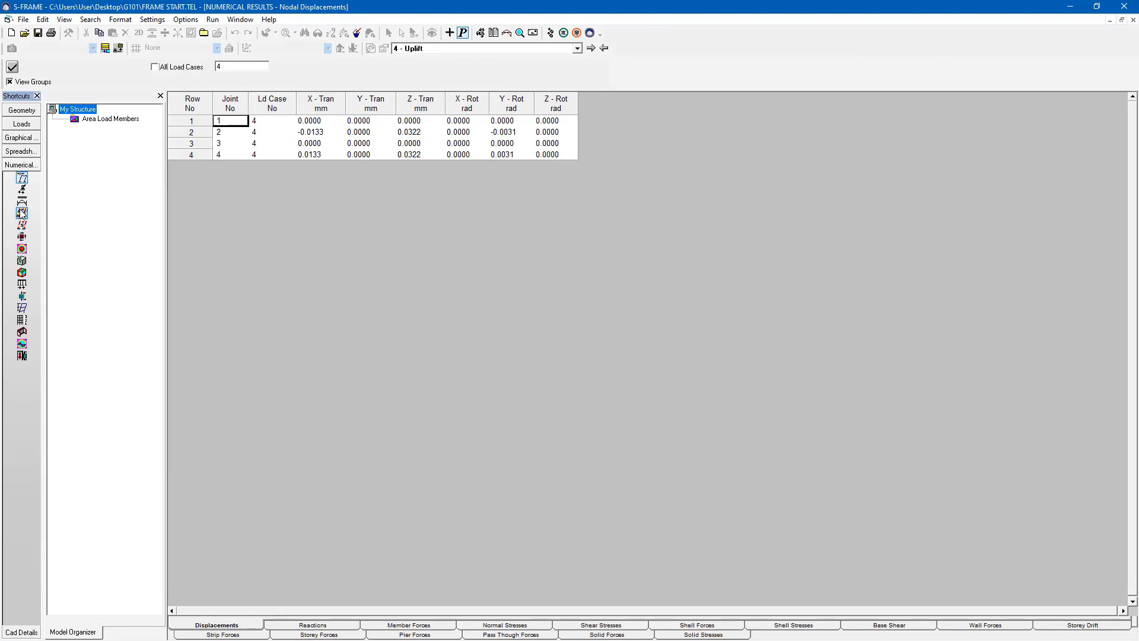
{"action": "mouse_move", "coordinate": [21, 212]}
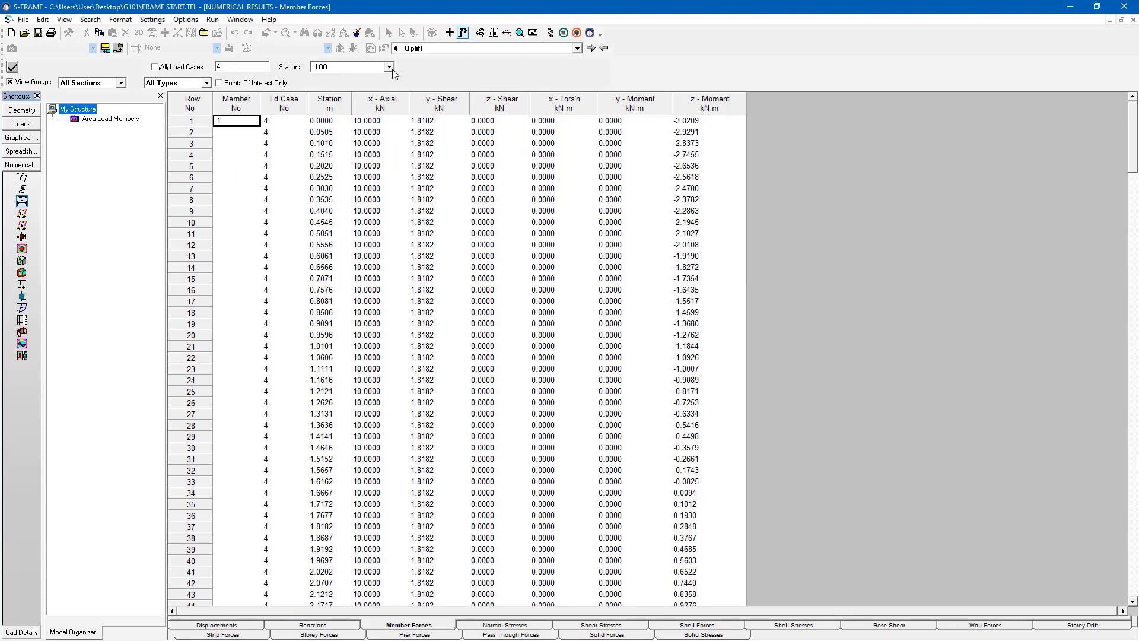
Reduce the Uplift member forces table to 5 stations per member.
{"action": "left_click", "coordinate": [392, 67]}
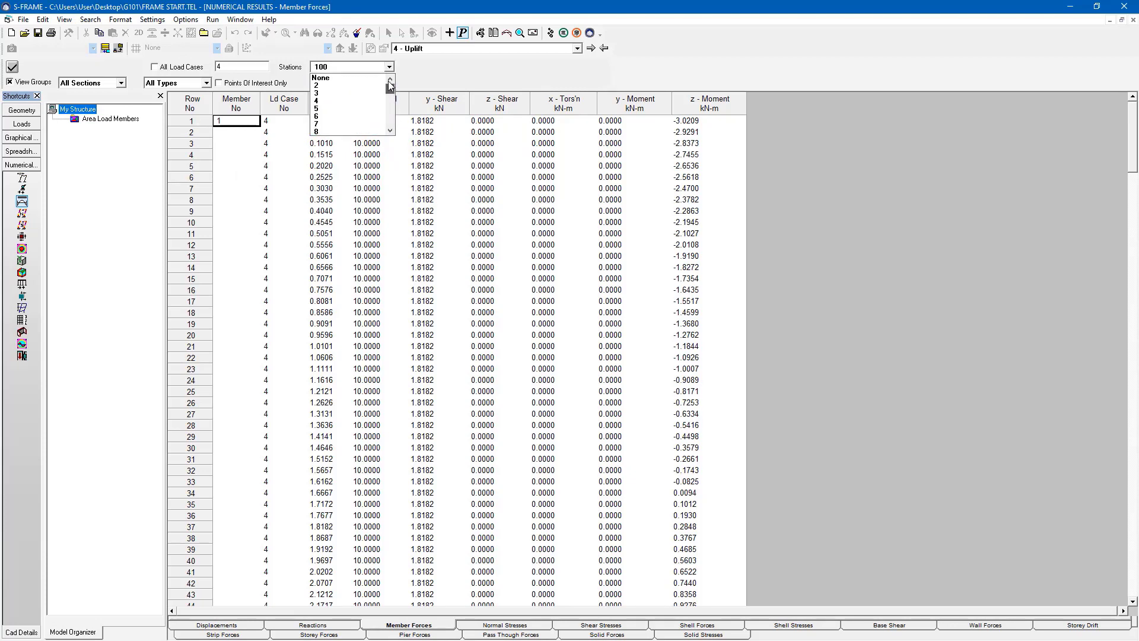
{"action": "left_click", "coordinate": [317, 104]}
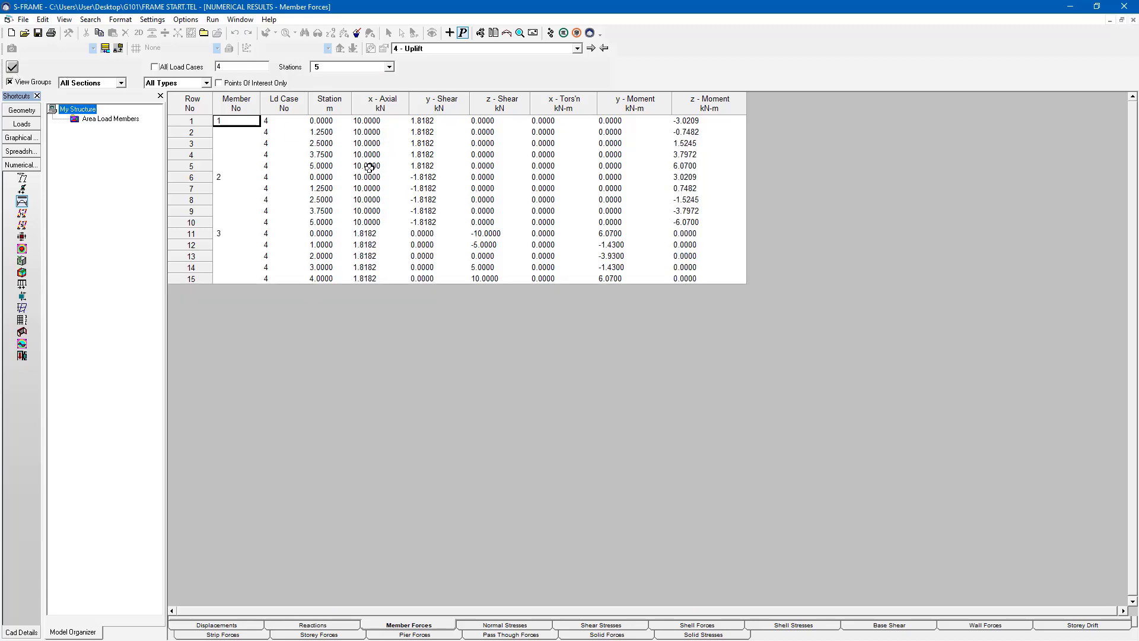
{"action": "mouse_move", "coordinate": [359, 176]}
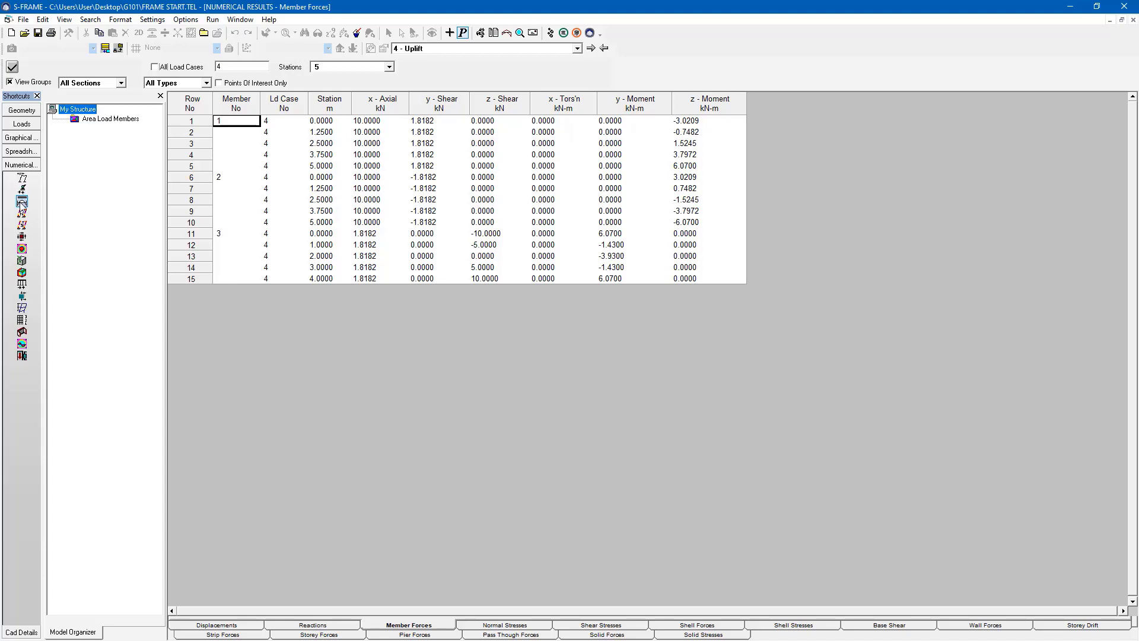
{"action": "mouse_move", "coordinate": [303, 143]}
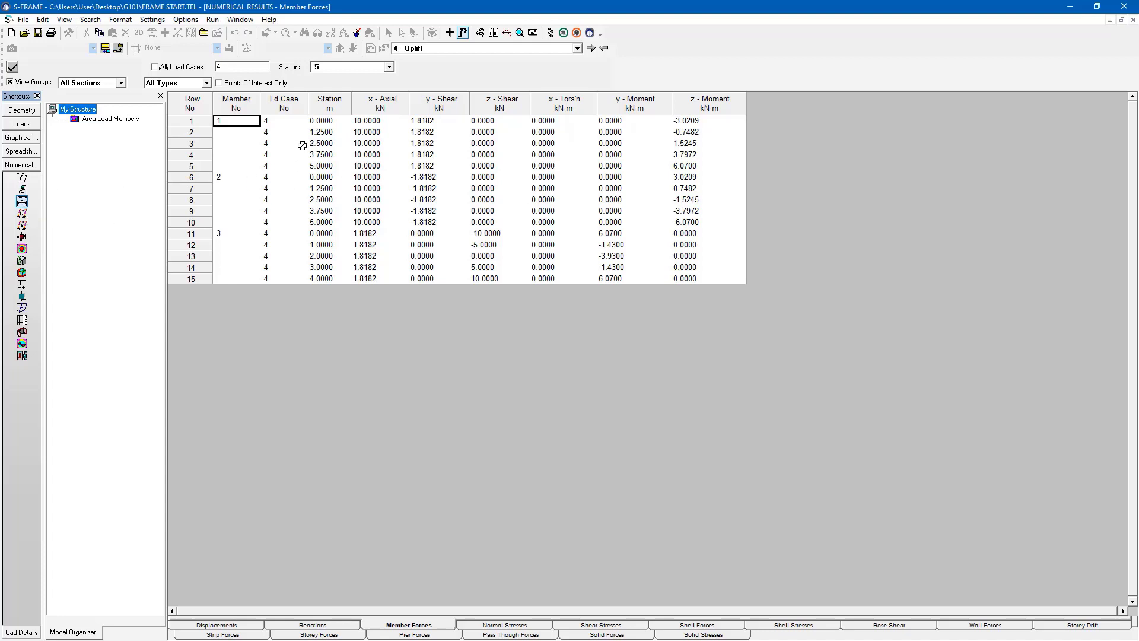
{"action": "mouse_move", "coordinate": [326, 165]}
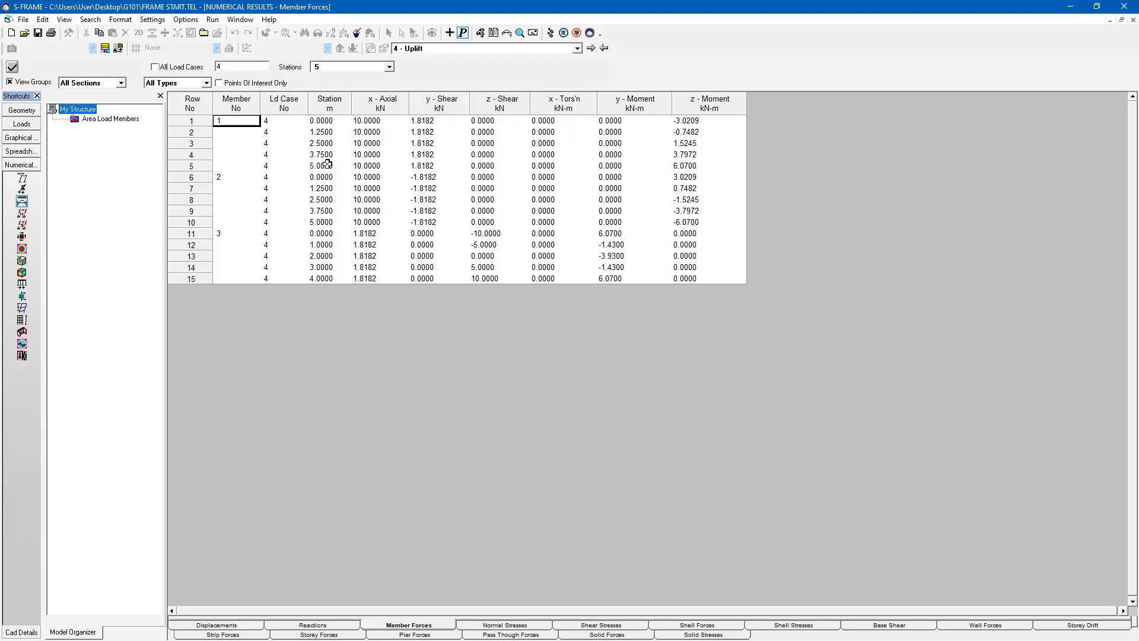
{"action": "mouse_move", "coordinate": [470, 126]}
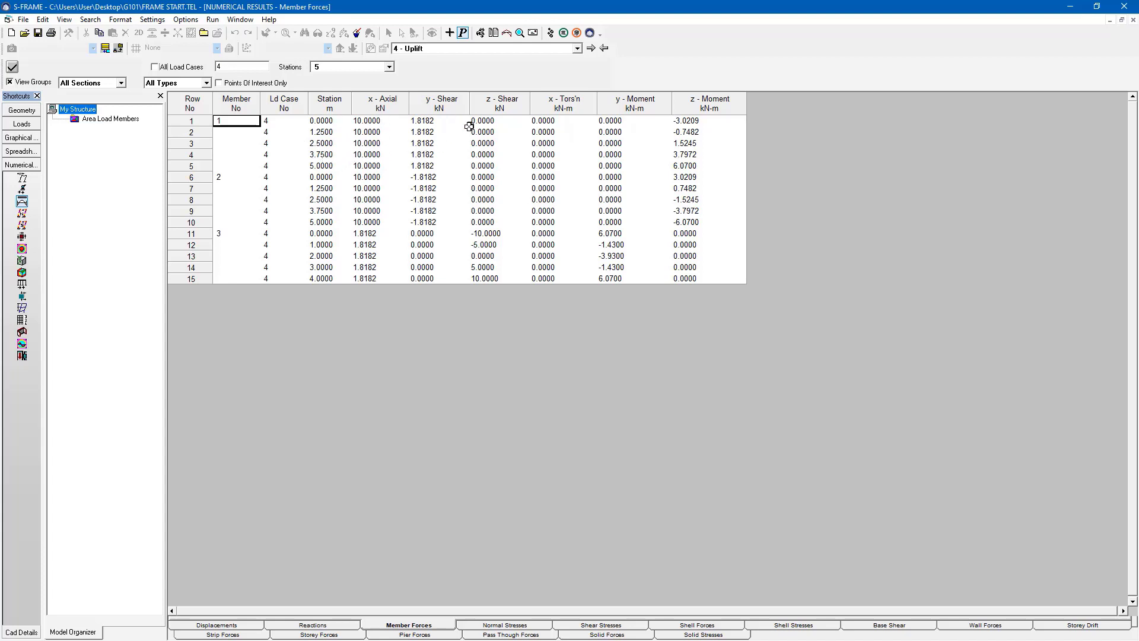
{"action": "mouse_move", "coordinate": [692, 141]}
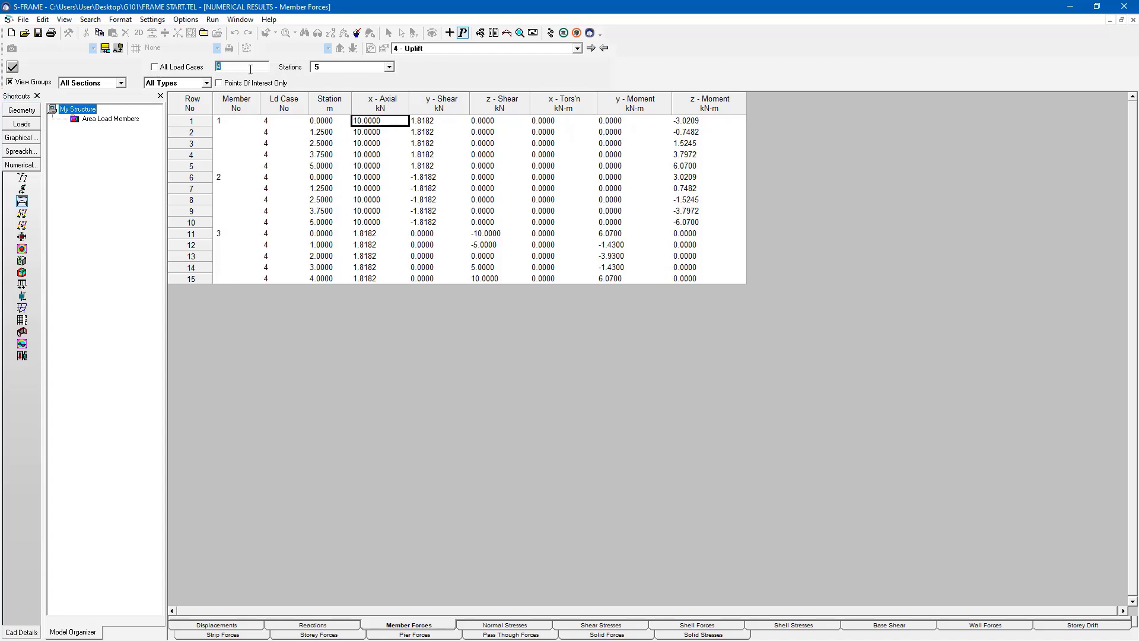
Show member force envelopes over load cases 1-4 in the numerical results table.
{"action": "type", "text": "1-4"}
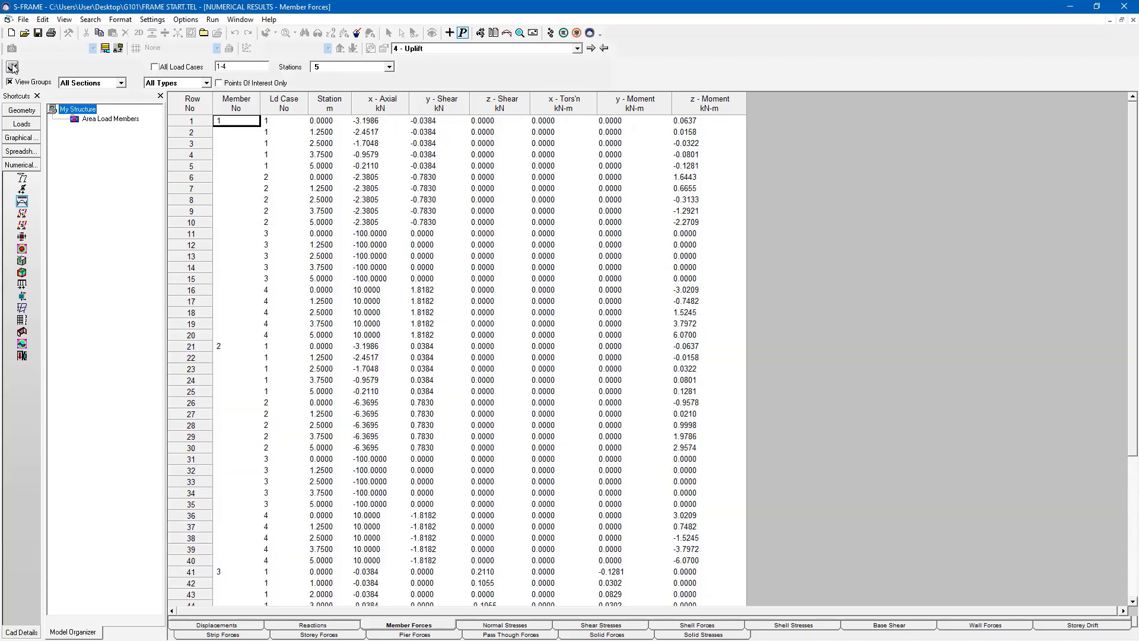
{"action": "mouse_move", "coordinate": [534, 33]}
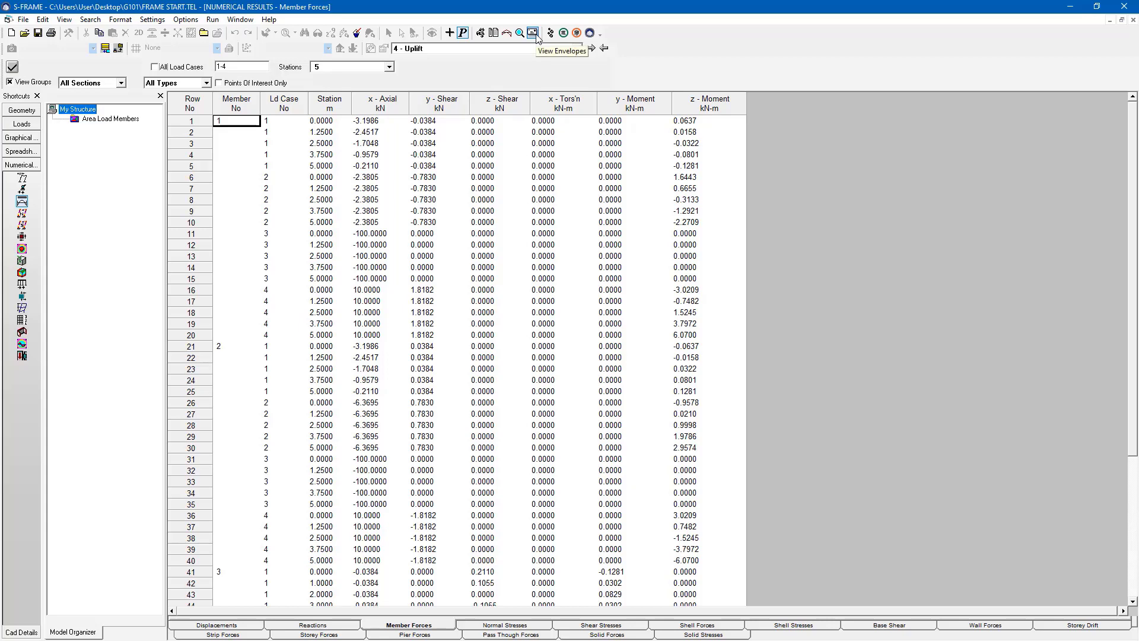
{"action": "left_click", "coordinate": [533, 32]}
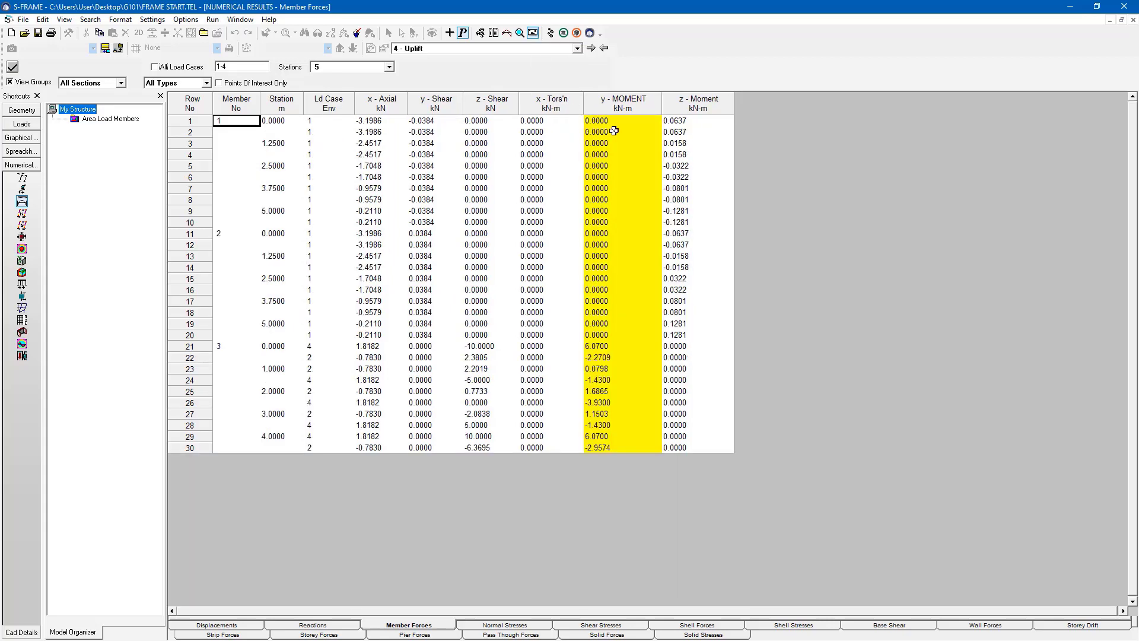
{"action": "mouse_move", "coordinate": [635, 397]}
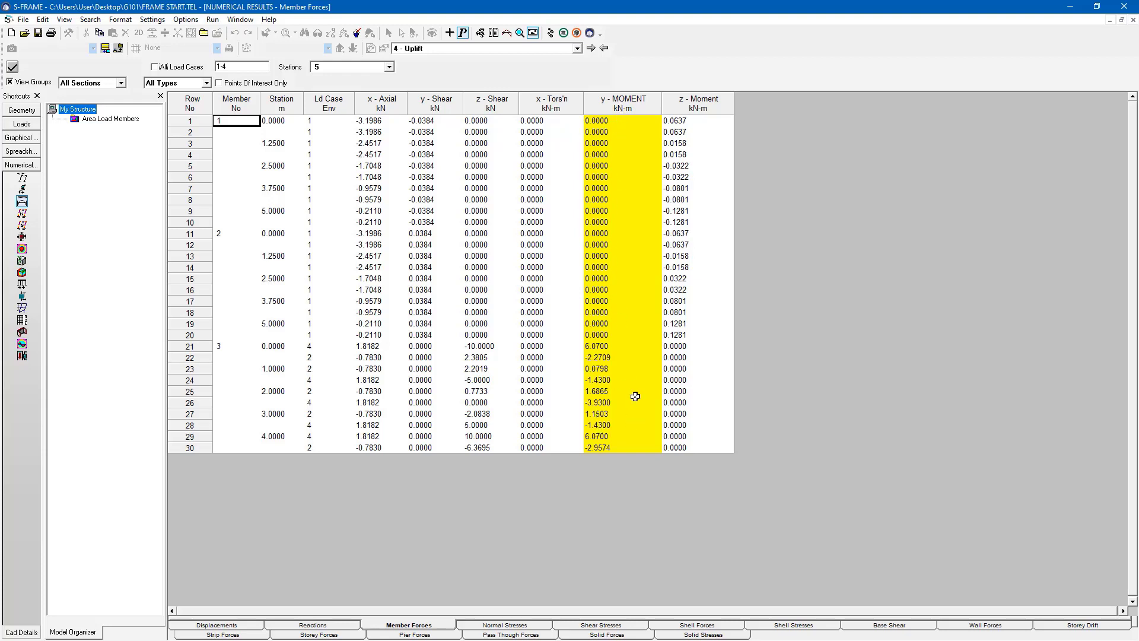
{"action": "mouse_move", "coordinate": [598, 265]}
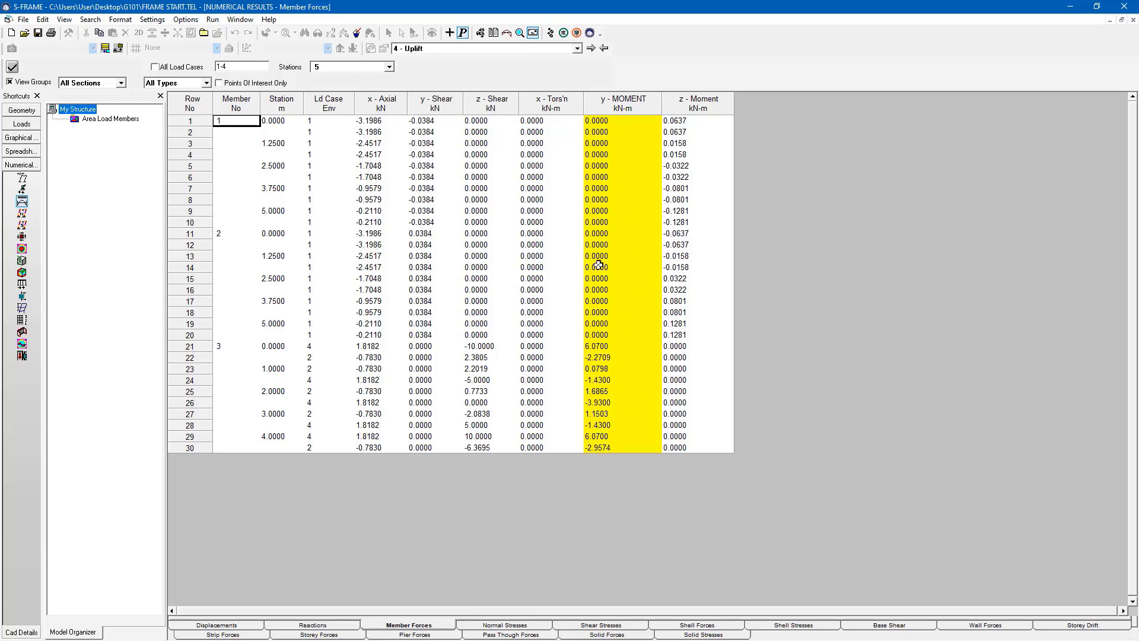
{"action": "mouse_move", "coordinate": [375, 322]}
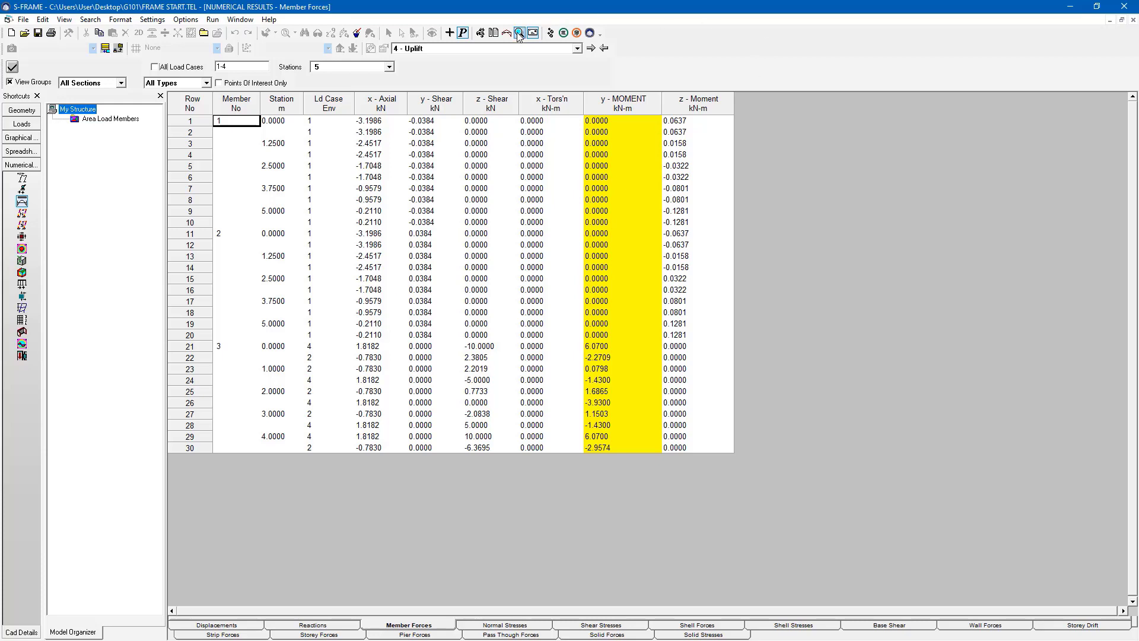
{"action": "mouse_move", "coordinate": [520, 33]}
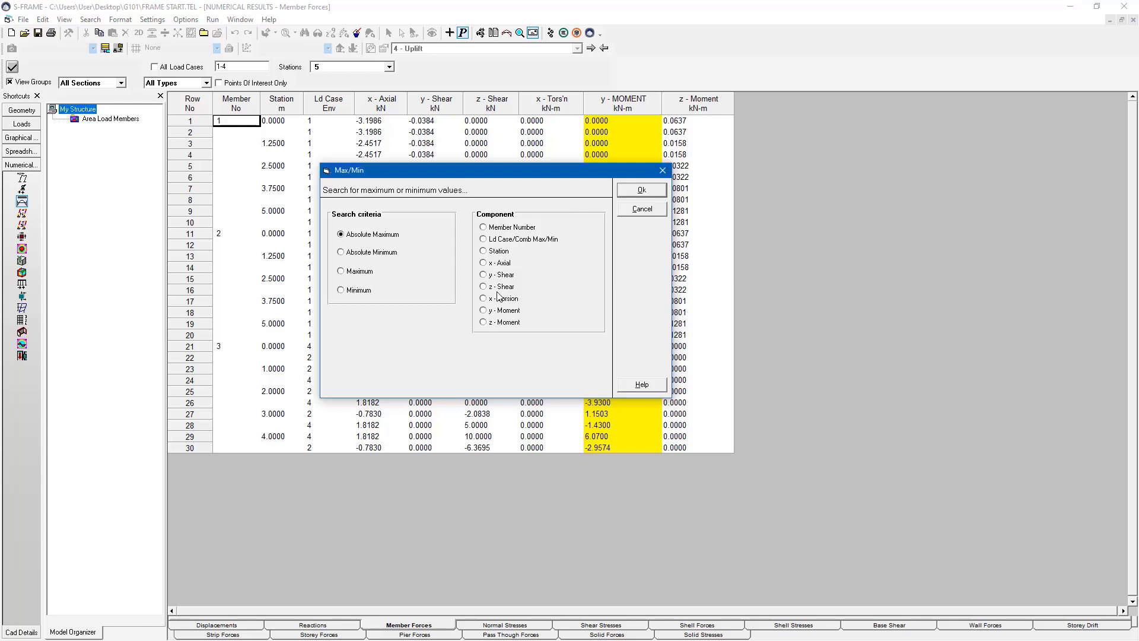
Choose z-Moment in the Max/Min search and cancel without running it.
{"action": "left_click", "coordinate": [483, 322]}
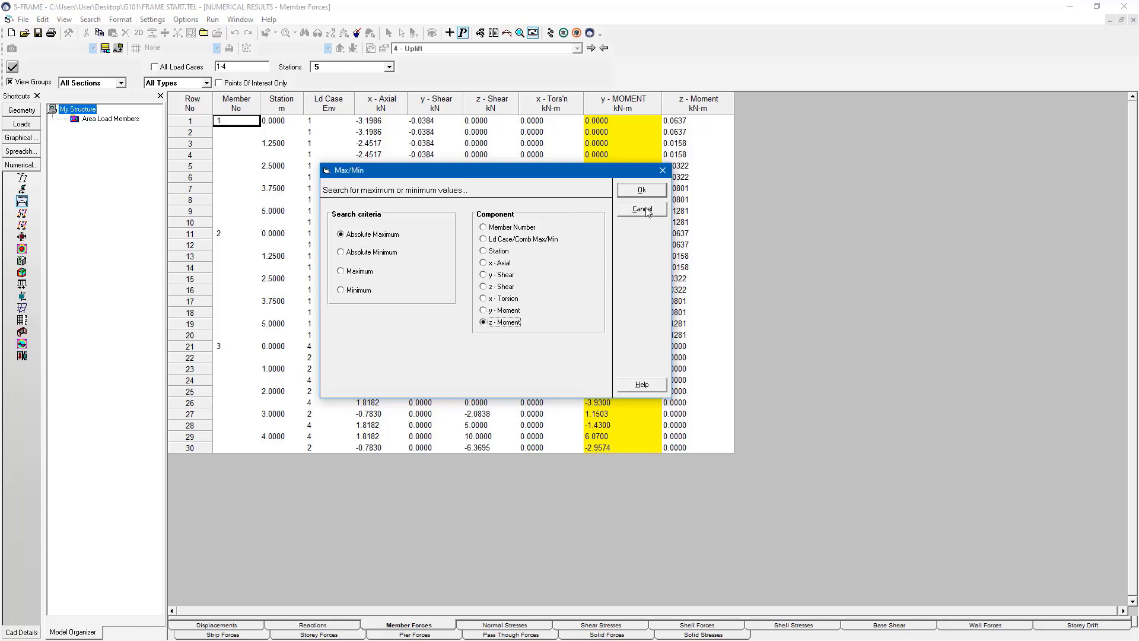
{"action": "left_click", "coordinate": [640, 189]}
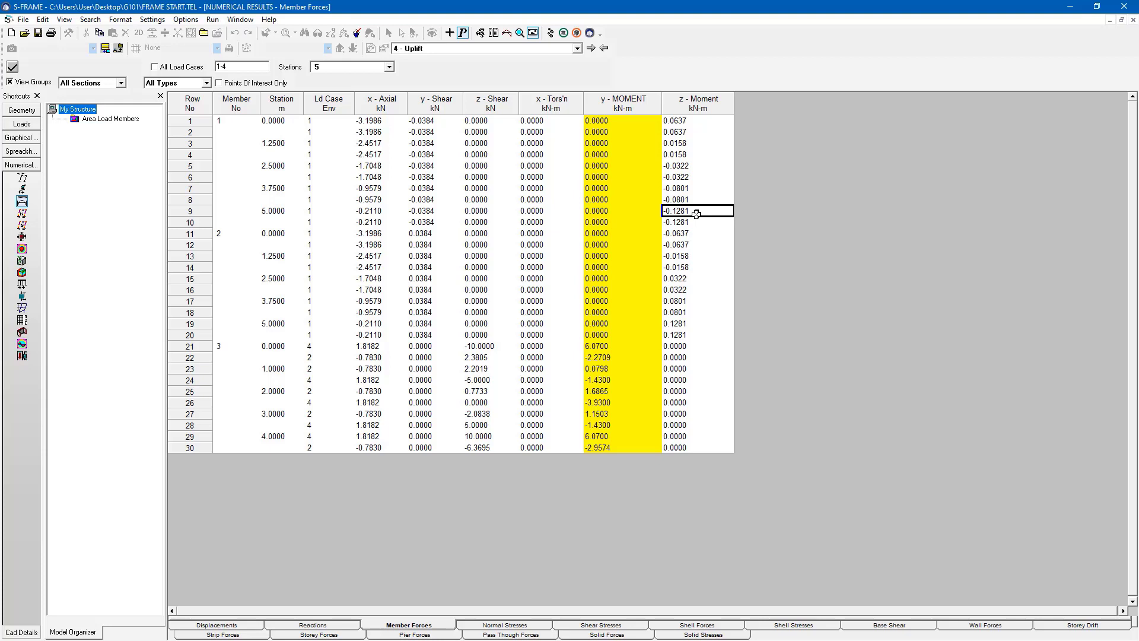
{"action": "mouse_move", "coordinate": [298, 219]}
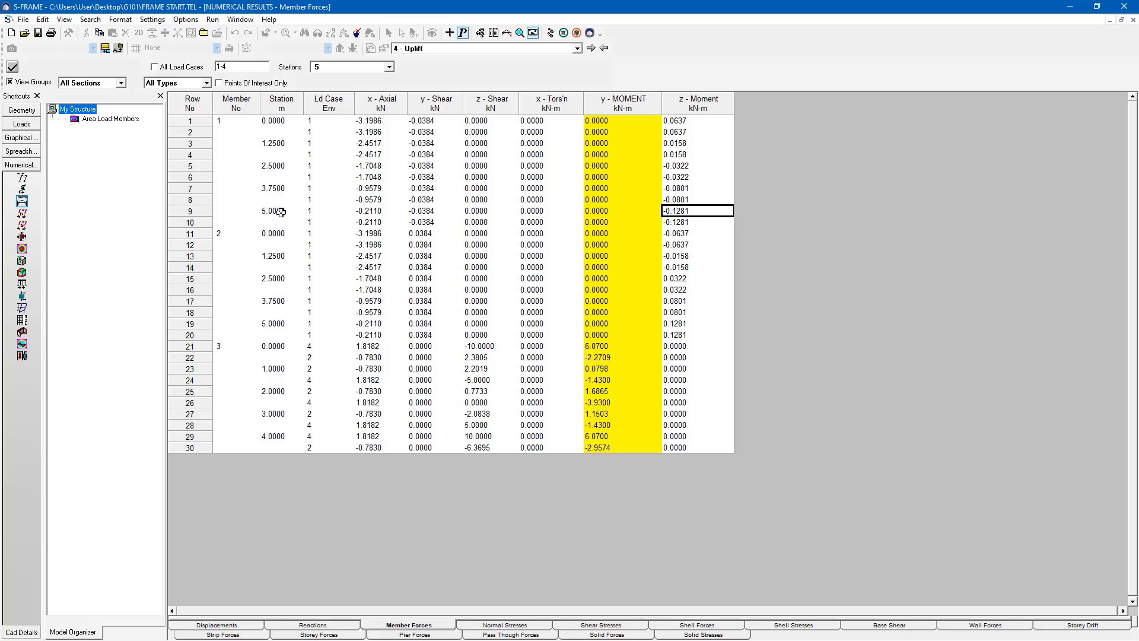
{"action": "mouse_move", "coordinate": [23, 140]}
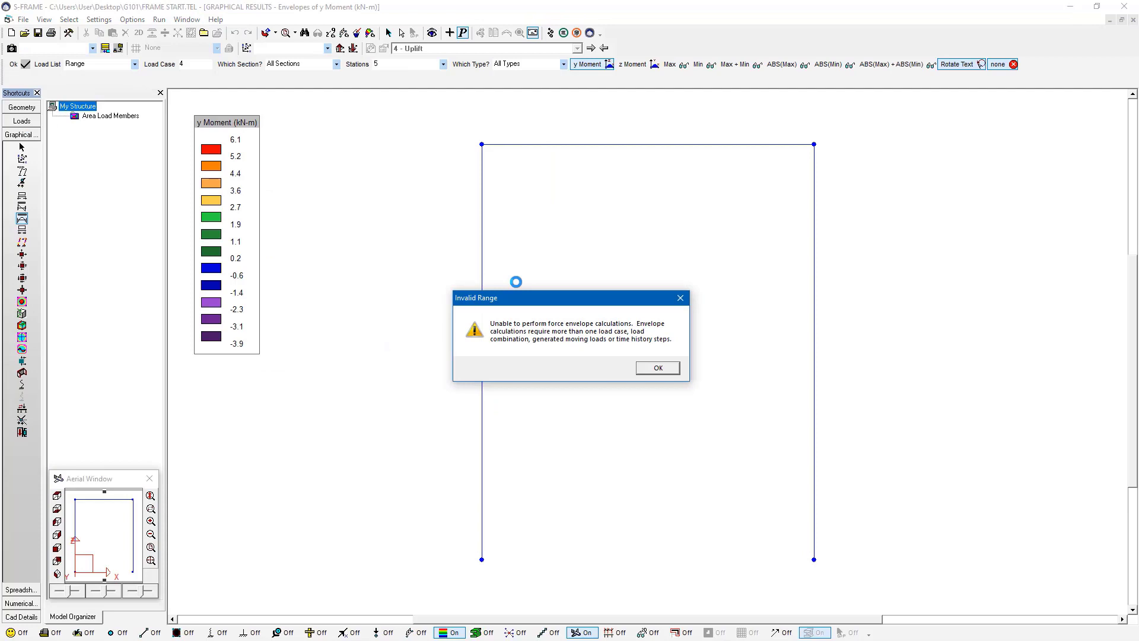
Dismiss the envelope warning, switch to z-moment, and return to load case 1 Self Weight.
{"action": "left_click", "coordinate": [658, 367]}
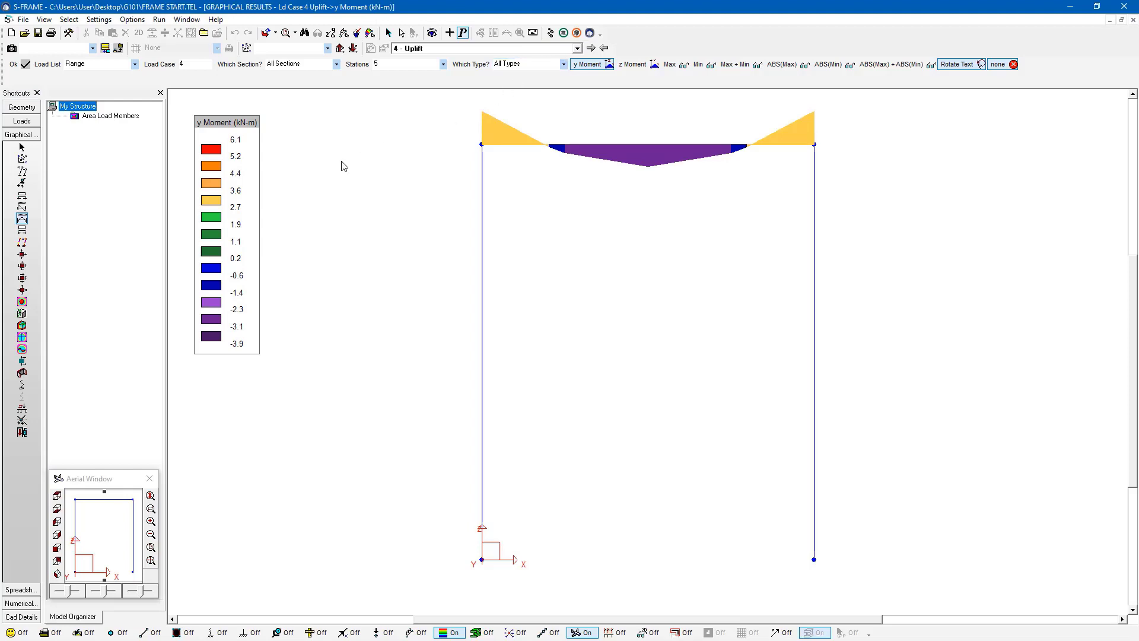
{"action": "mouse_move", "coordinate": [646, 86]}
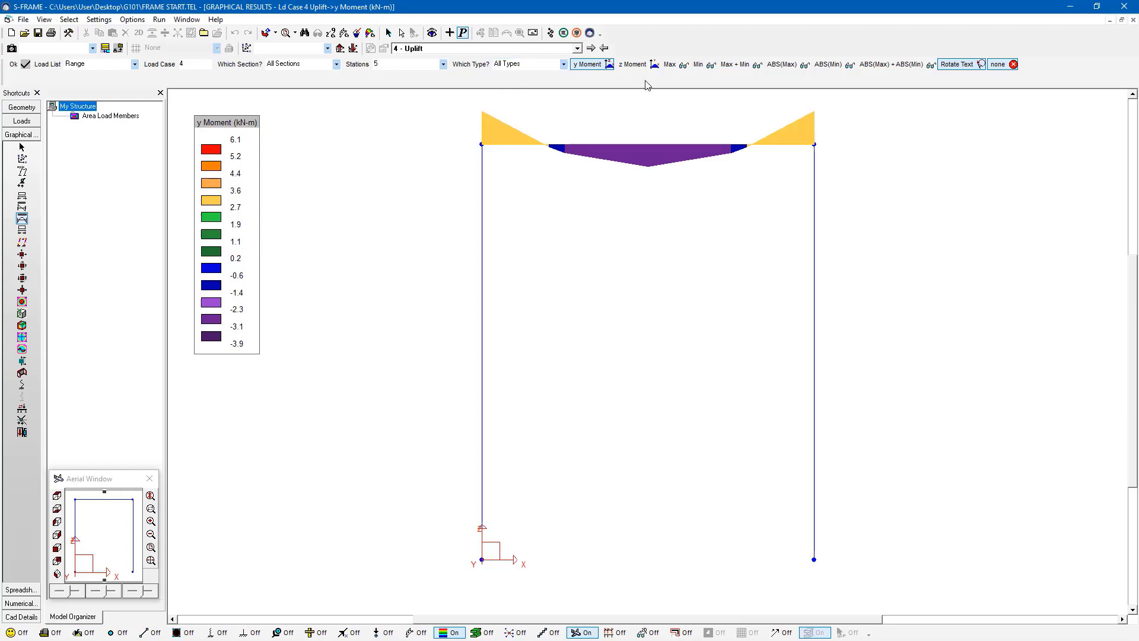
{"action": "left_click", "coordinate": [632, 64]}
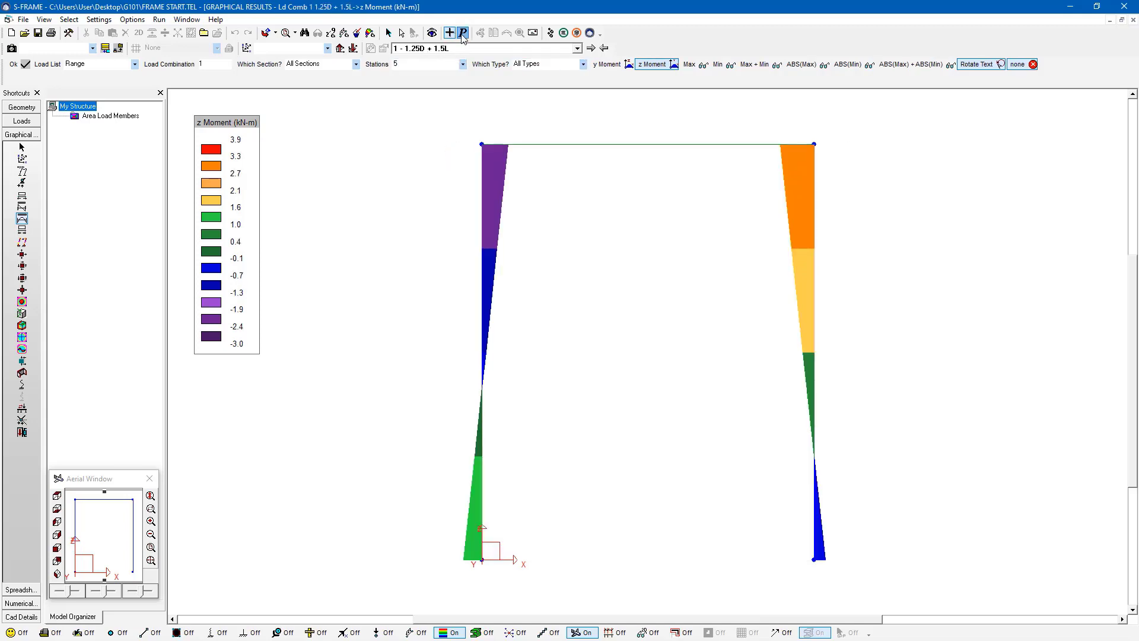
{"action": "left_click", "coordinate": [578, 47]}
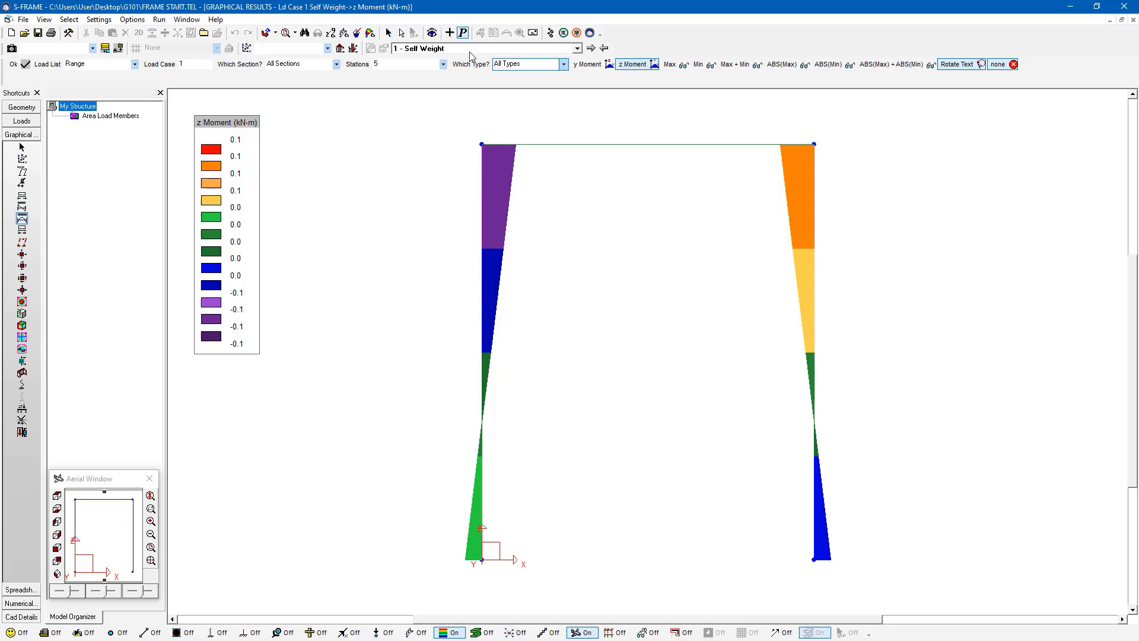
{"action": "left_click", "coordinate": [577, 47]}
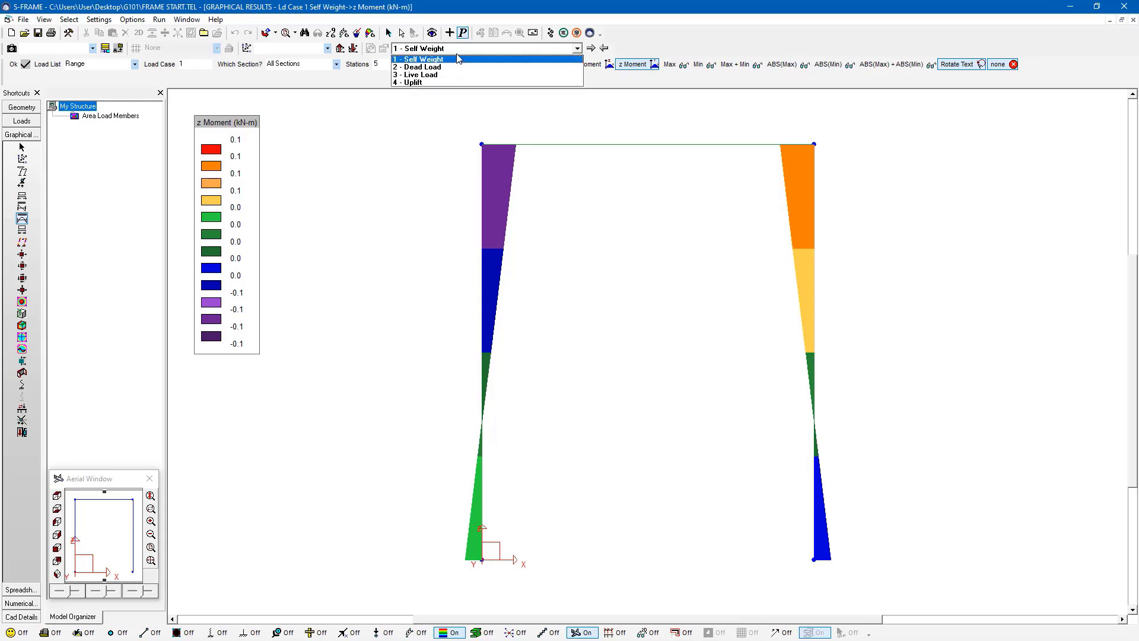
{"action": "left_click", "coordinate": [421, 59]}
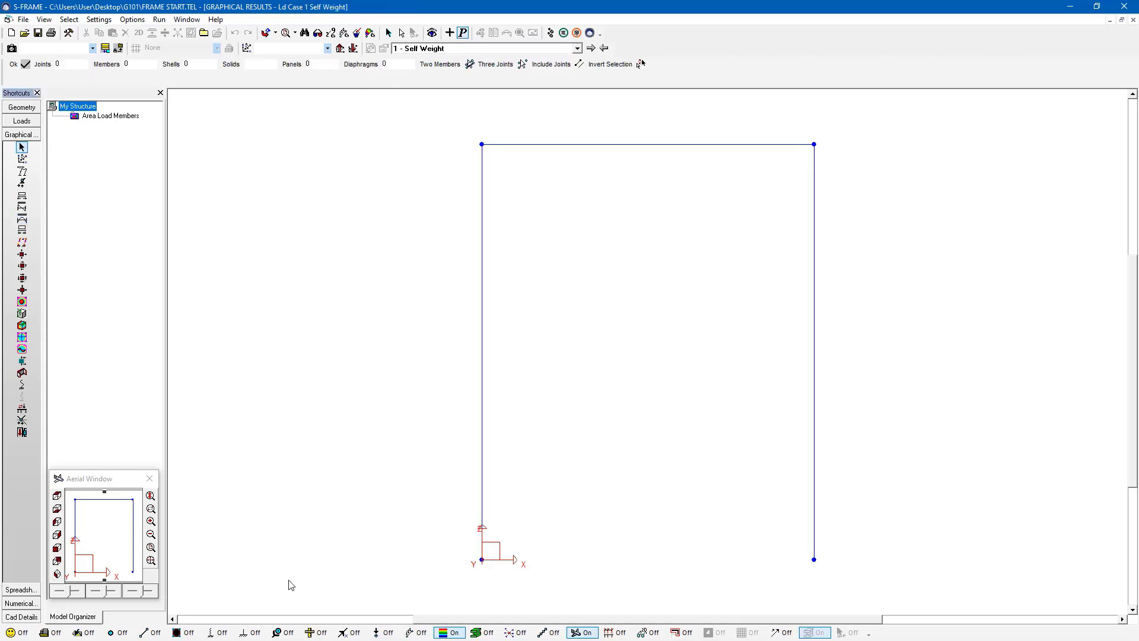
Show member numbers 1, 2 and 3 on the portal frame's columns and rafter.
{"action": "left_click", "coordinate": [157, 633]}
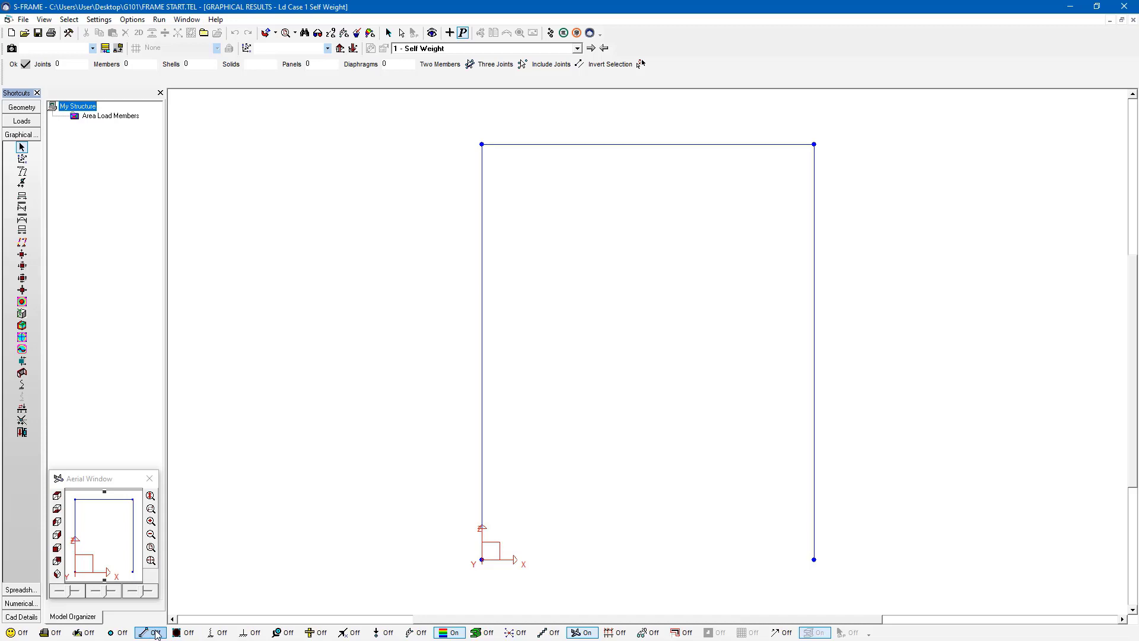
{"action": "left_click", "coordinate": [147, 632]}
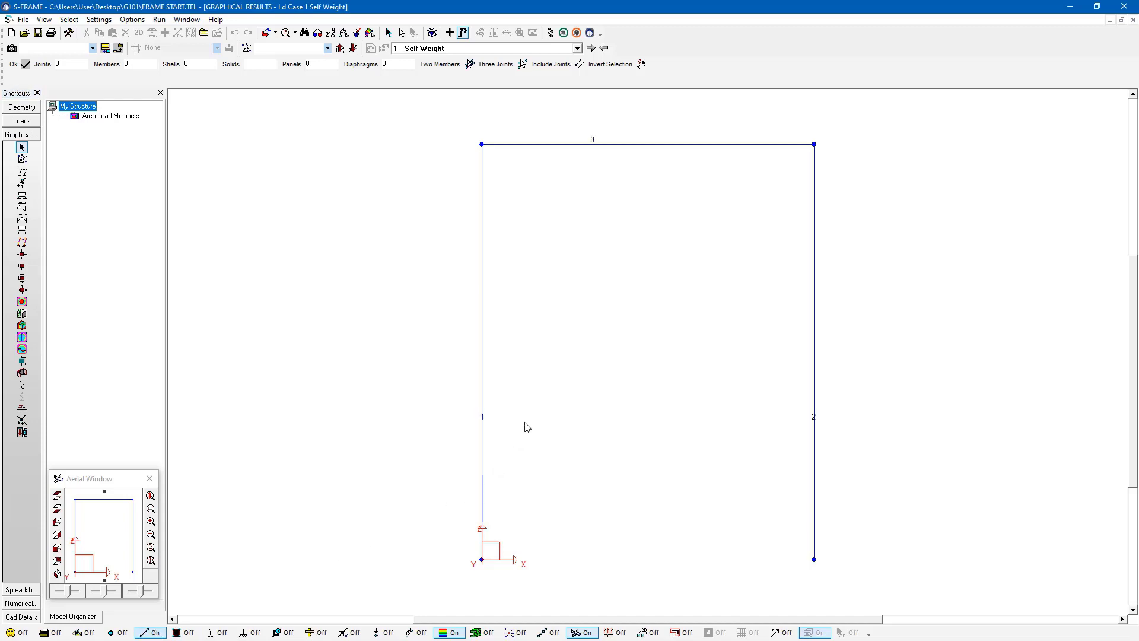
{"action": "mouse_move", "coordinate": [469, 282]}
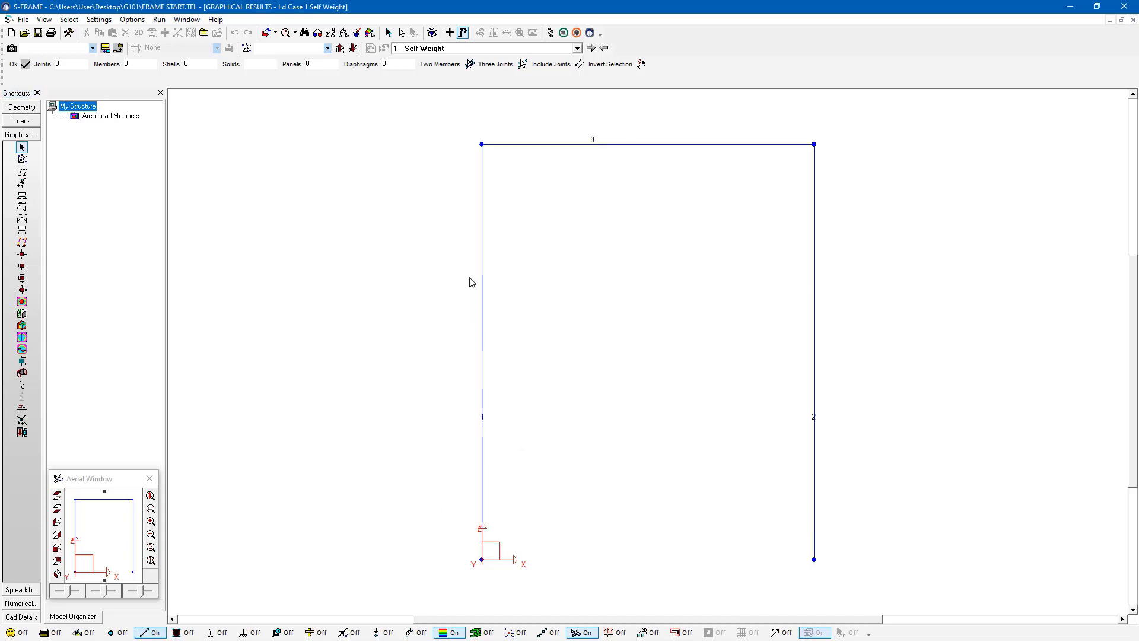
{"action": "mouse_move", "coordinate": [814, 244]}
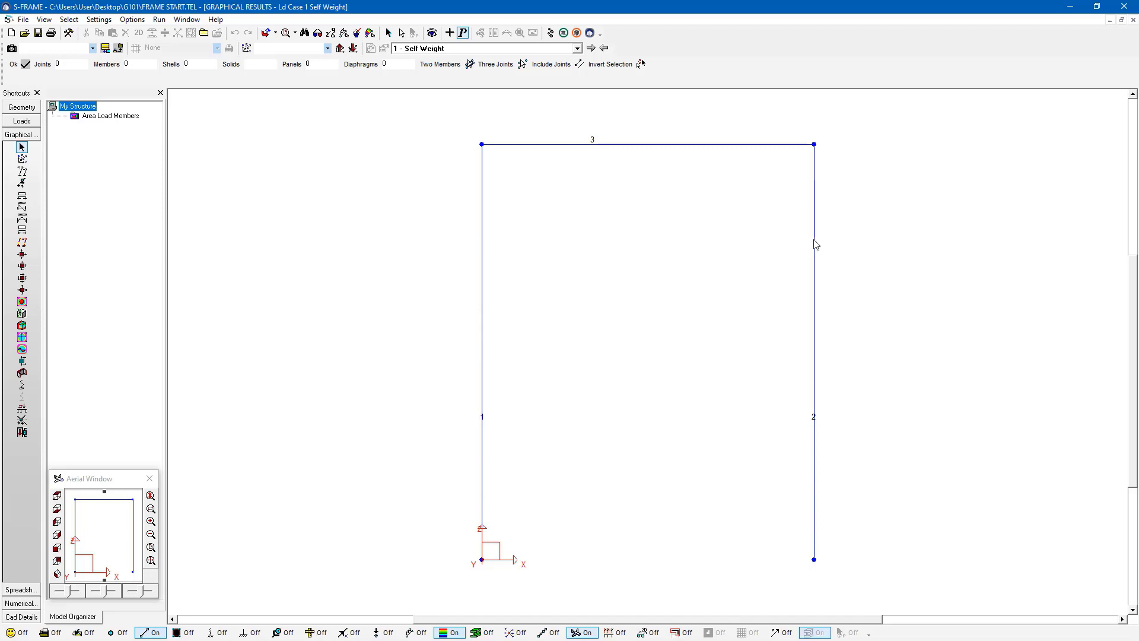
{"action": "mouse_move", "coordinate": [812, 290]}
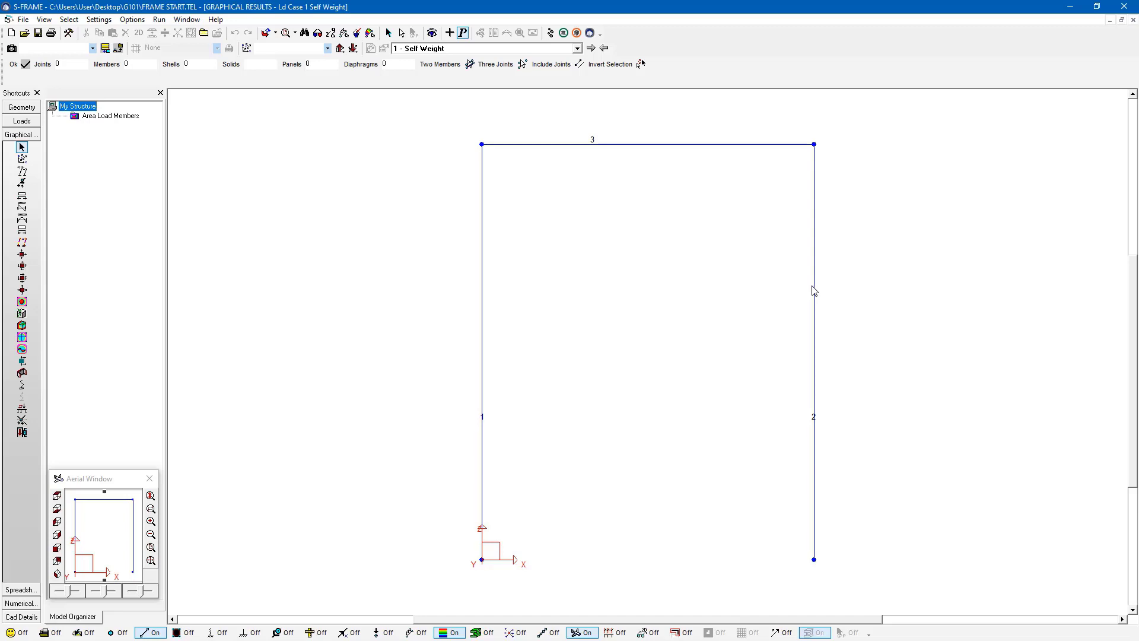
{"action": "mouse_move", "coordinate": [567, 212]}
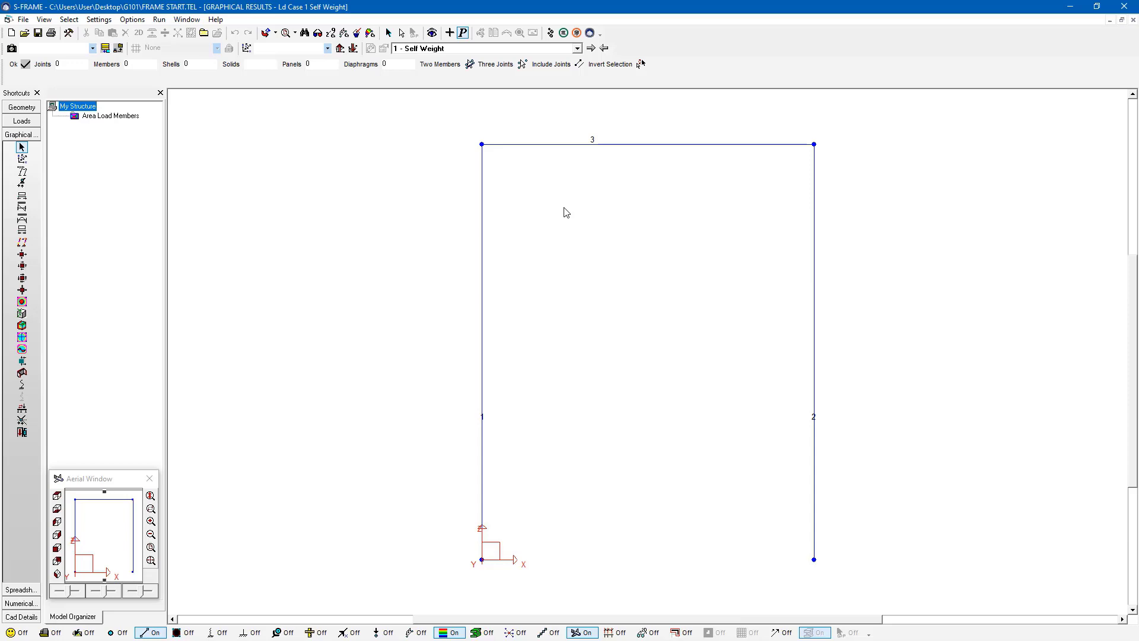